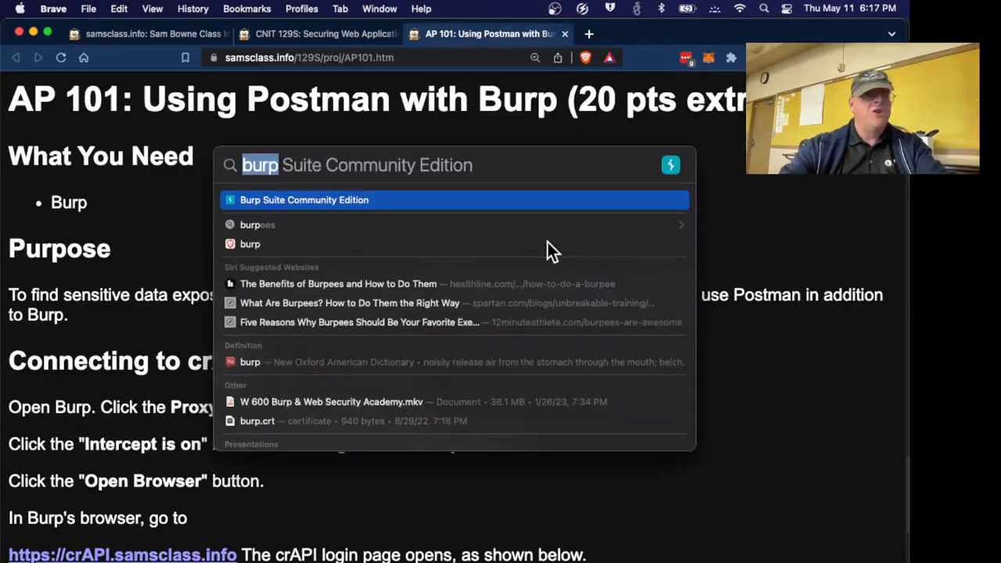
# Bring the Chromium window forward and close DevTools over the crAPI login page.
pyautogui.write('postman')
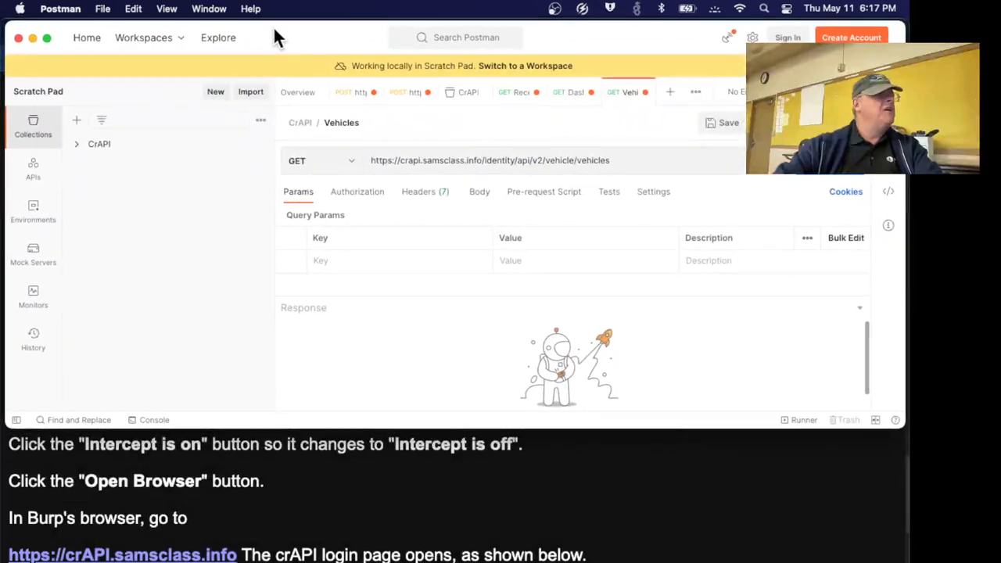
pyautogui.moveTo(896, 432)
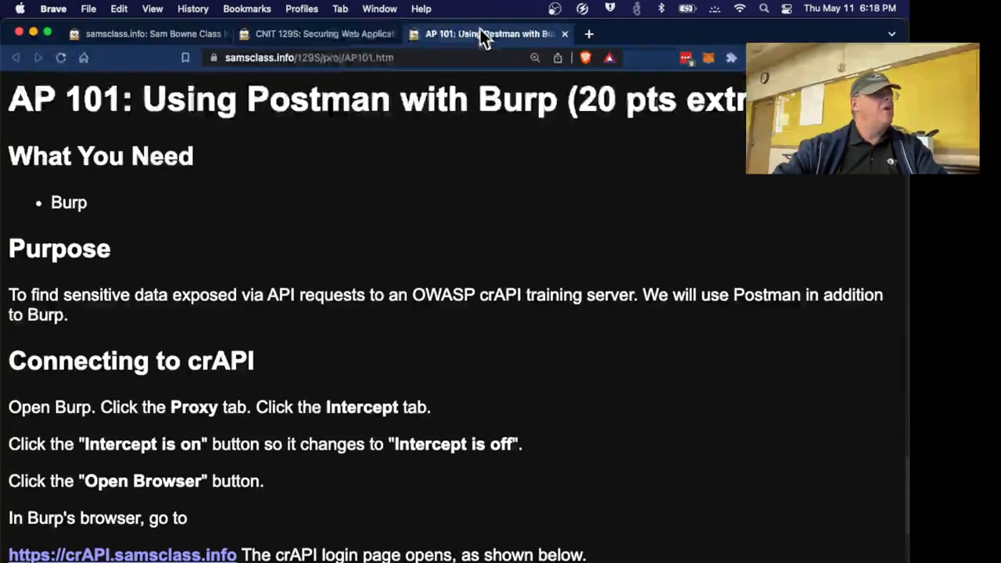
pyautogui.click(565, 34)
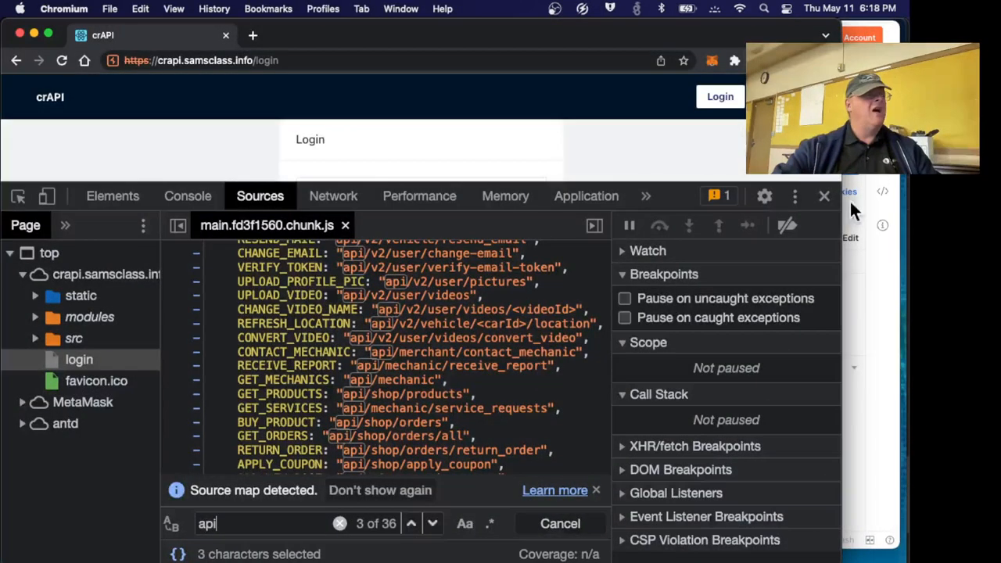
pyautogui.click(824, 196)
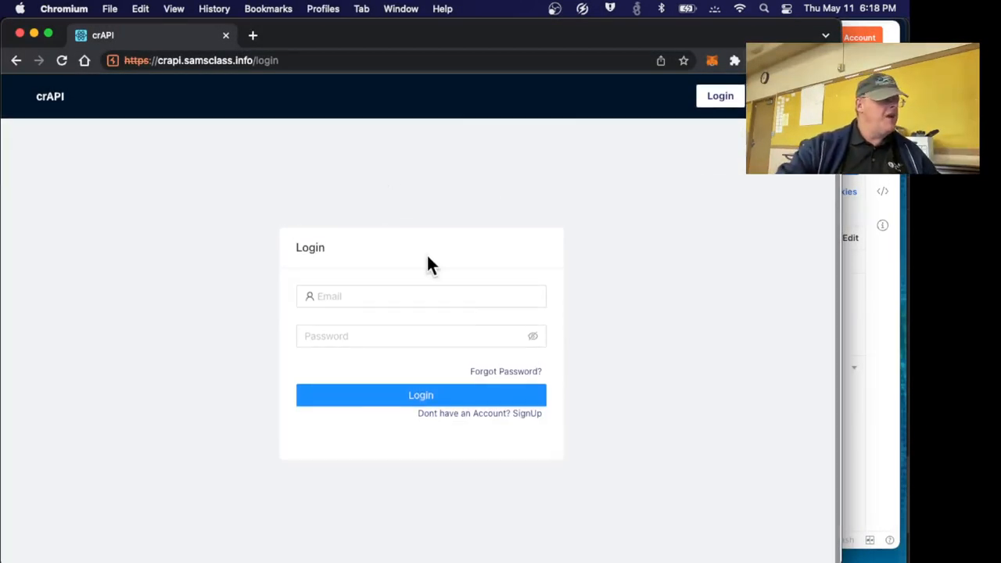
pyautogui.moveTo(538, 423)
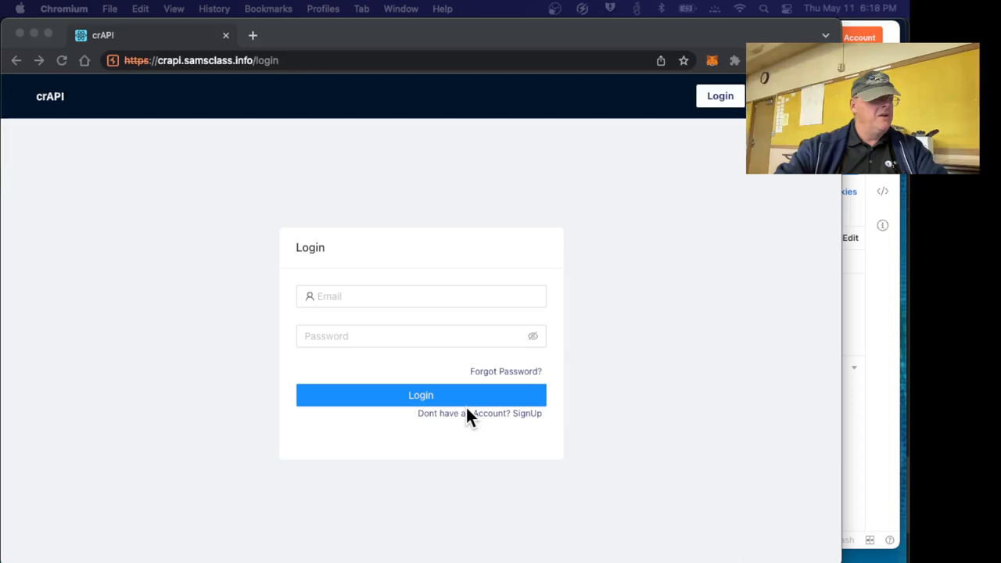
pyautogui.moveTo(563, 421)
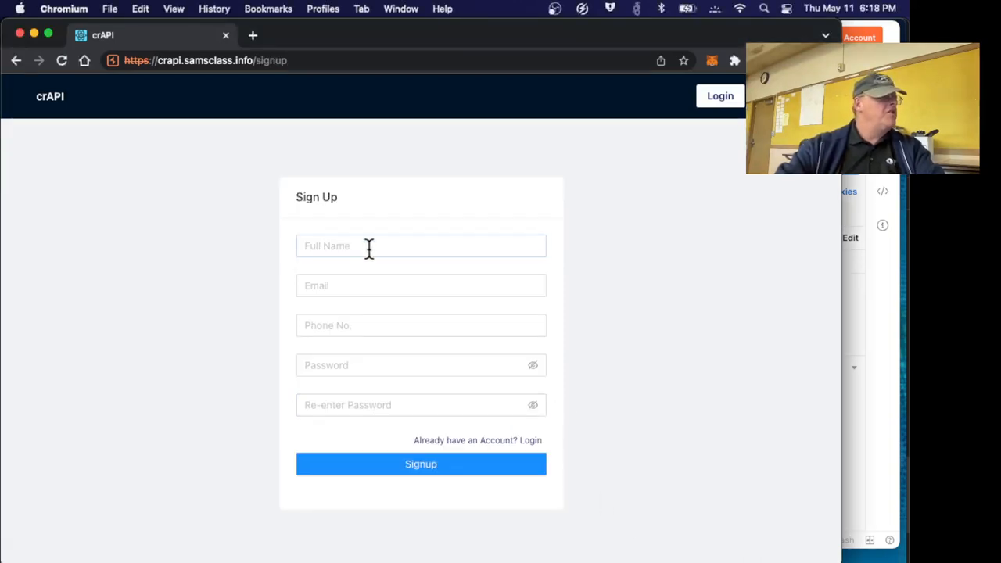
pyautogui.write('Demo one')
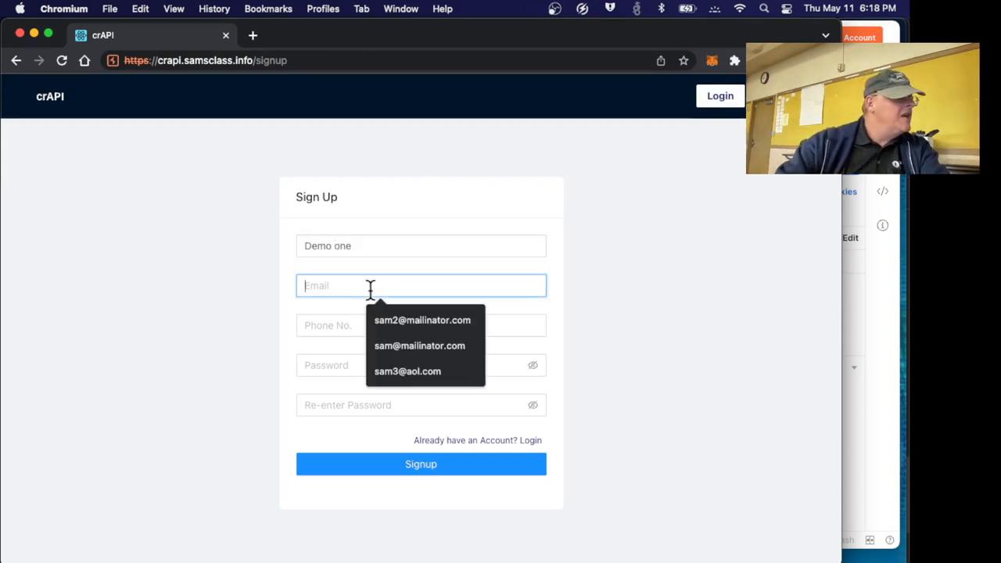
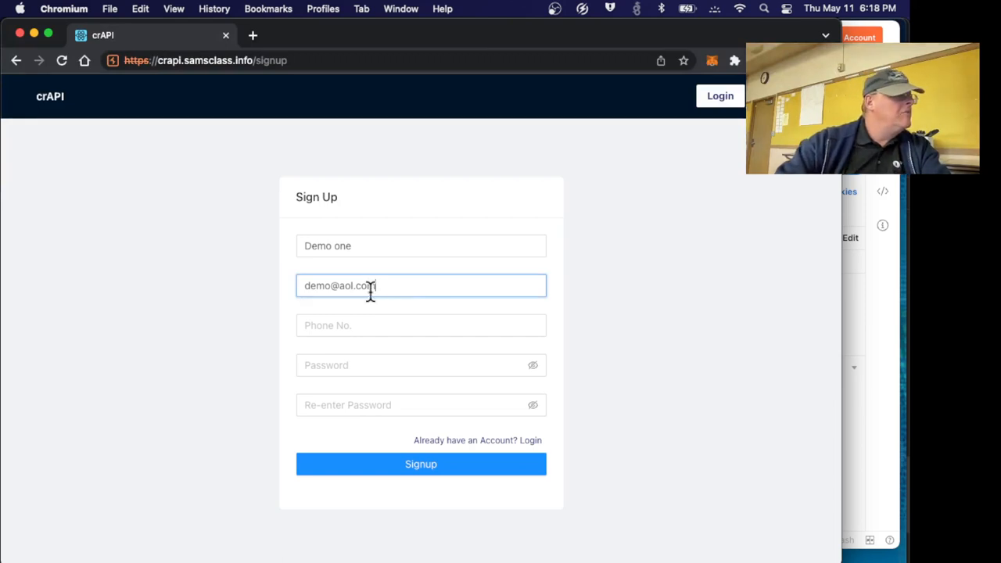
pyautogui.click(421, 325)
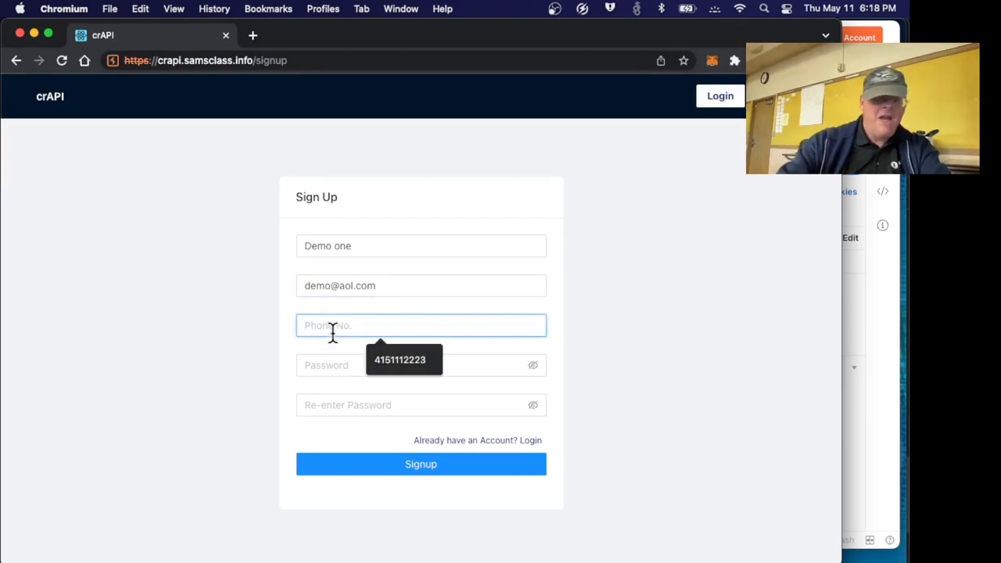
pyautogui.write('415555242')
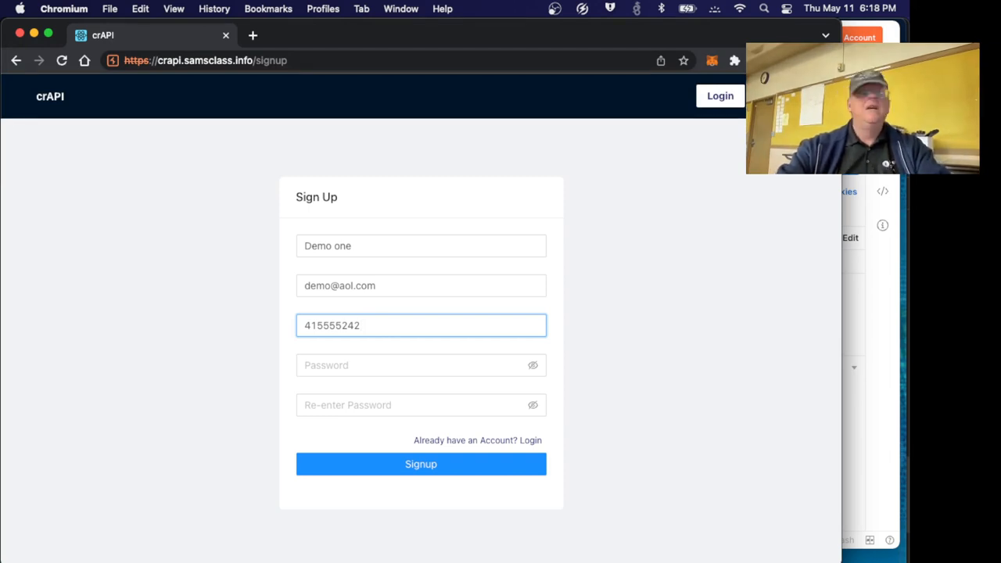
pyautogui.moveTo(413, 235)
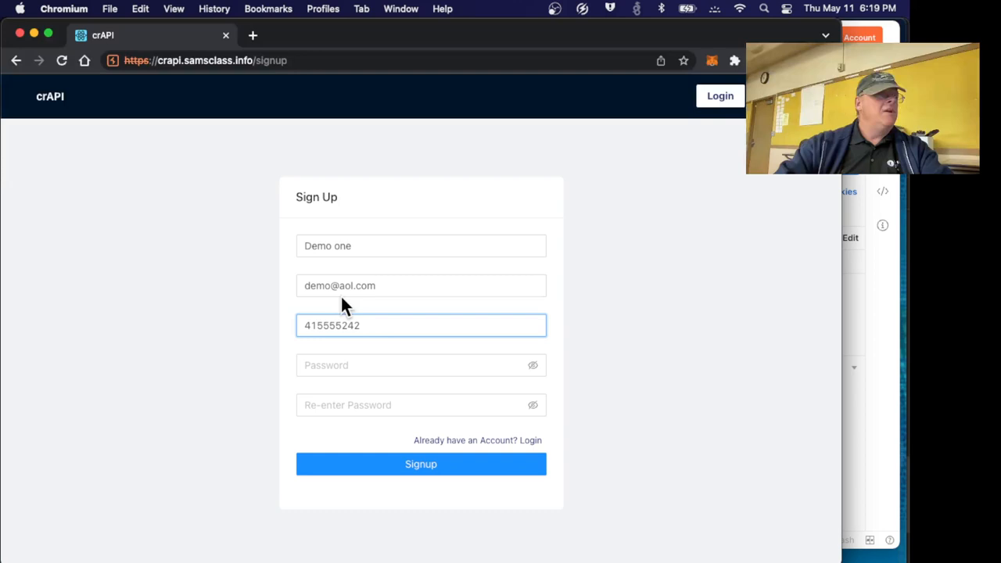
pyautogui.click(420, 365)
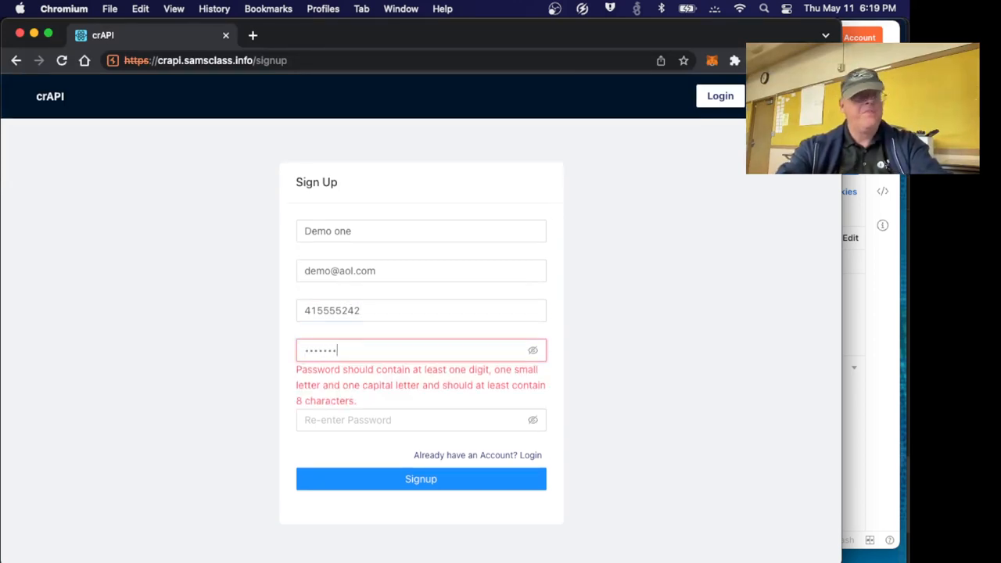
pyautogui.click(421, 405)
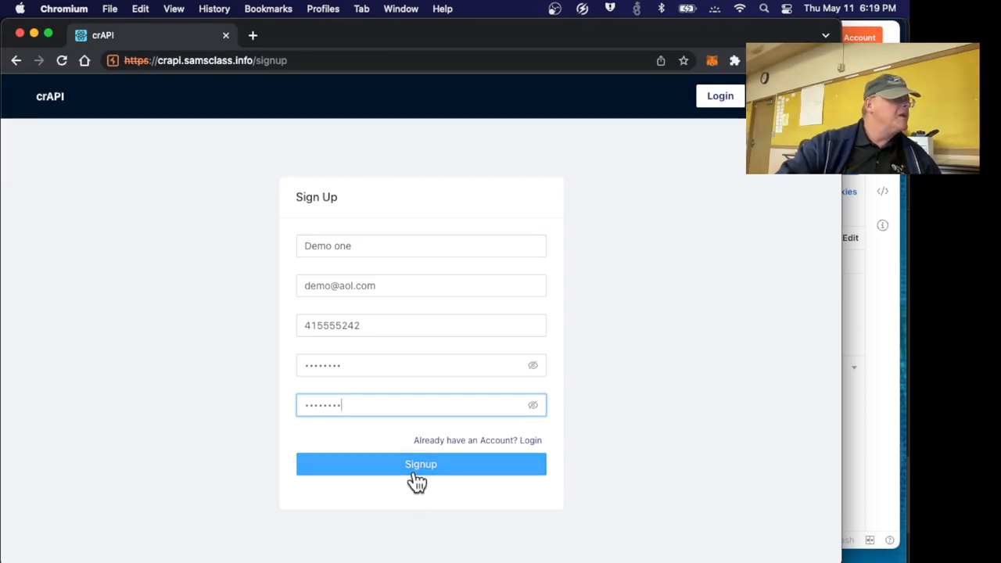
pyautogui.click(421, 463)
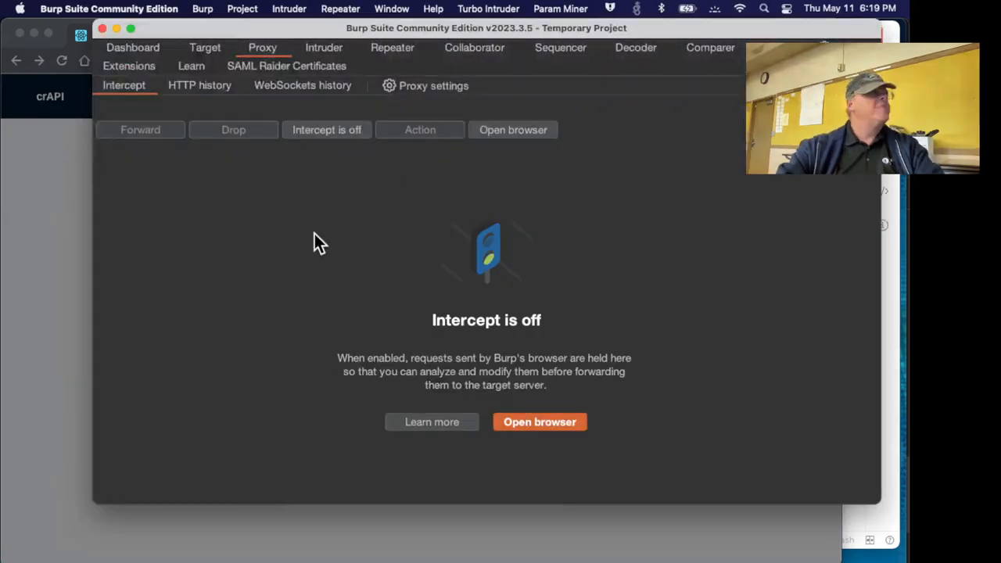
# Inspect the captured POST /identity/api/auth/signup request in Burp's Proxy HTTP history.
pyautogui.click(199, 85)
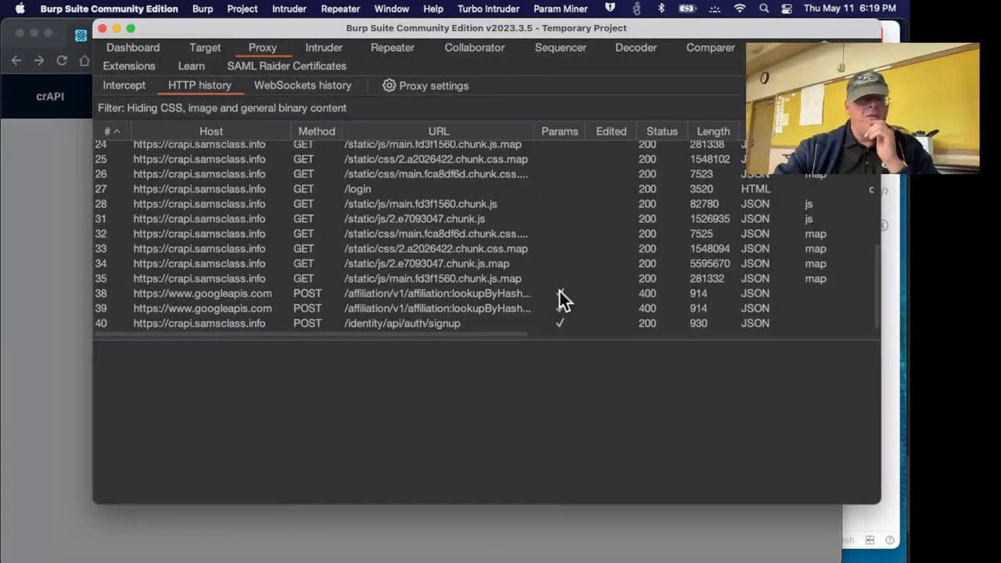
pyautogui.click(401, 323)
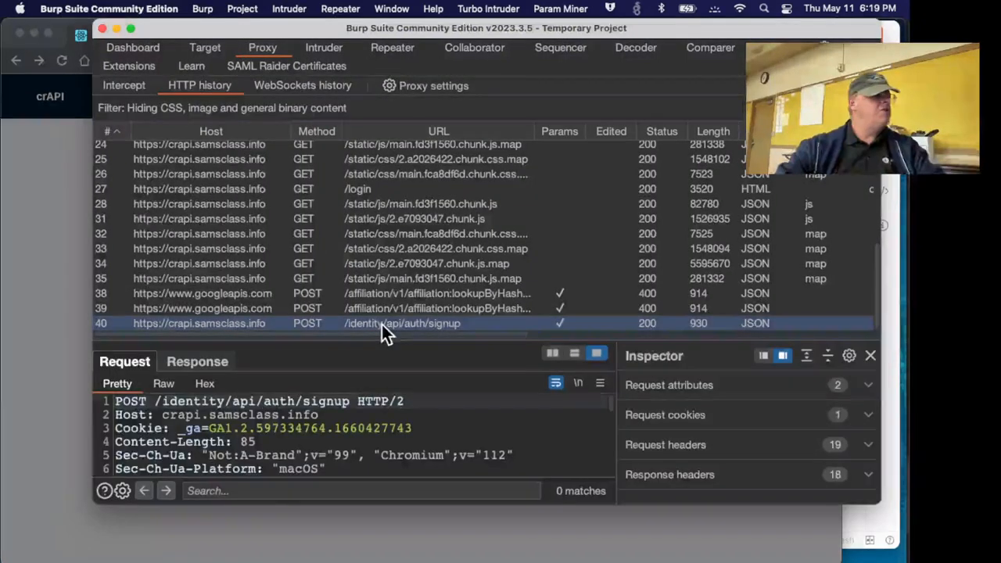
pyautogui.moveTo(500, 347)
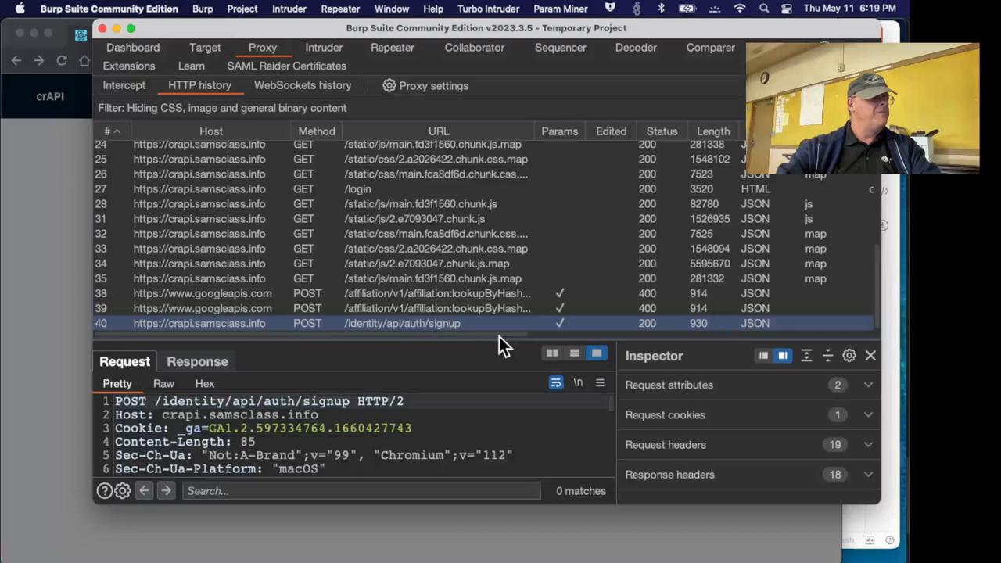
pyautogui.moveTo(504, 352)
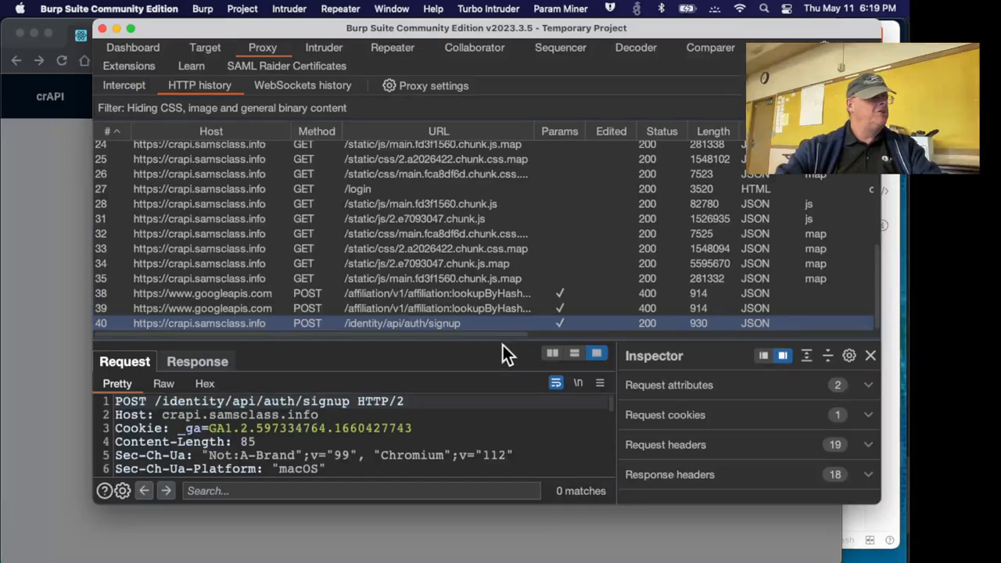
pyautogui.moveTo(477, 323)
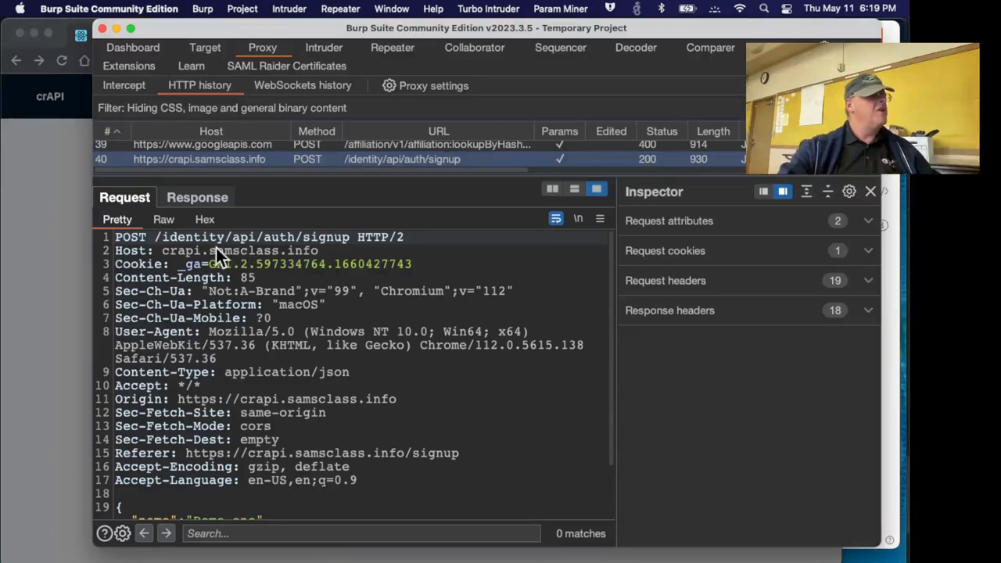
pyautogui.moveTo(354, 257)
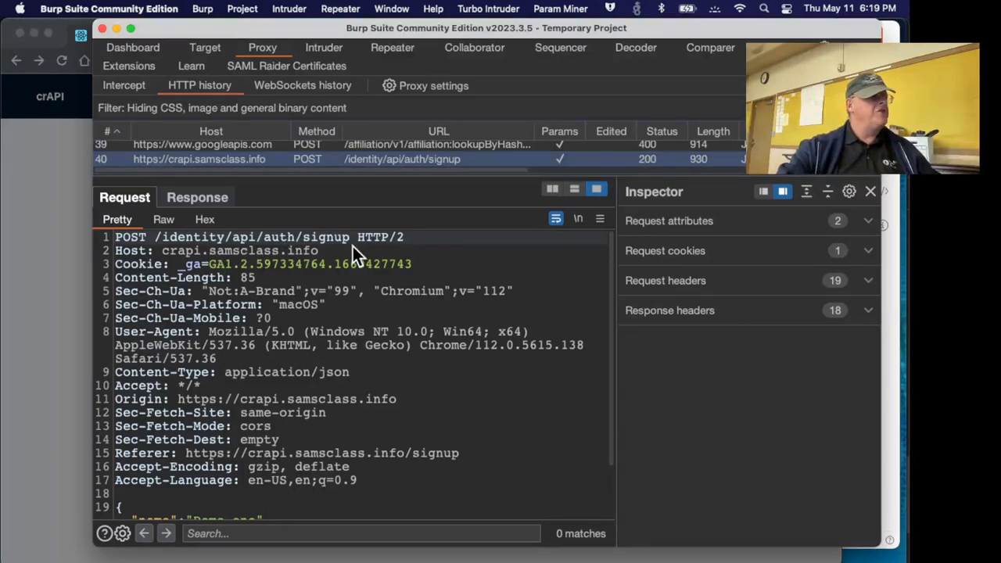
pyautogui.scroll(-3)
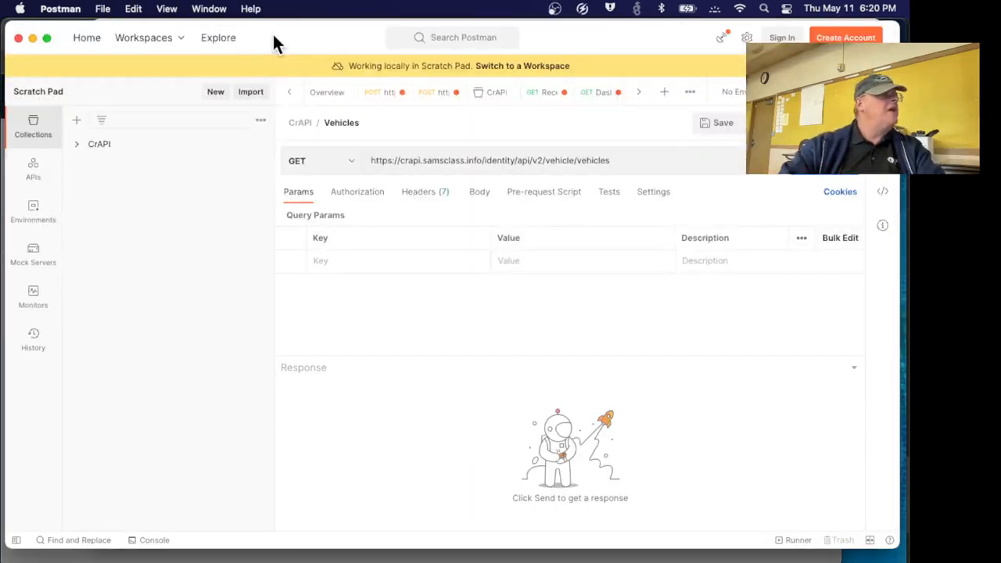
pyautogui.moveTo(73, 125)
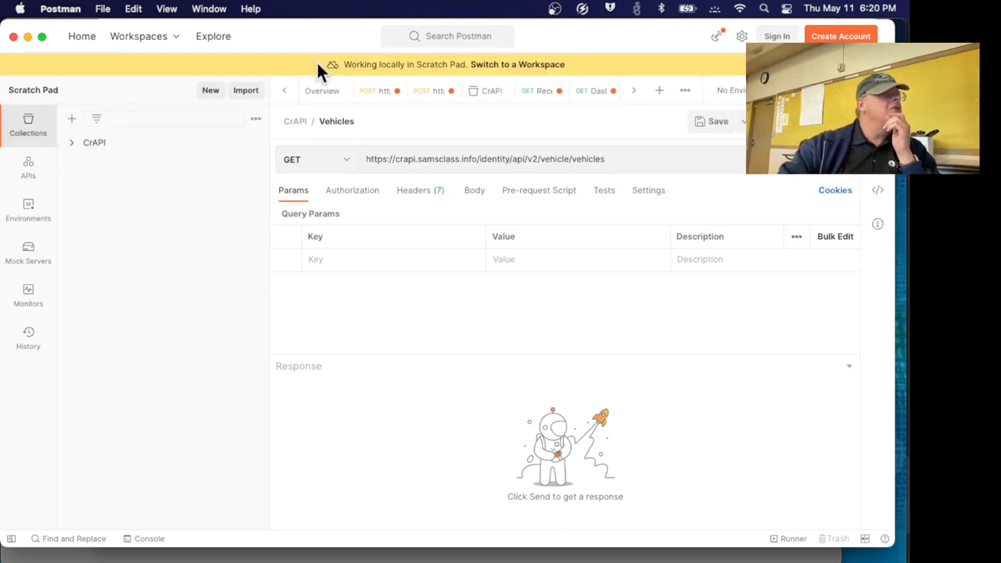
pyautogui.moveTo(654, 113)
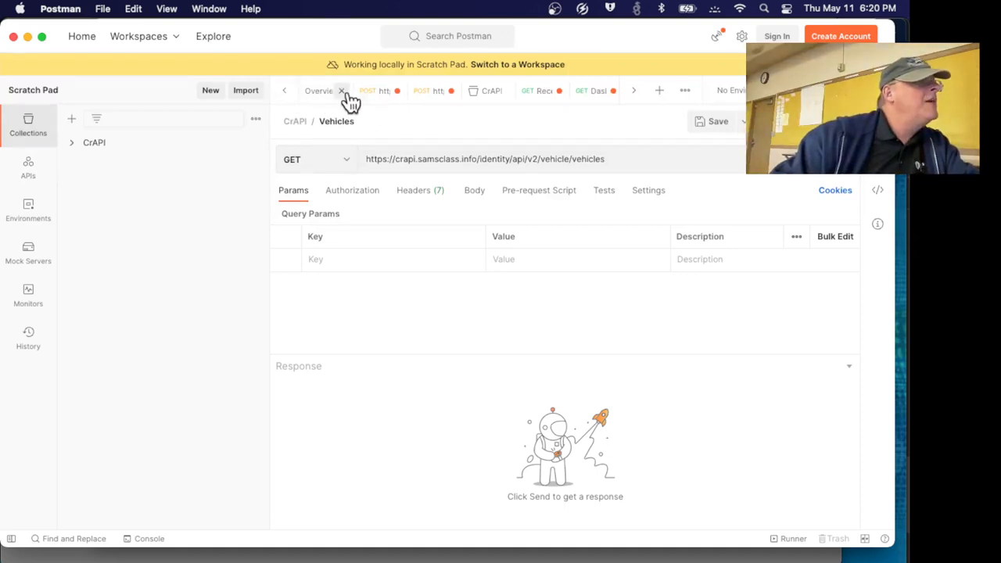
# Close the Overview tab and discard two unsaved POST request tabs.
pyautogui.click(342, 91)
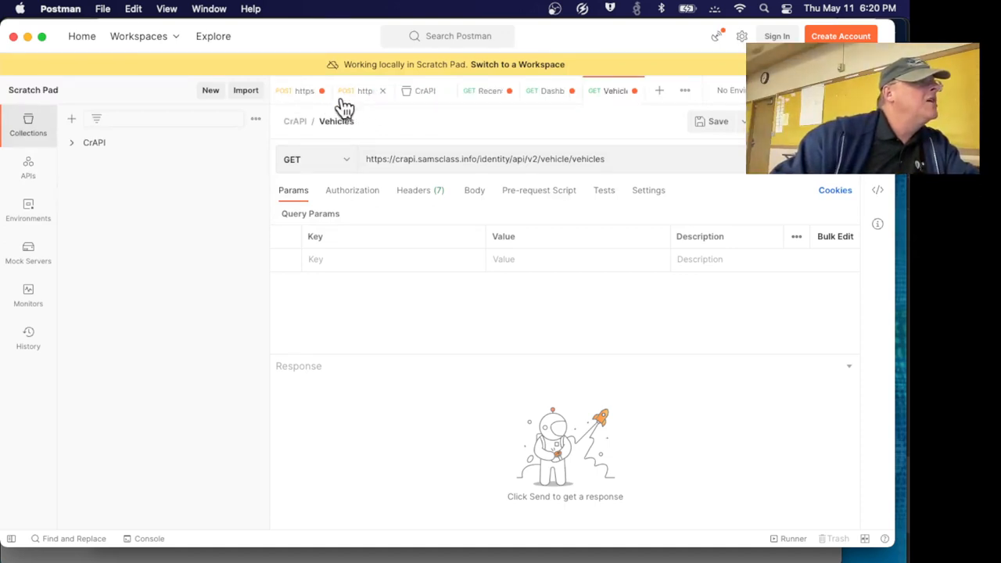
pyautogui.click(382, 91)
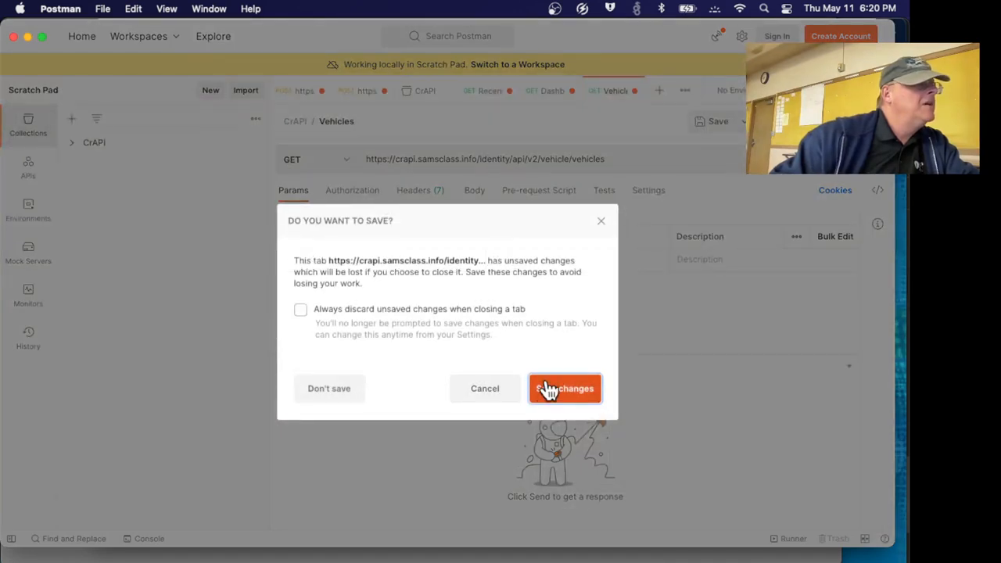
pyautogui.click(565, 388)
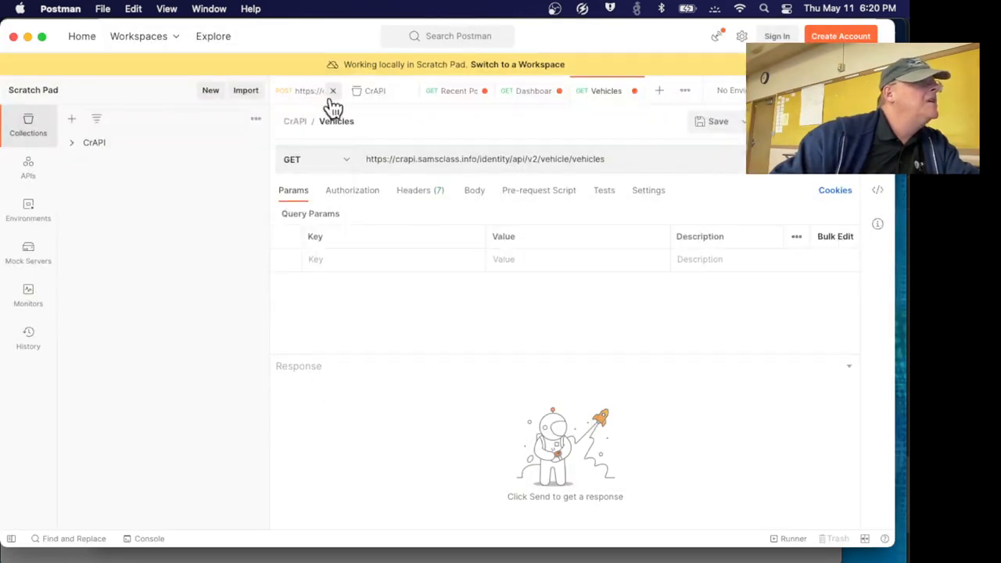
pyautogui.click(332, 91)
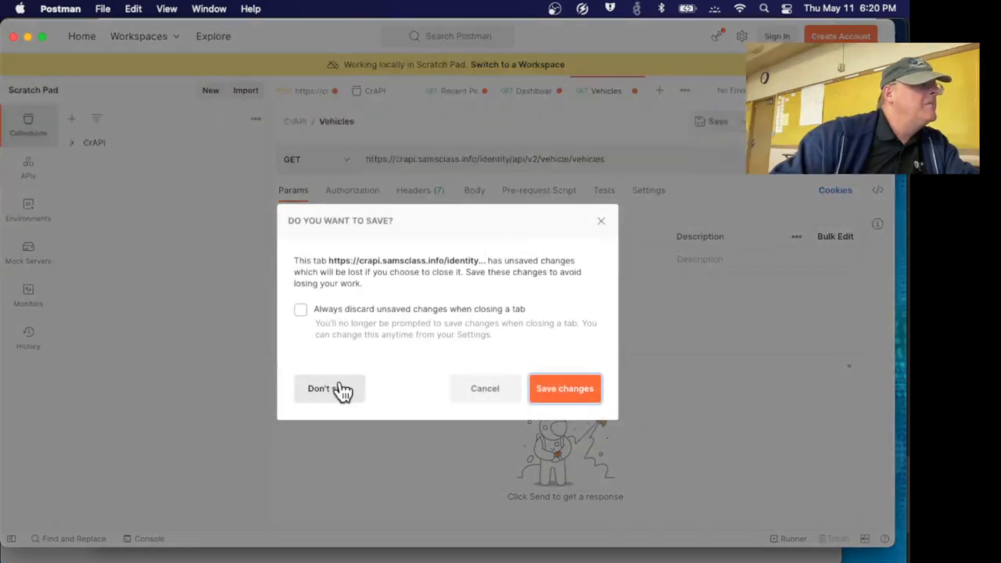
pyautogui.click(319, 388)
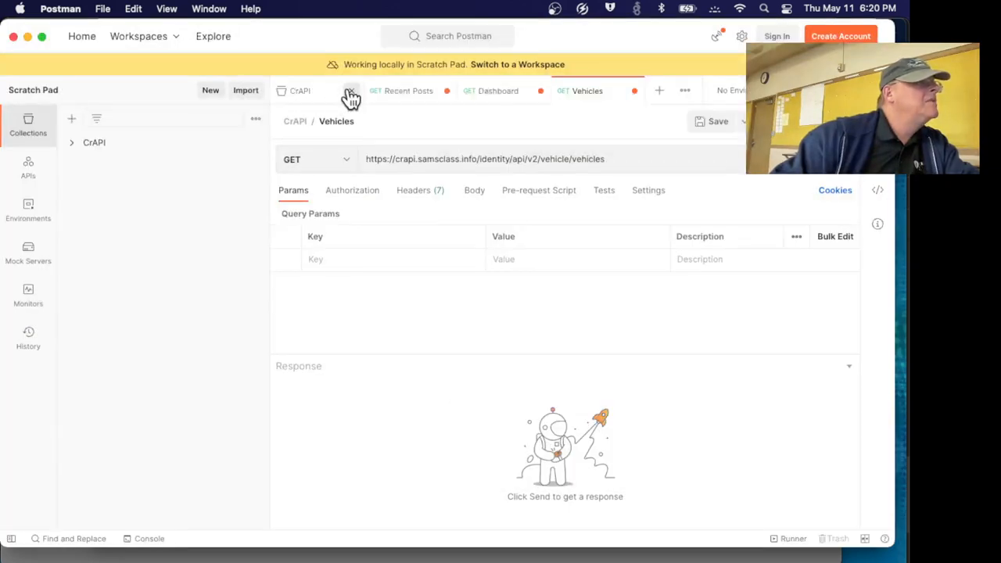
# Close the CrAPI overview and unsaved Dashboard tab, leaving a new blank request.
pyautogui.click(350, 91)
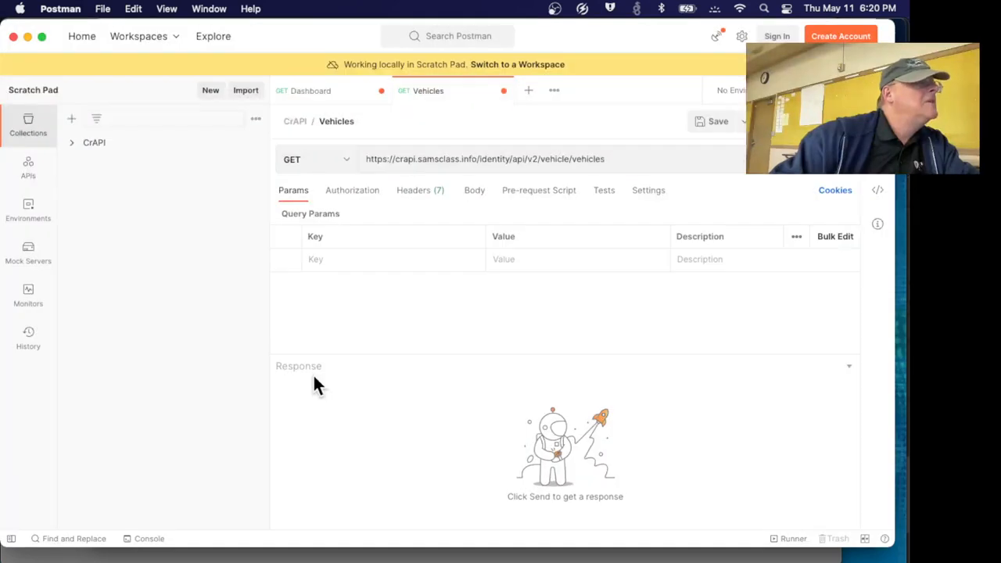
pyautogui.moveTo(326, 98)
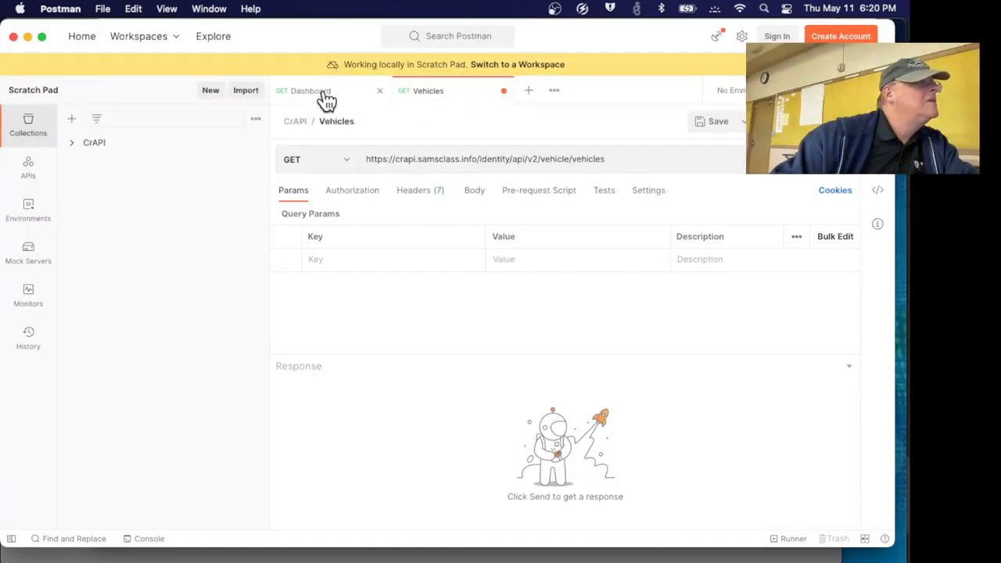
pyautogui.click(379, 91)
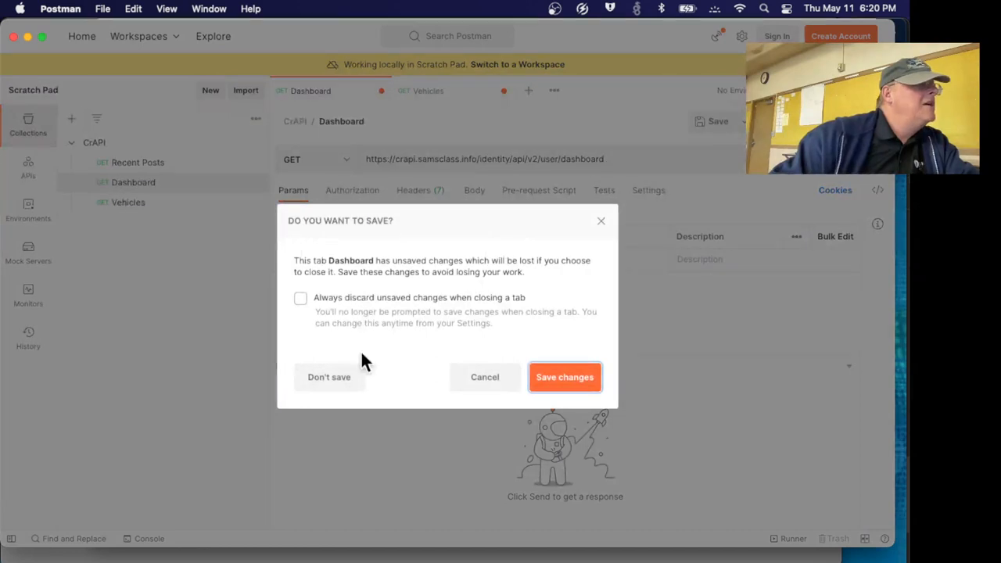
pyautogui.click(329, 377)
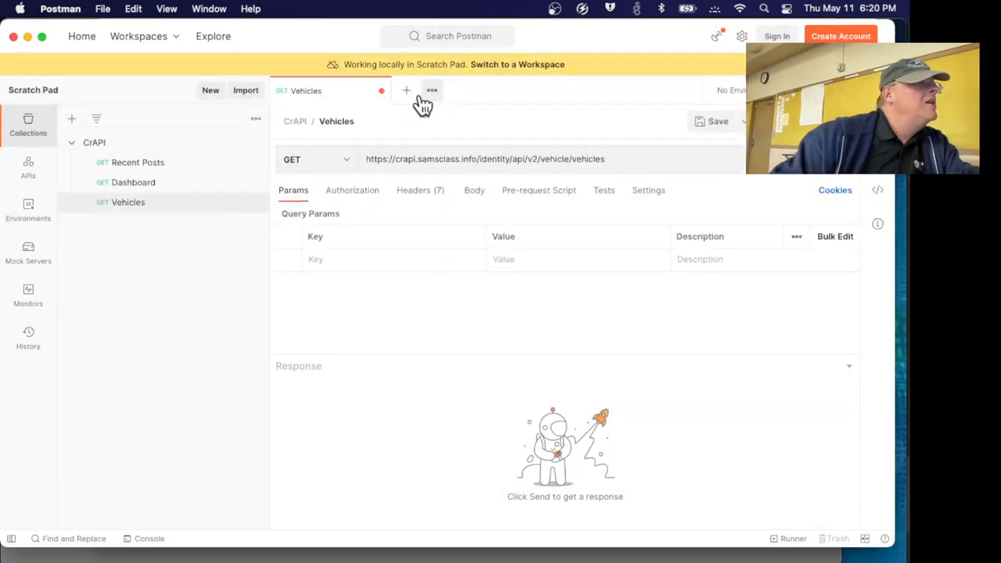
pyautogui.click(406, 91)
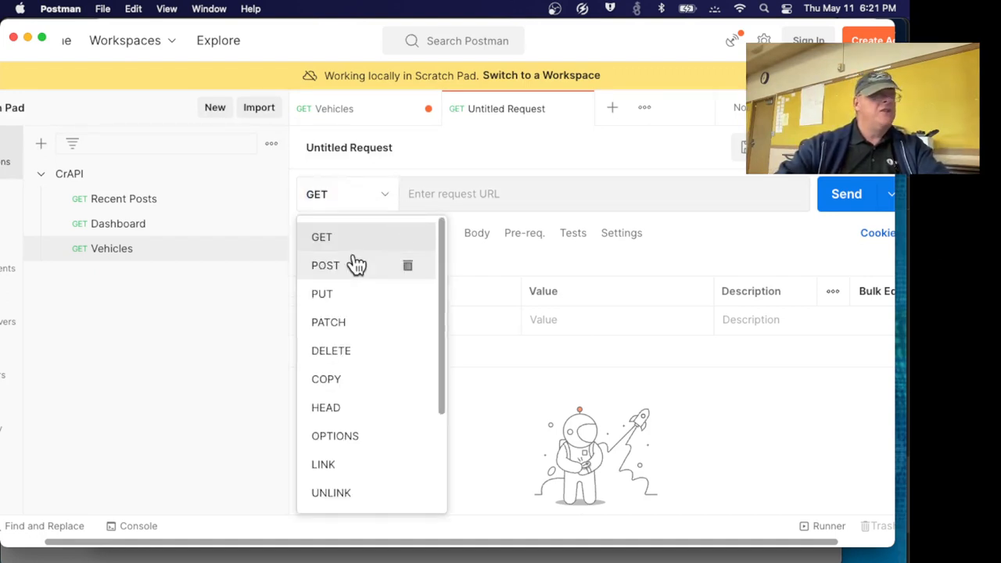
pyautogui.click(326, 266)
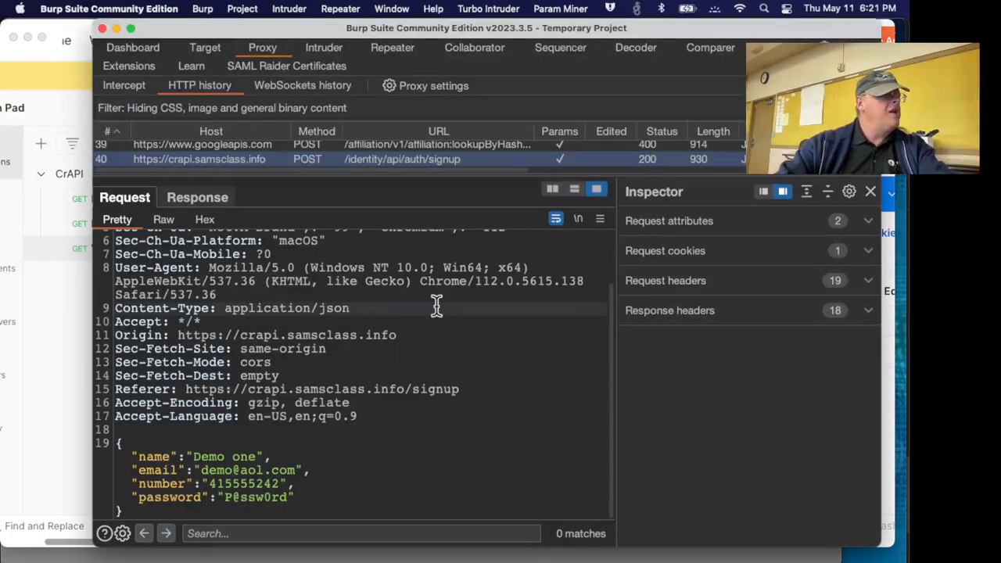
pyautogui.rightClick(436, 305)
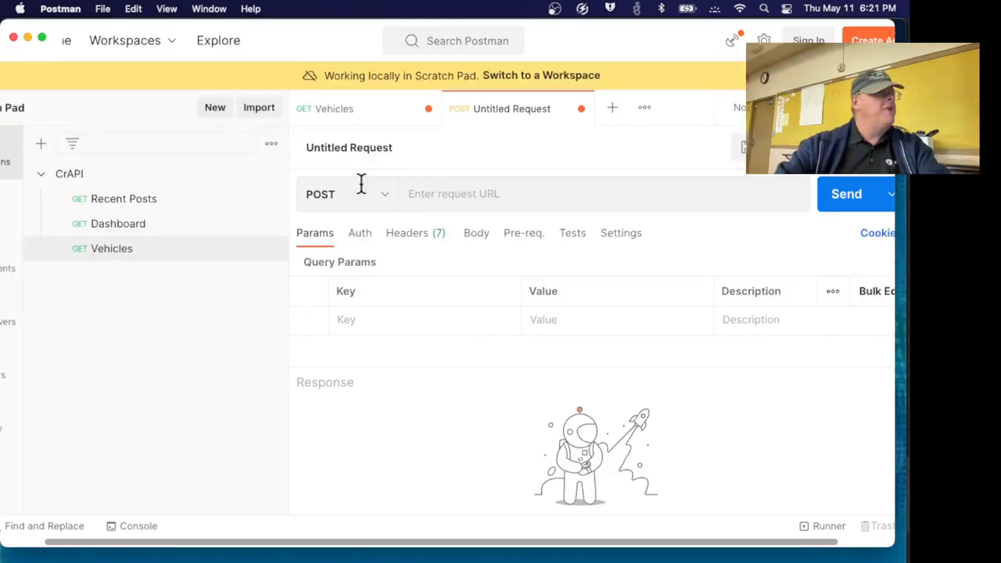
pyautogui.write('https://crapi.samsclass.info/identity/api/auth/signup')
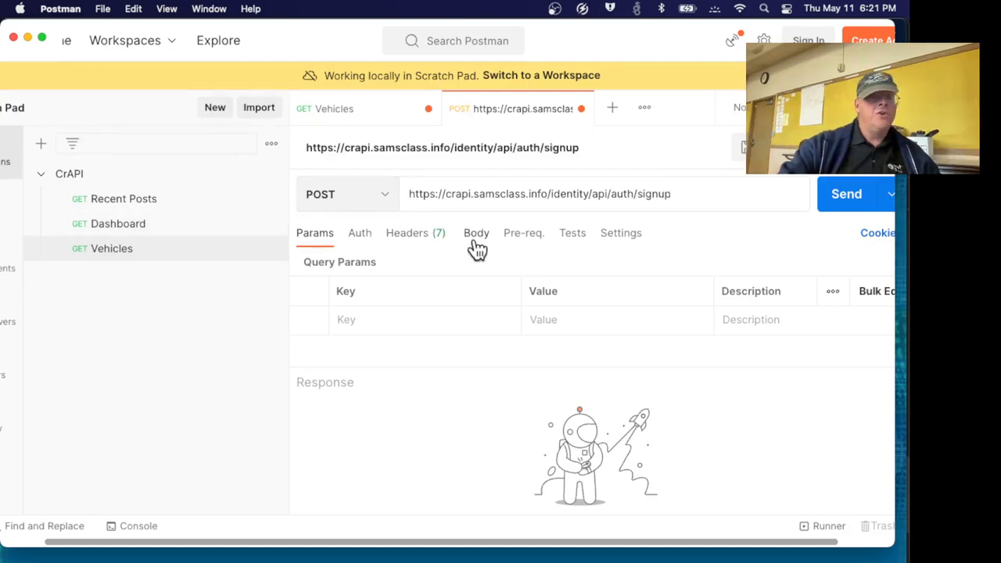
pyautogui.moveTo(567, 193)
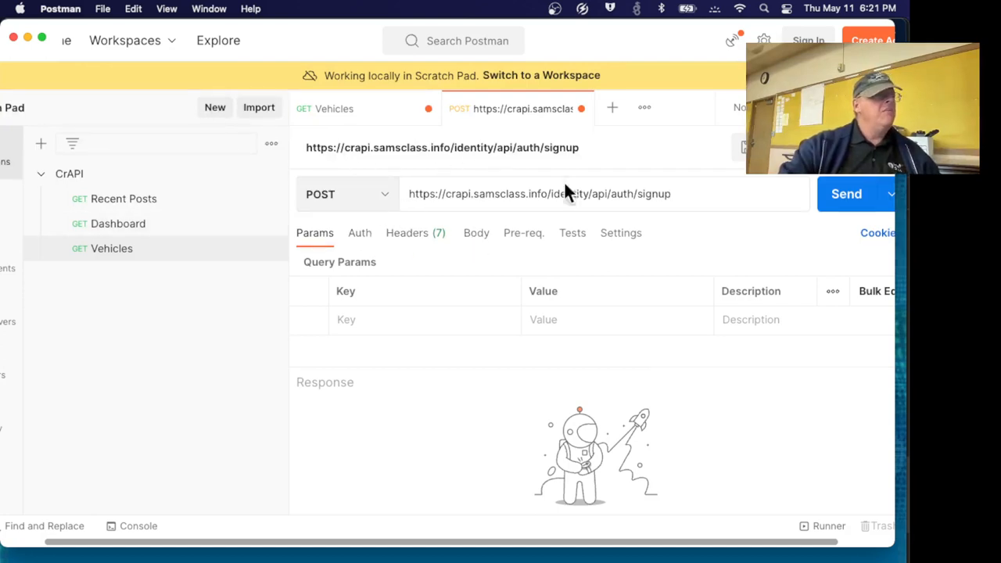
pyautogui.moveTo(633, 219)
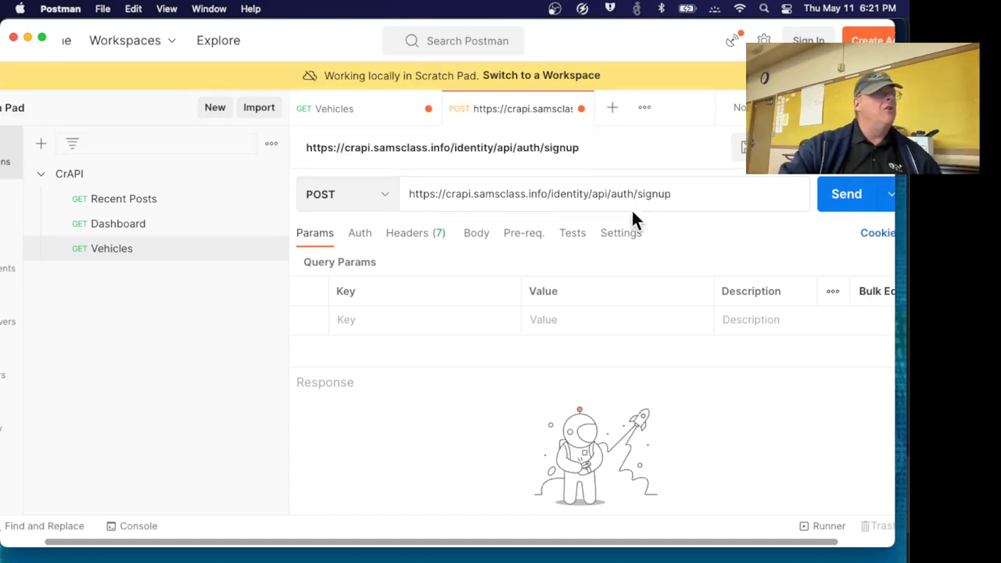
pyautogui.moveTo(476, 233)
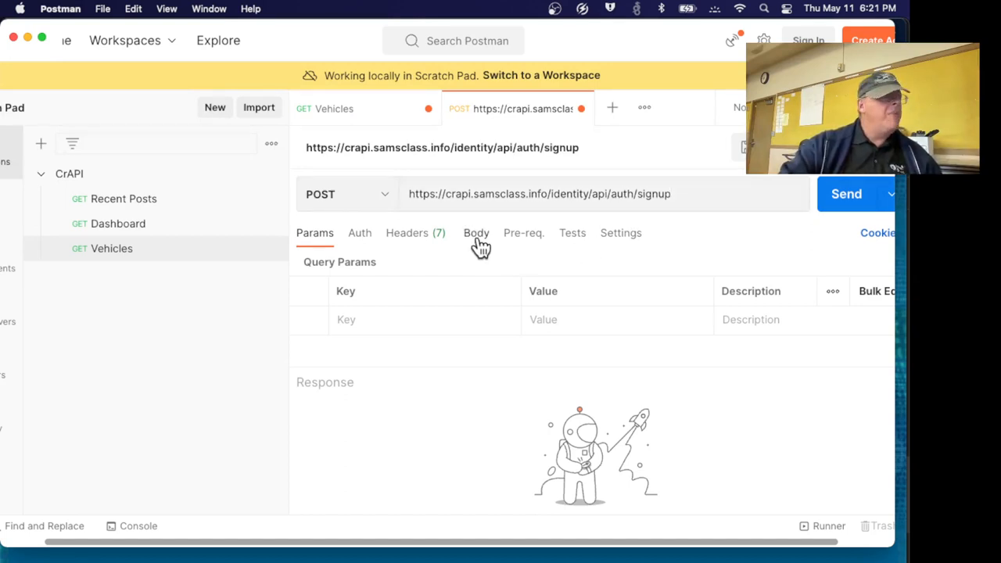
# Set the signup request's body type to raw with JSON format.
pyautogui.click(476, 232)
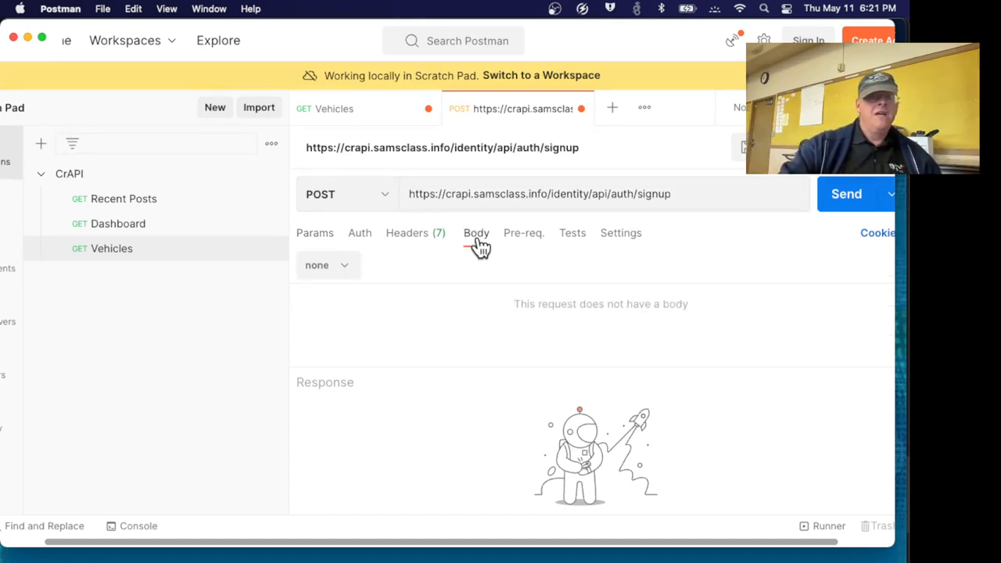
pyautogui.click(327, 265)
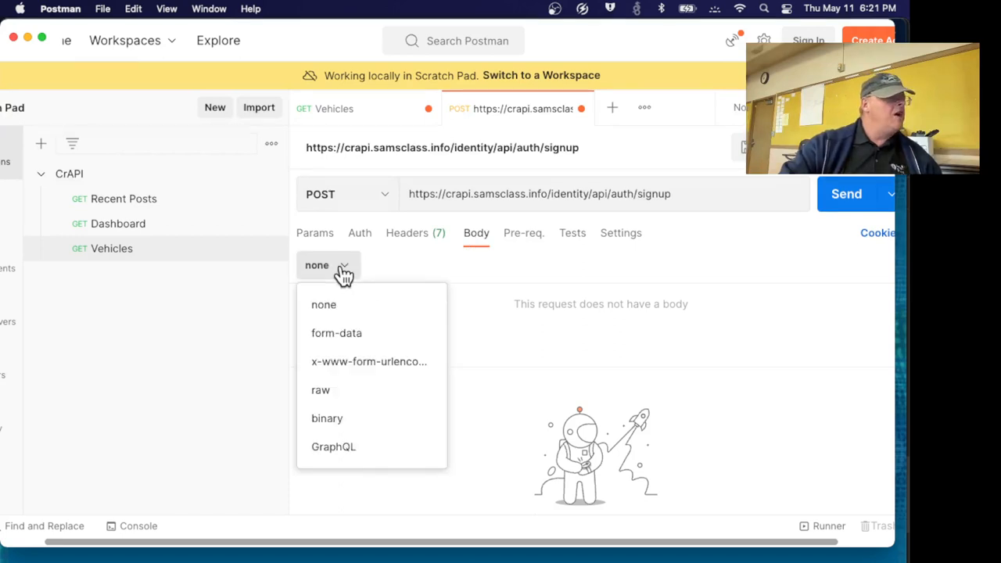
pyautogui.click(320, 390)
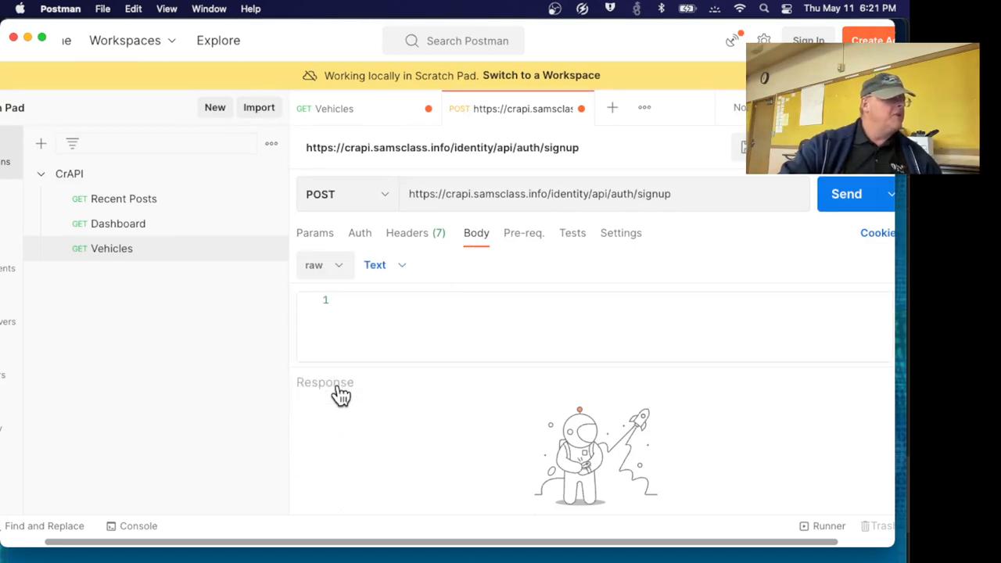
pyautogui.moveTo(391, 301)
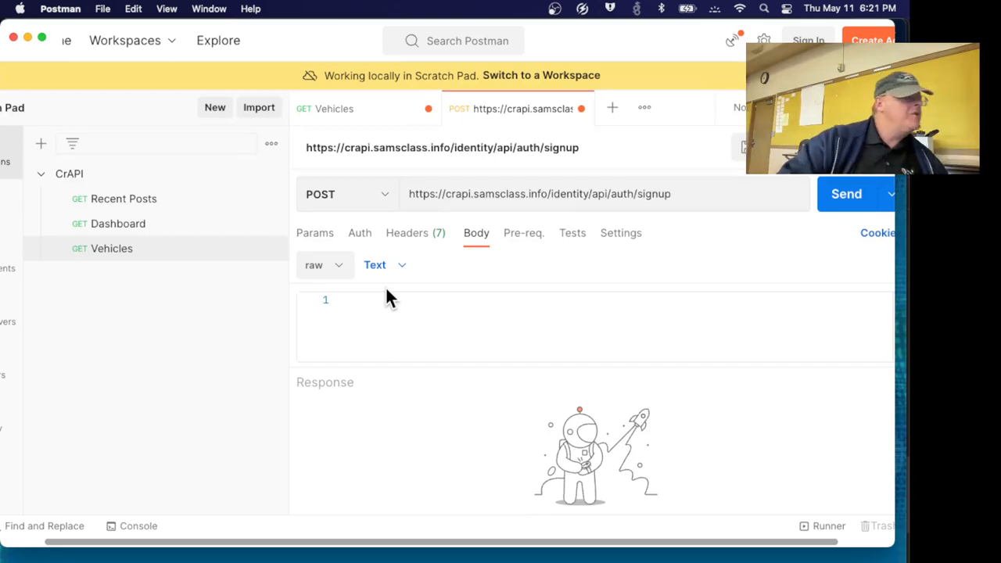
pyautogui.click(384, 264)
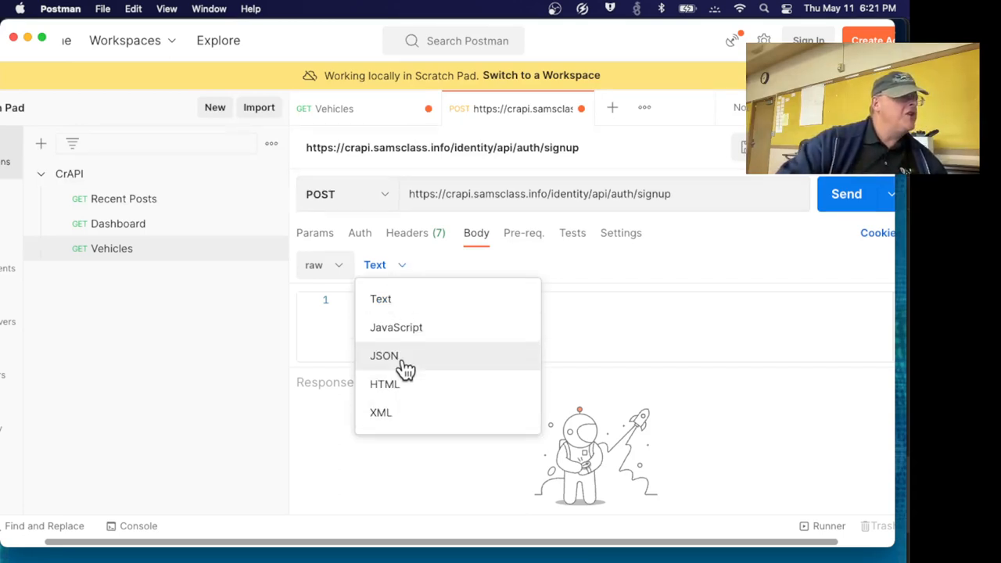
pyautogui.click(384, 355)
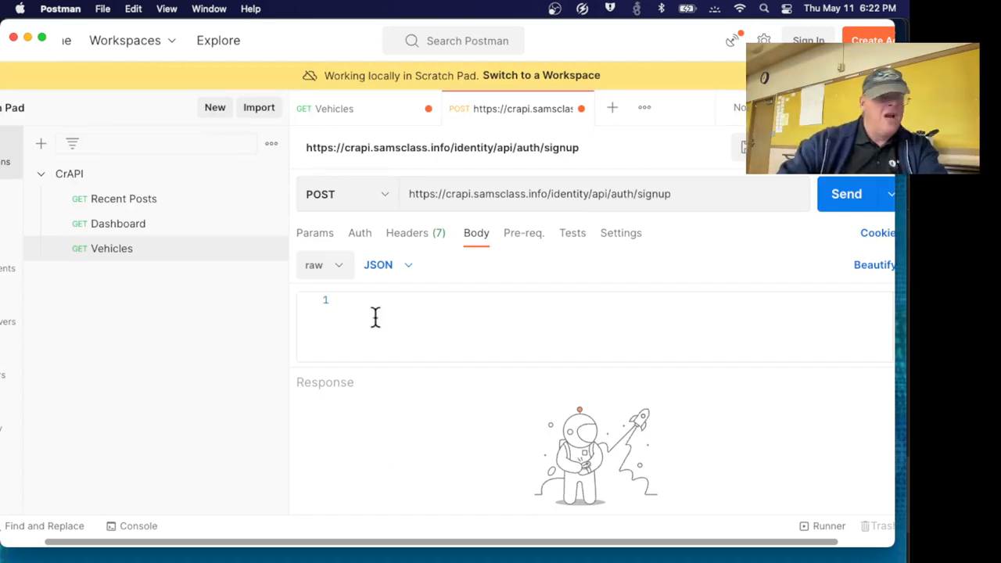
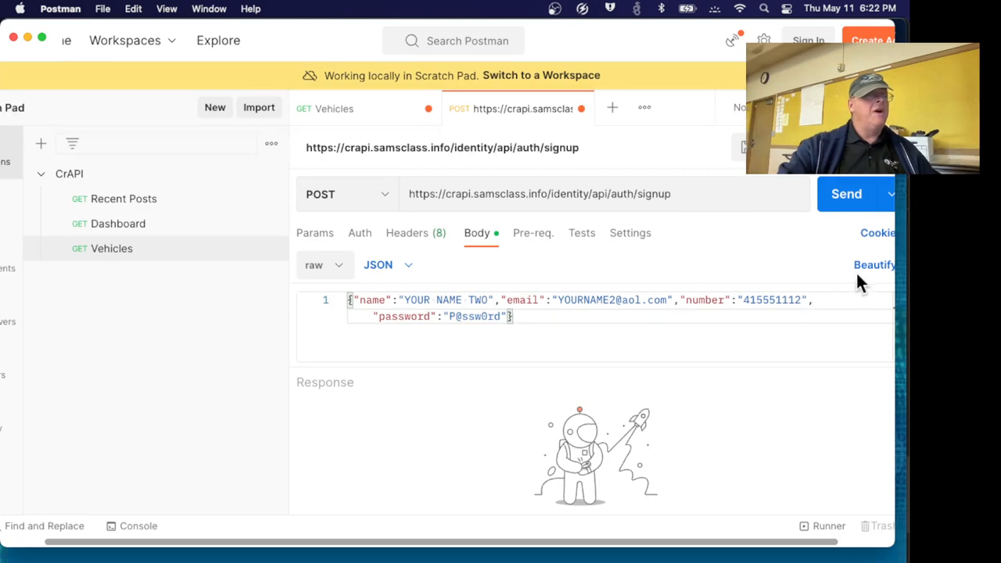
# Paste the name/email/number/password JSON, beautify it, and replace the placeholder name with DEMO2.
pyautogui.click(874, 264)
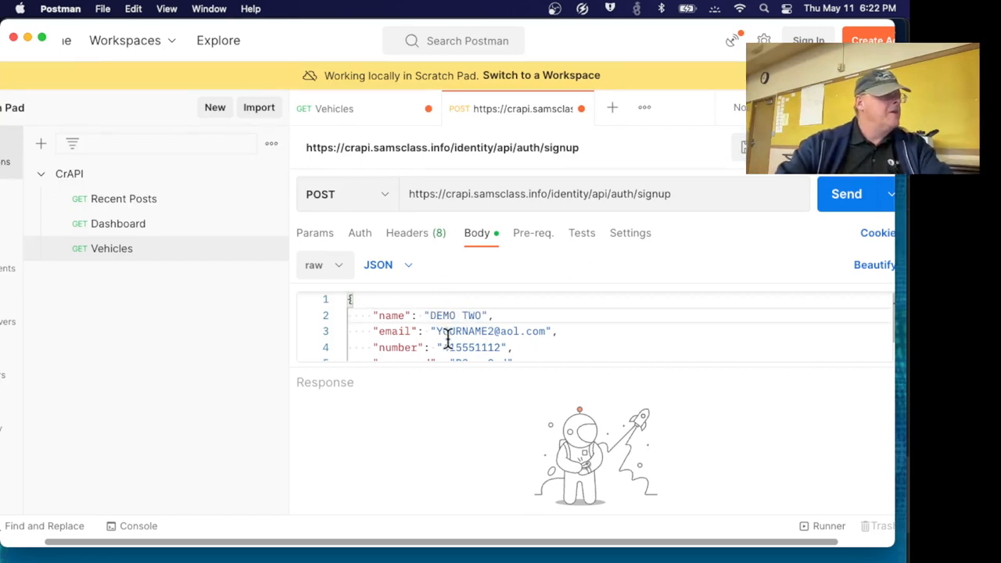
pyautogui.doubleClick(458, 331)
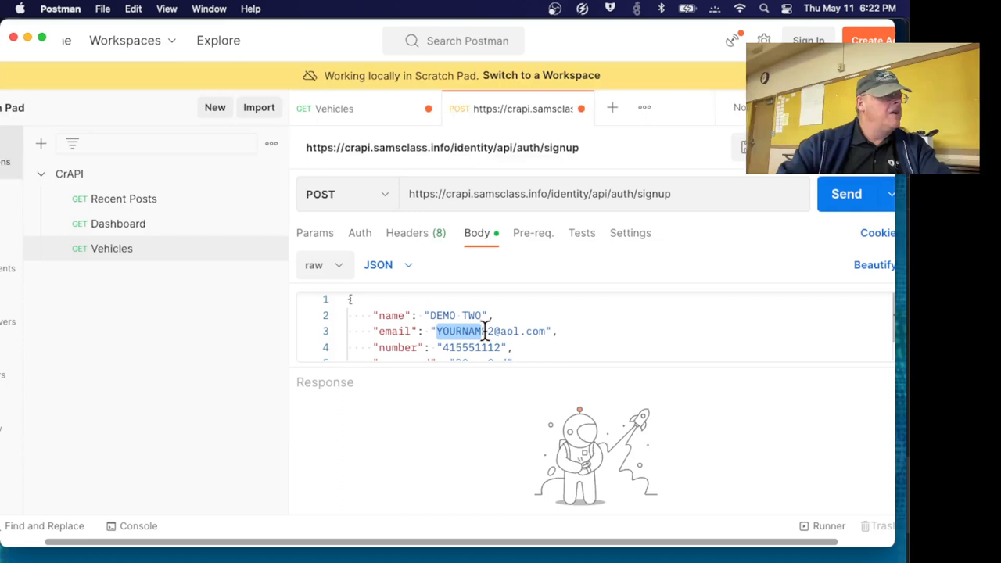
pyautogui.write('DE2')
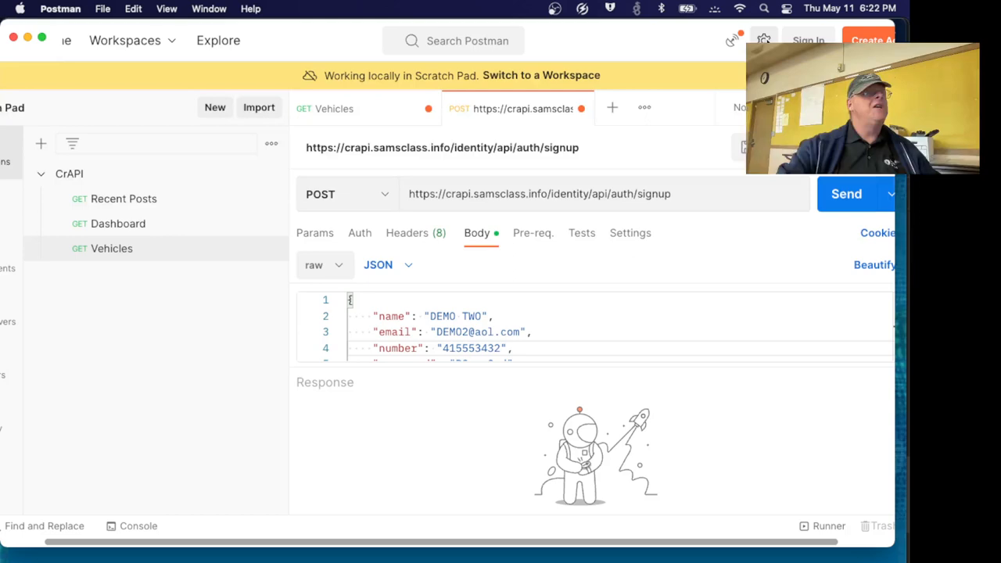
pyautogui.click(734, 40)
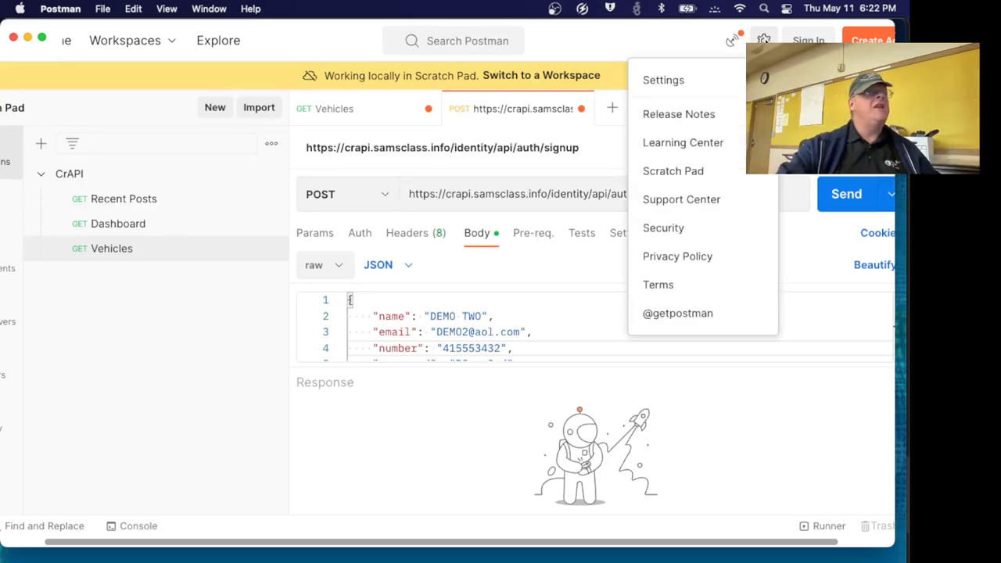
pyautogui.click(663, 80)
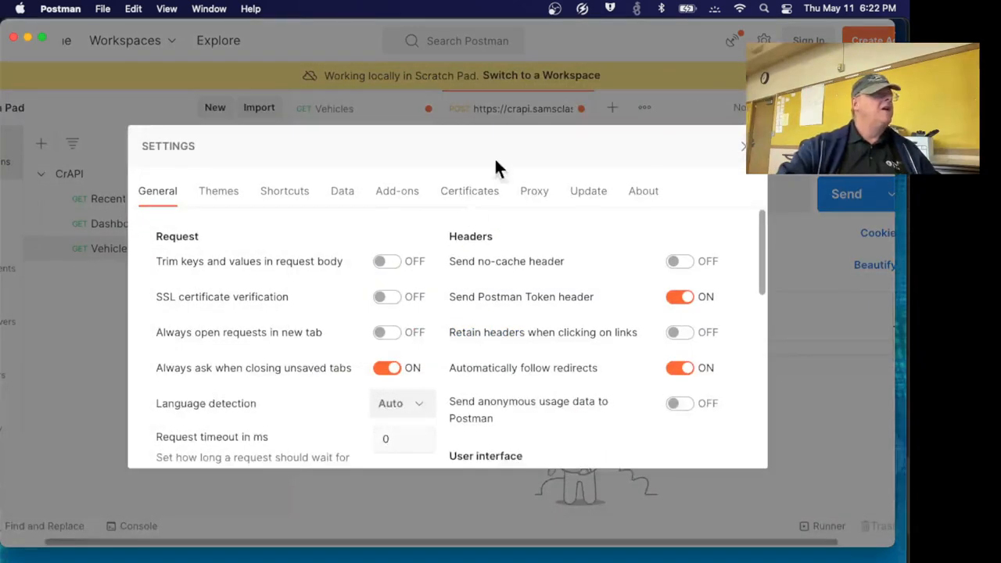
pyautogui.moveTo(223, 286)
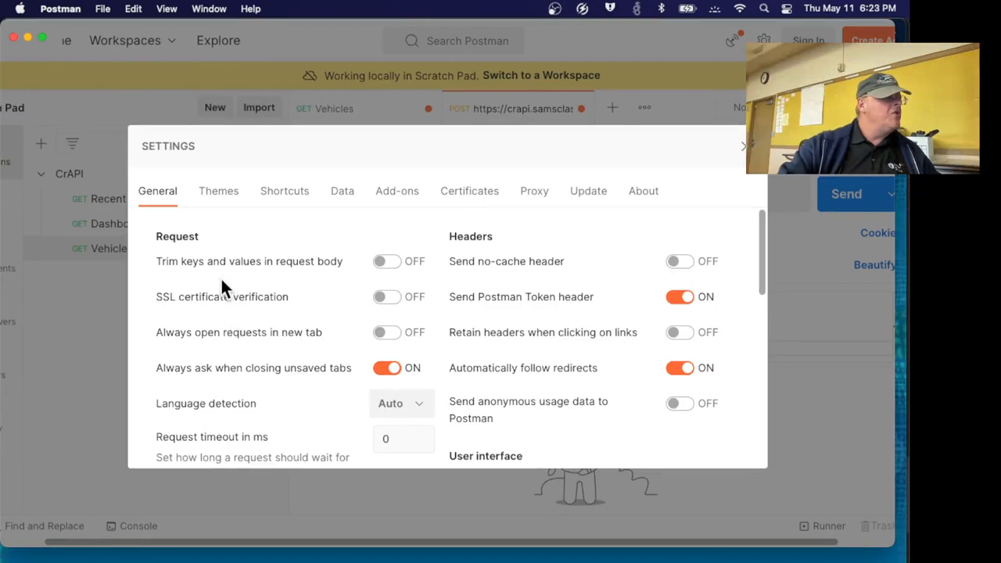
pyautogui.moveTo(204, 317)
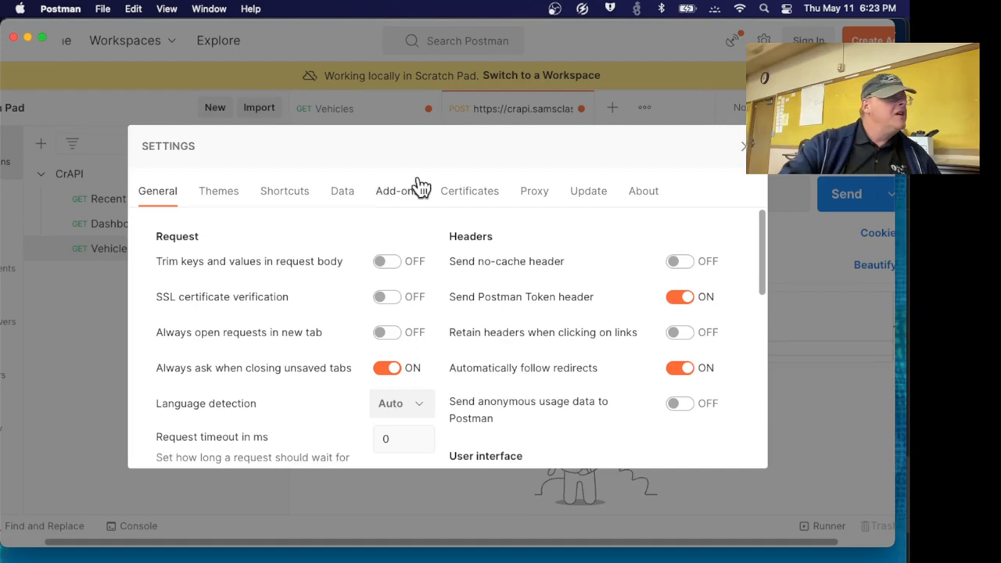
pyautogui.click(534, 190)
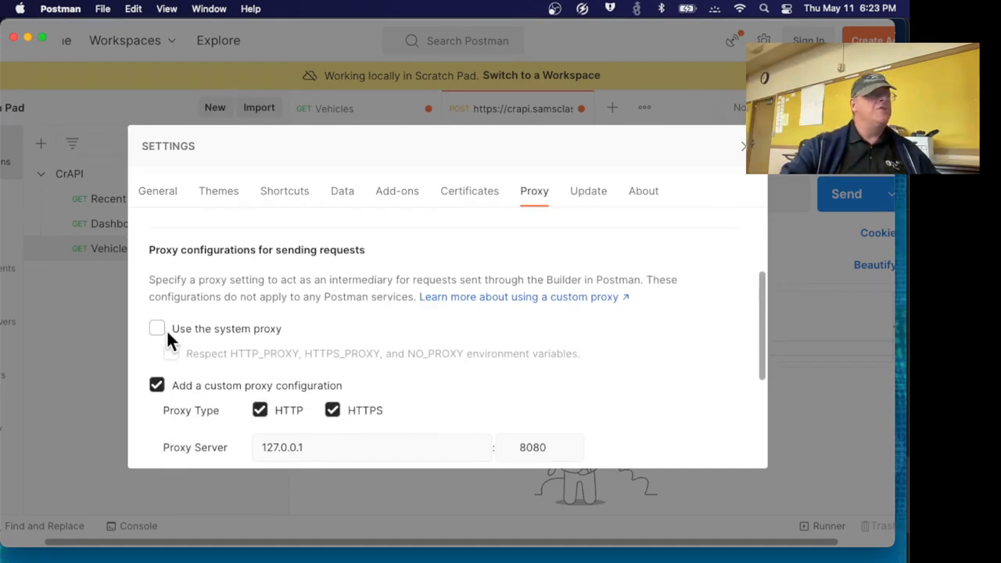
pyautogui.scroll(-3)
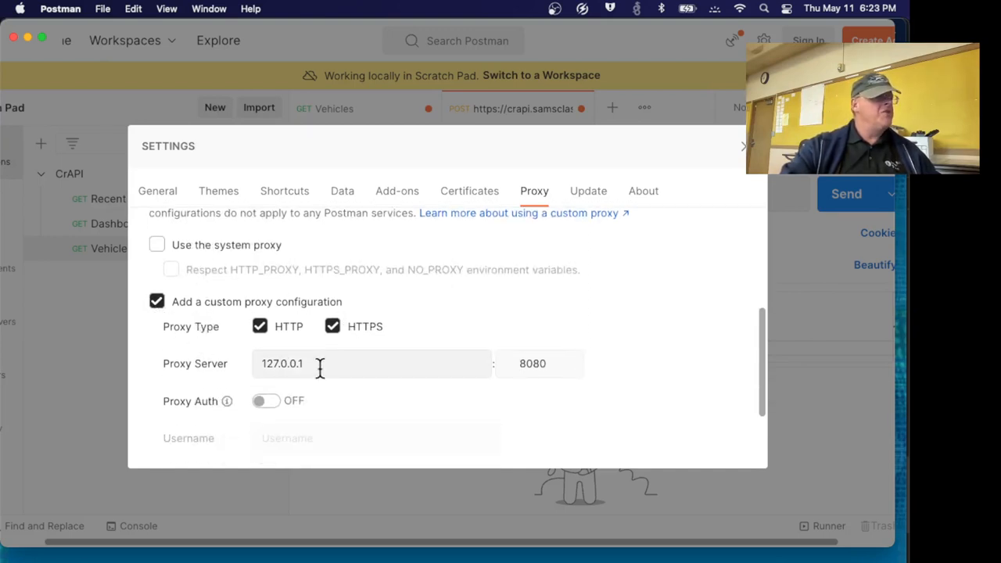
pyautogui.moveTo(588, 374)
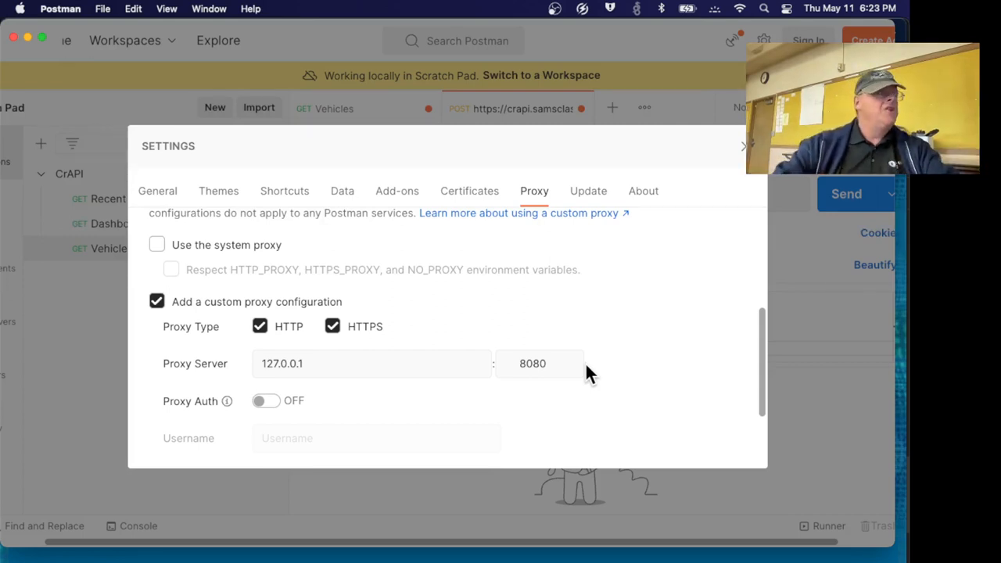
pyautogui.click(742, 145)
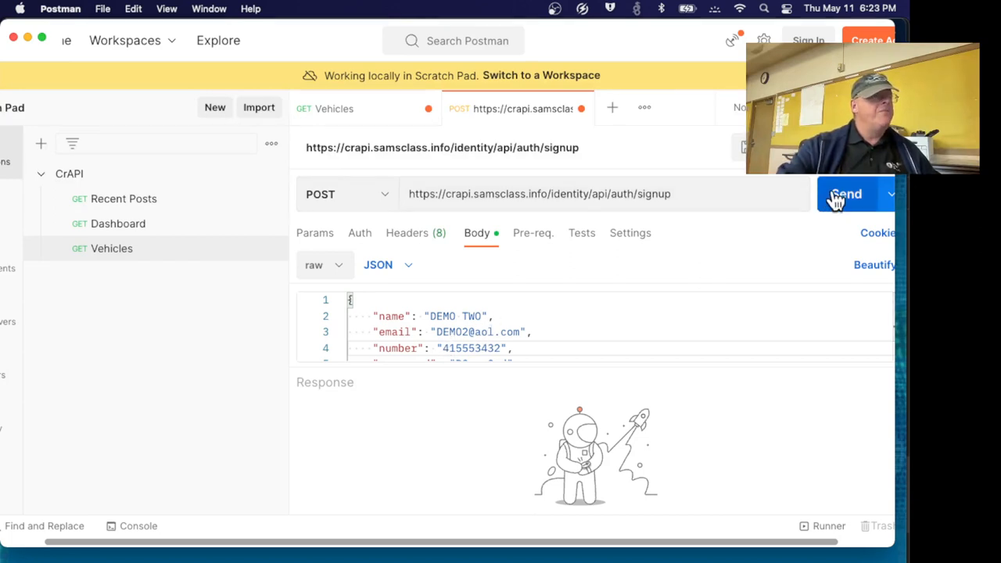
# Send the DEMO TWO signup POST and get 200 OK 'User registered successfully'.
pyautogui.click(847, 193)
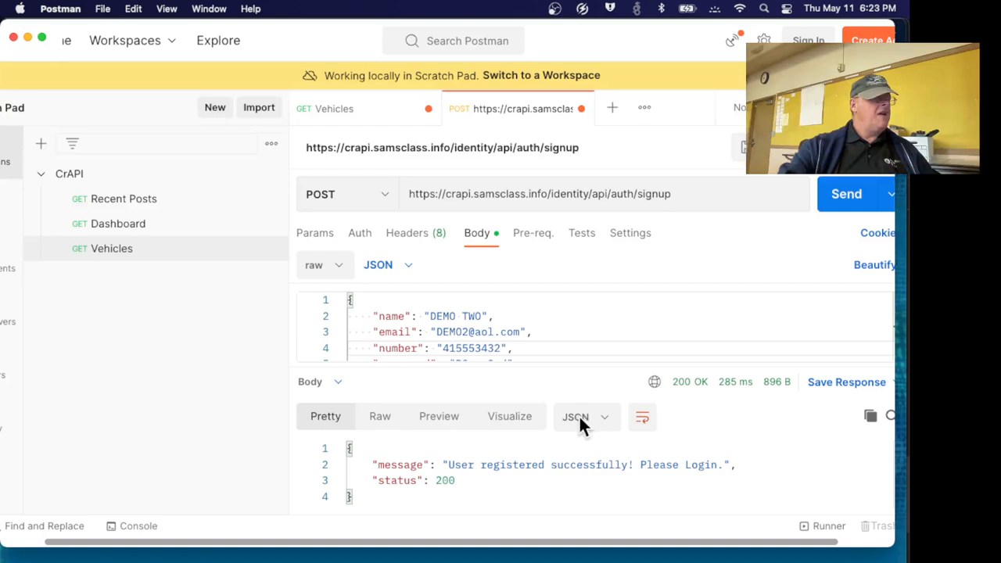
pyautogui.moveTo(587, 475)
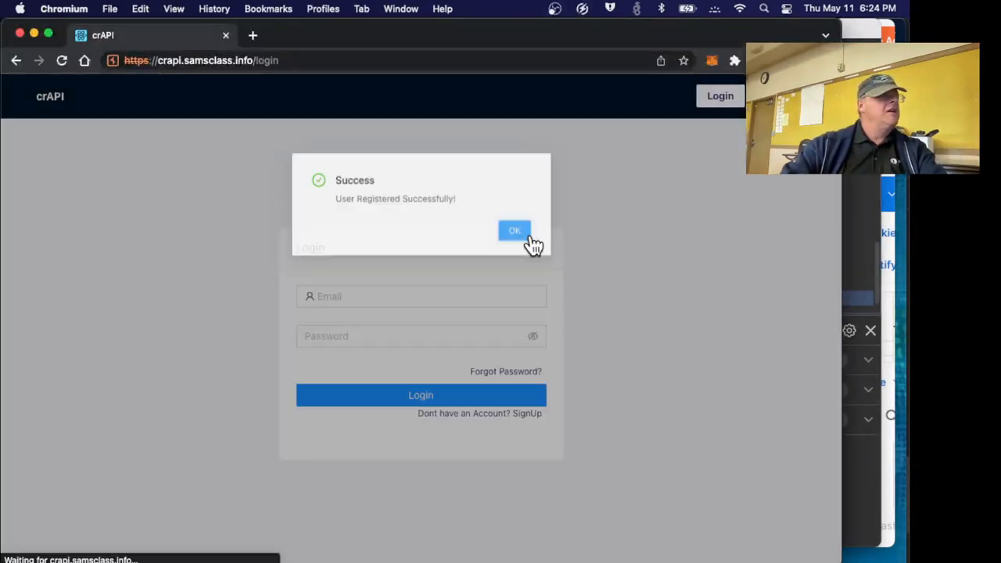
pyautogui.click(515, 230)
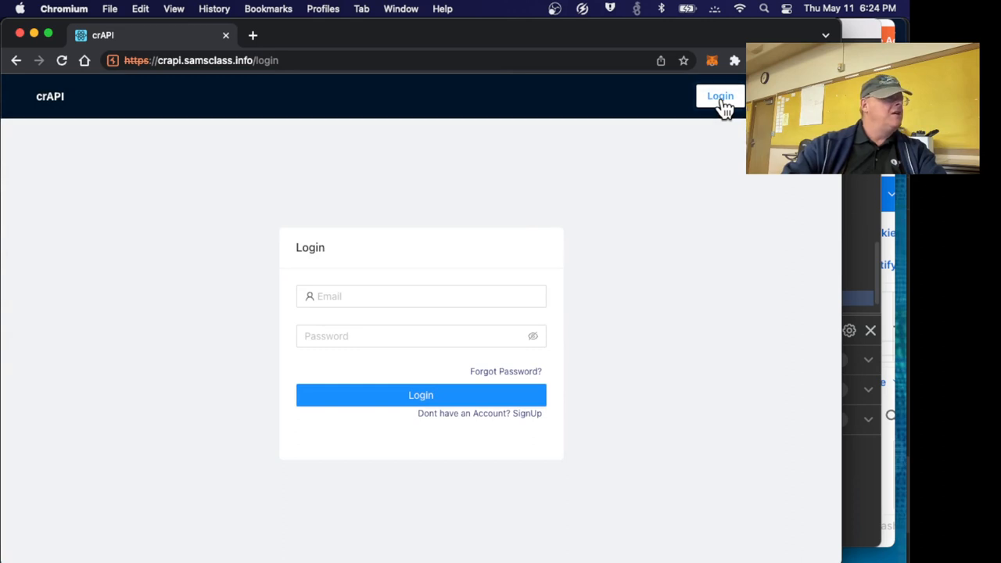
pyautogui.click(421, 296)
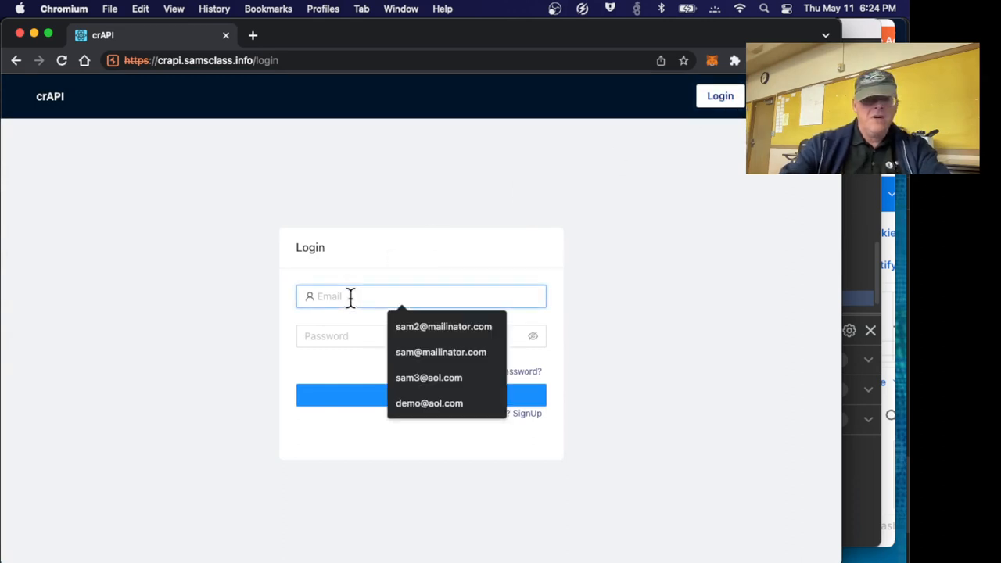
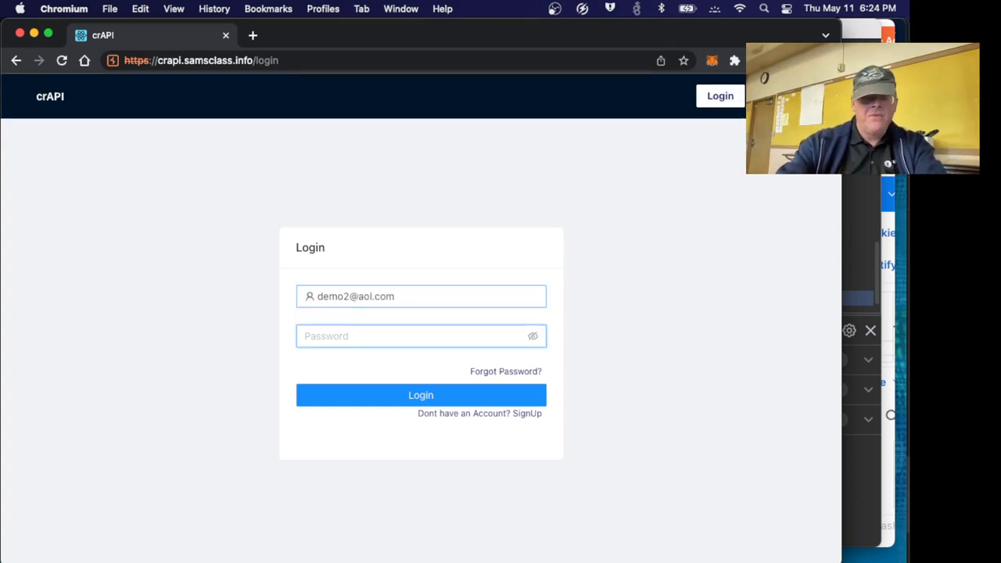
pyautogui.write('password')
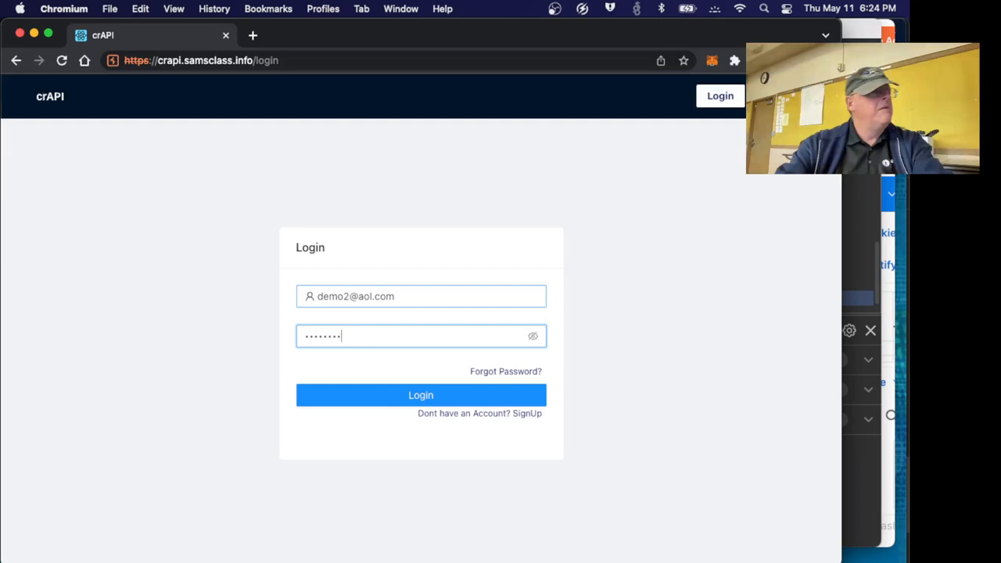
pyautogui.click(421, 395)
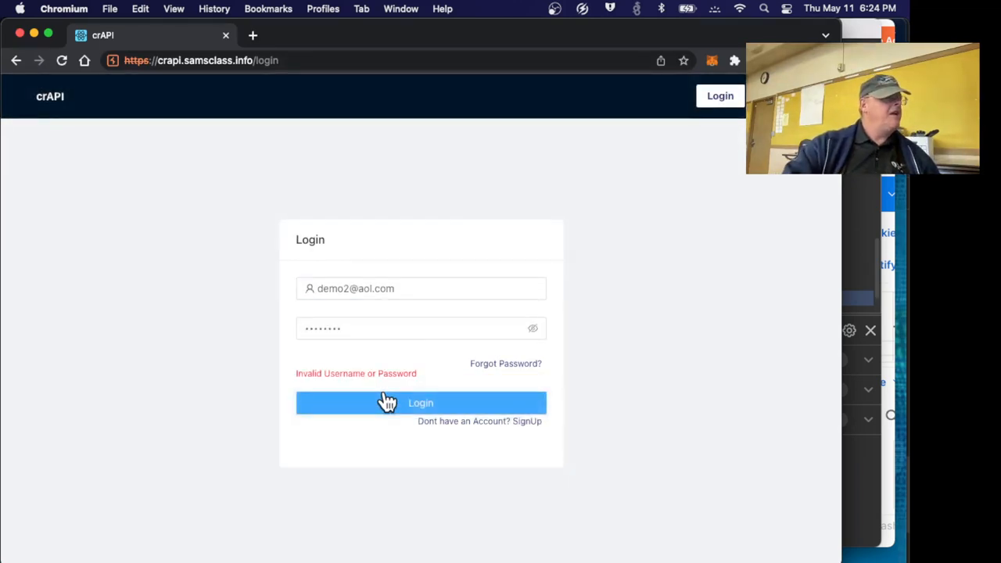
pyautogui.moveTo(383, 351)
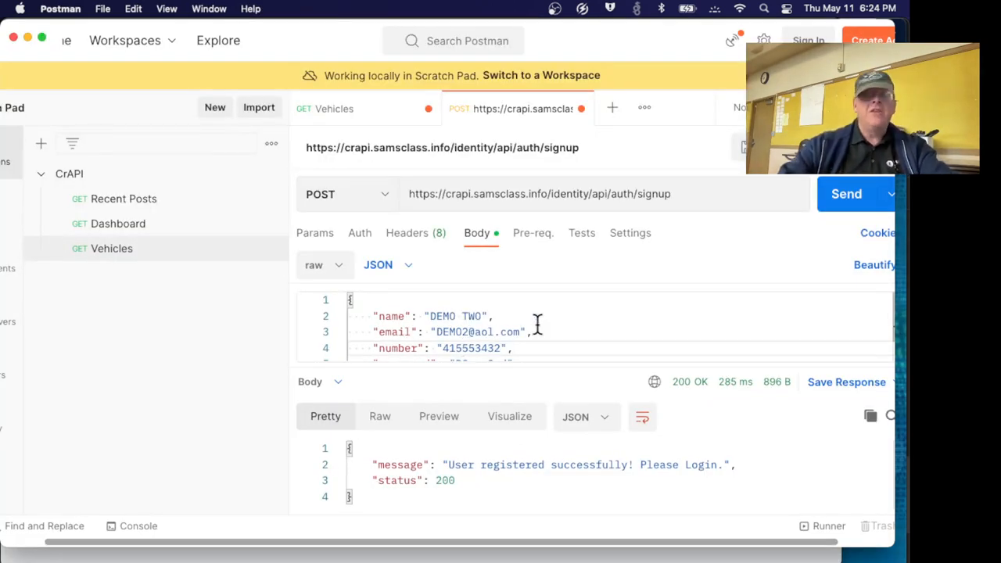
pyautogui.moveTo(483, 348)
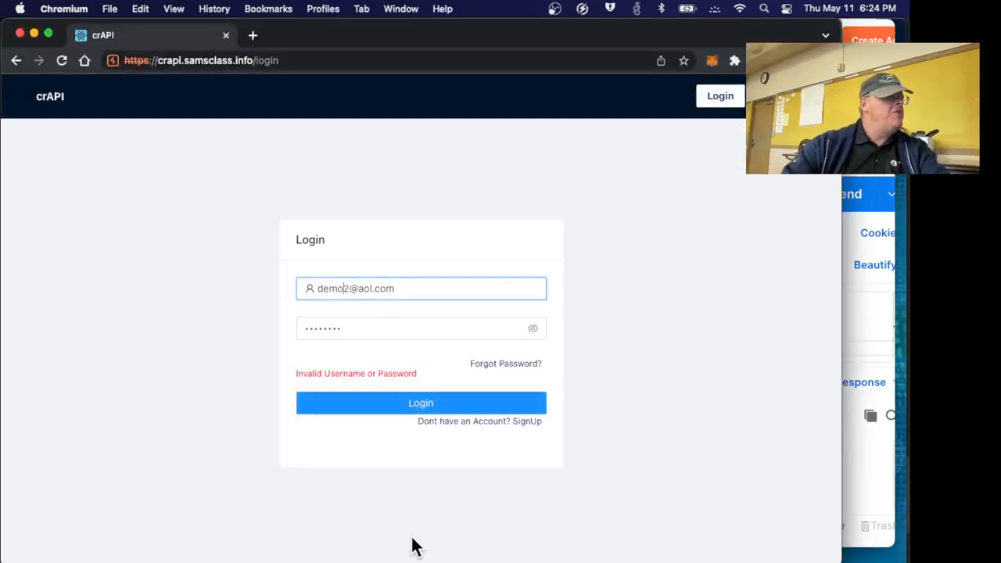
pyautogui.doubleClick(329, 288)
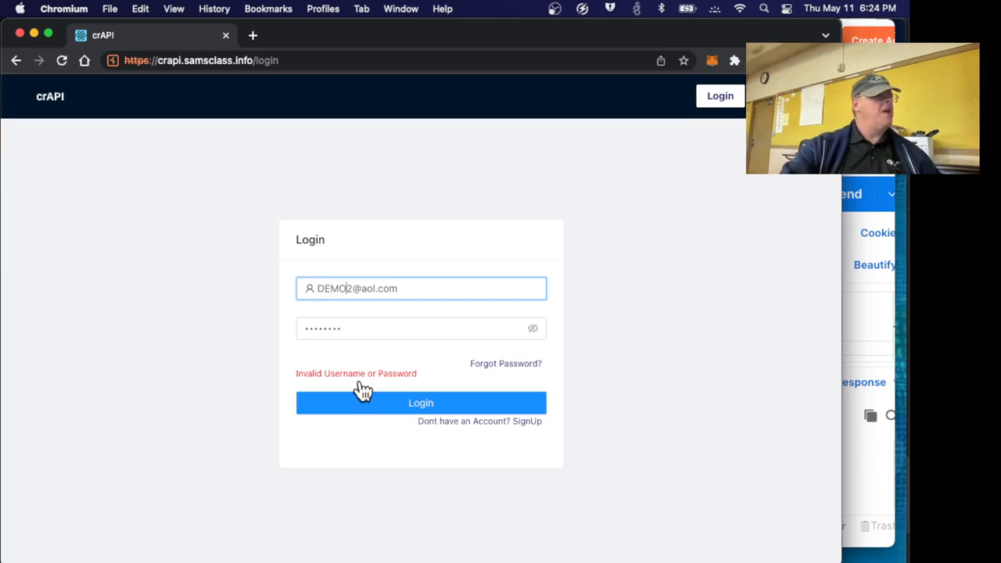
pyautogui.click(421, 403)
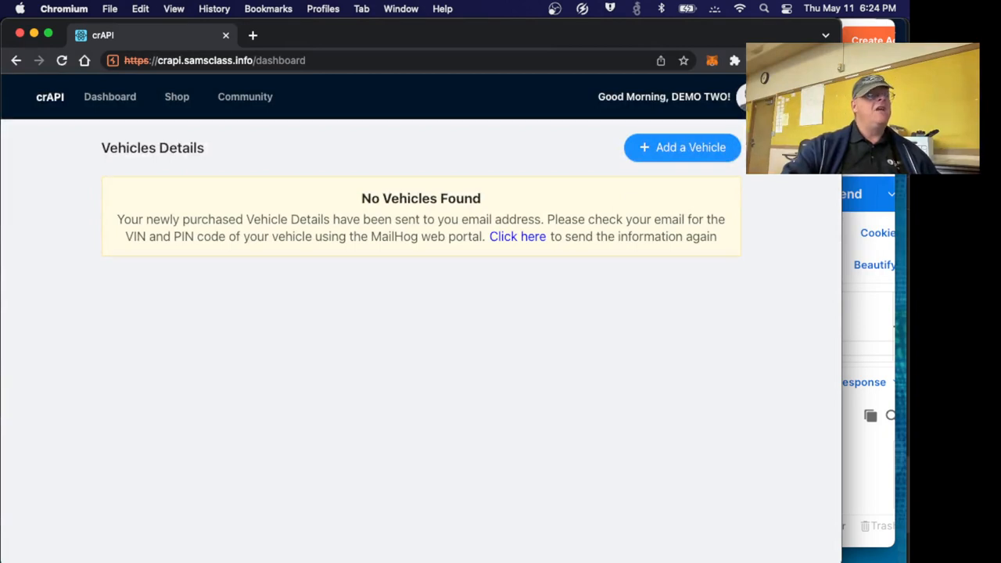
pyautogui.moveTo(728, 110)
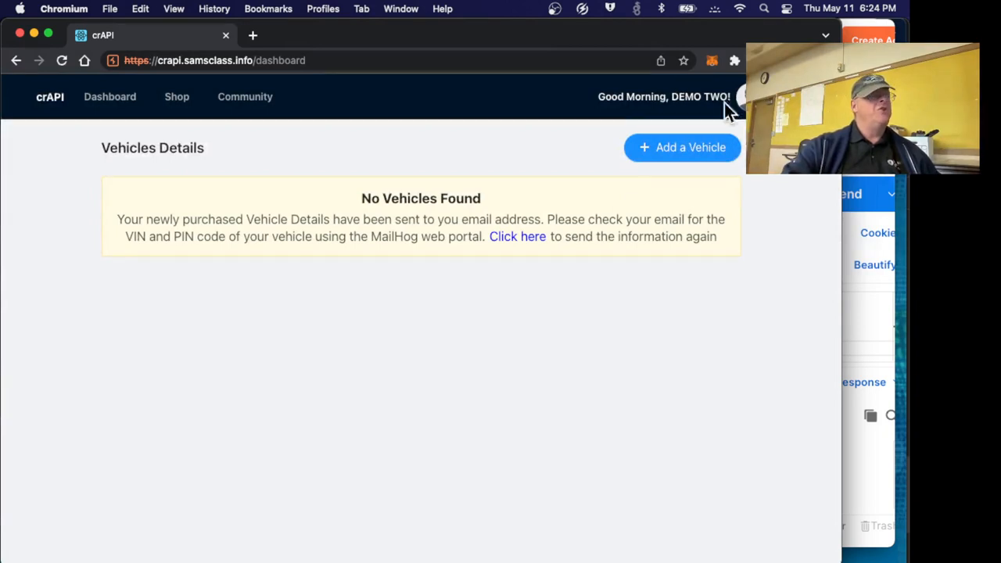
pyautogui.moveTo(728, 213)
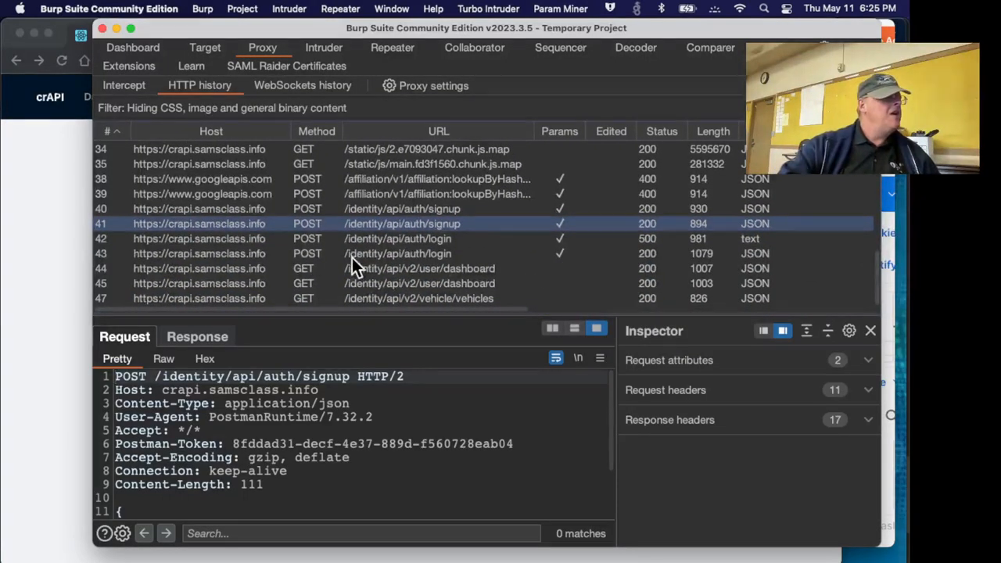
# View the login POST's response containing the bearer token in Burp.
pyautogui.click(398, 253)
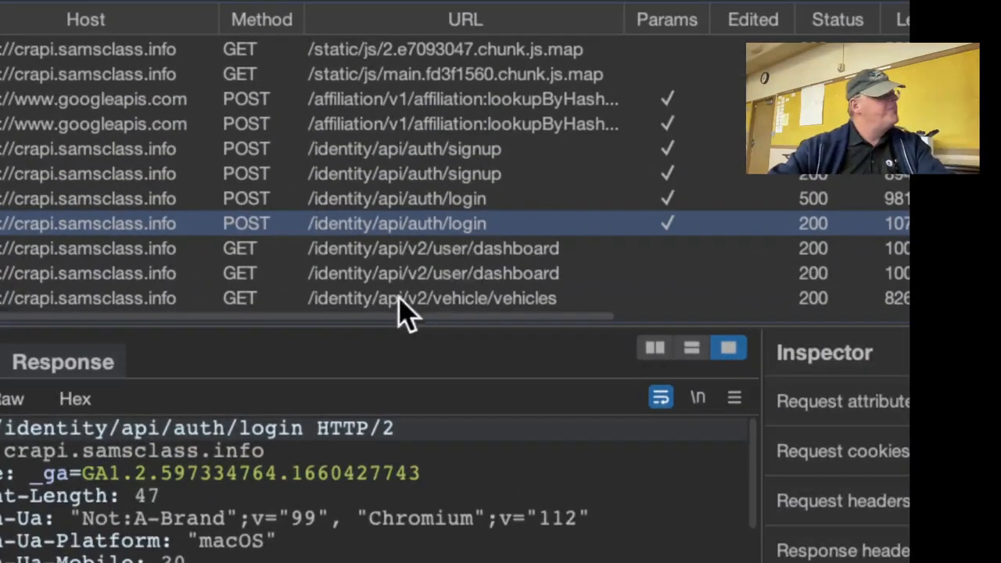
pyautogui.click(434, 248)
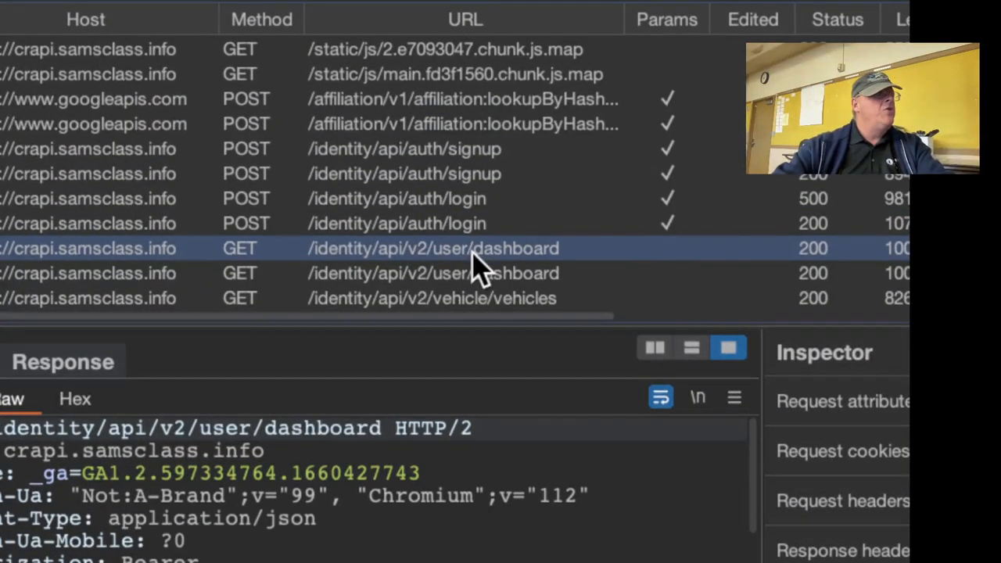
pyautogui.click(430, 298)
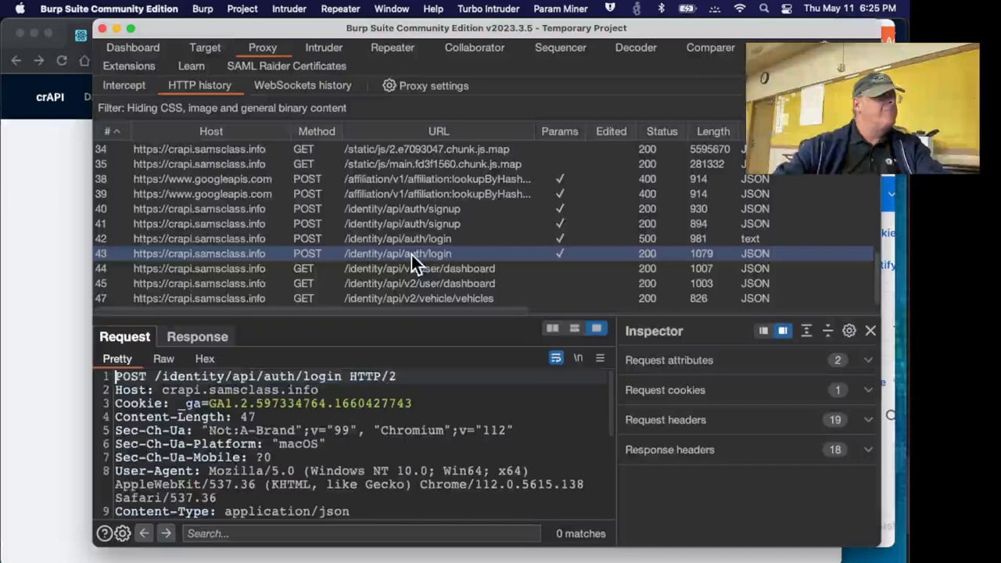
pyautogui.scroll(-3)
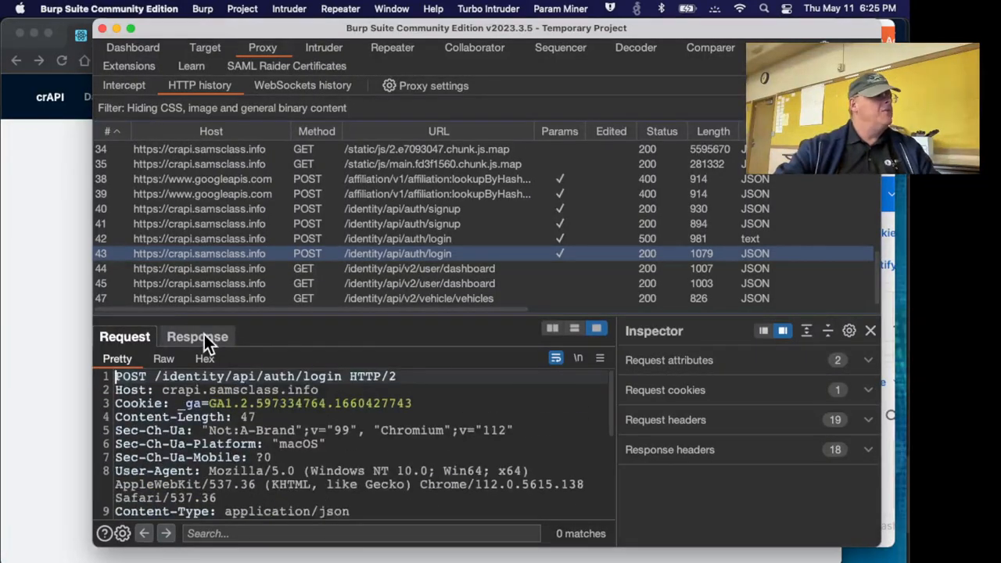
pyautogui.click(197, 336)
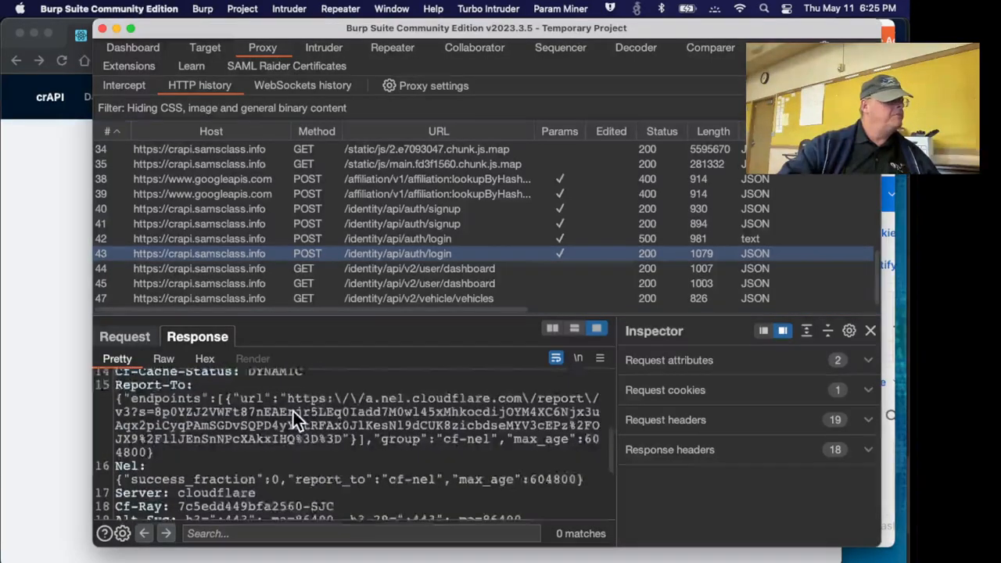
pyautogui.scroll(-3)
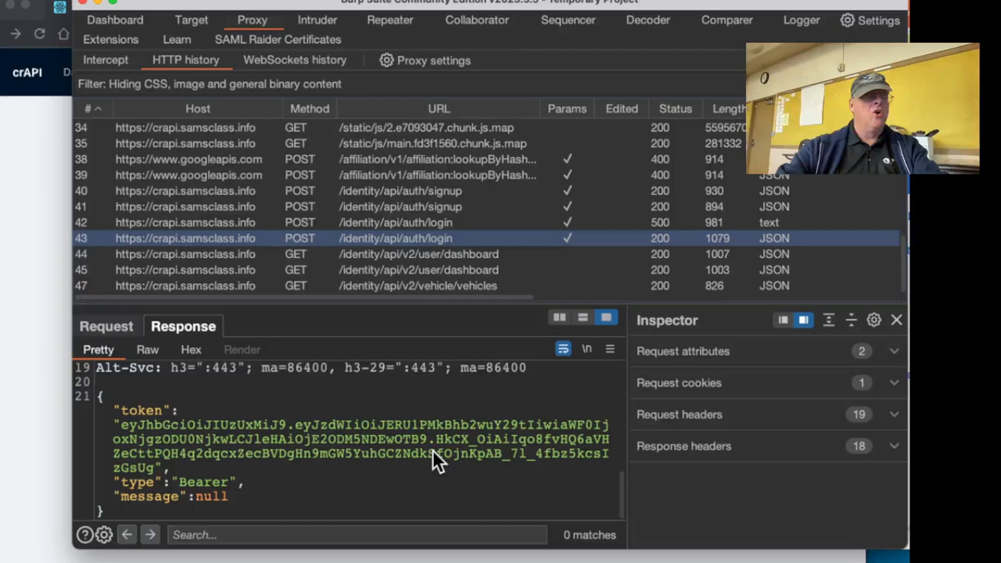
pyautogui.moveTo(438, 274)
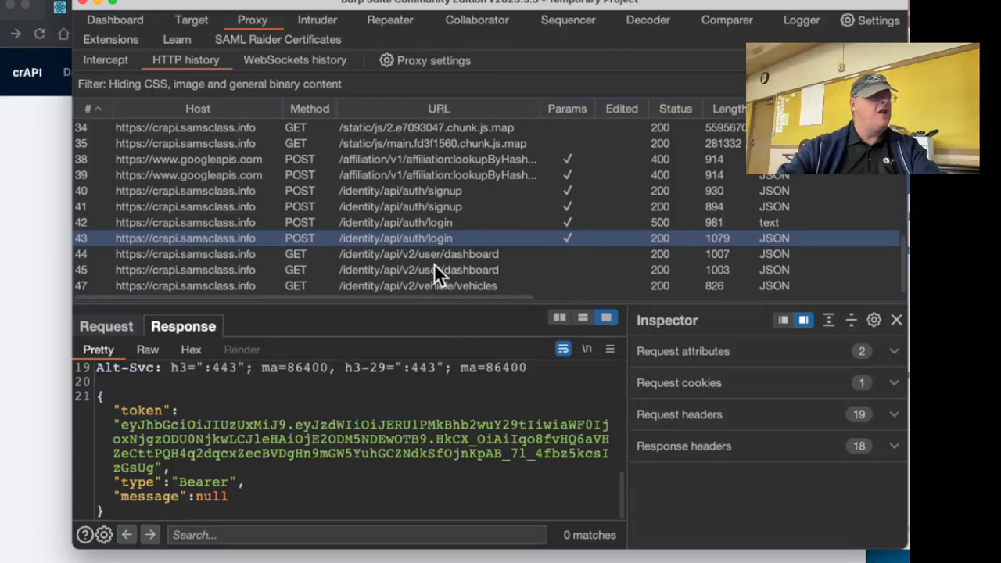
# Select the Bearer token in the dashboard GET's raw Authorization header.
pyautogui.click(418, 253)
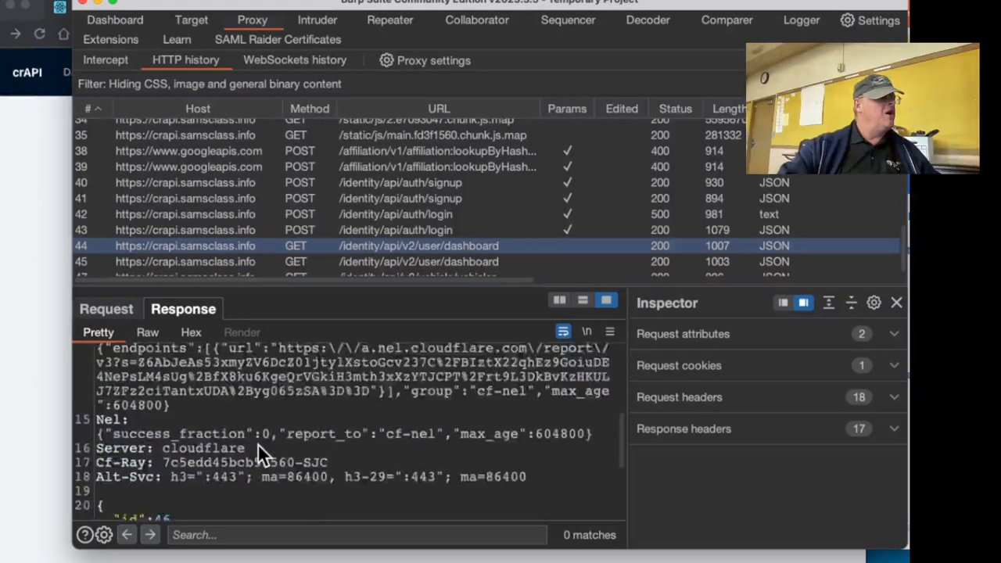
pyautogui.click(106, 308)
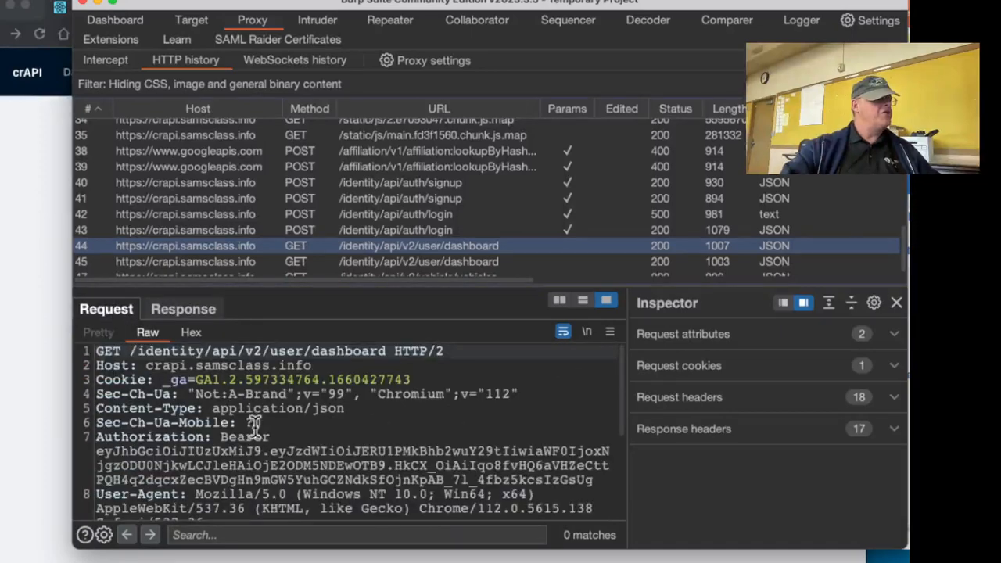
pyautogui.scroll(-3)
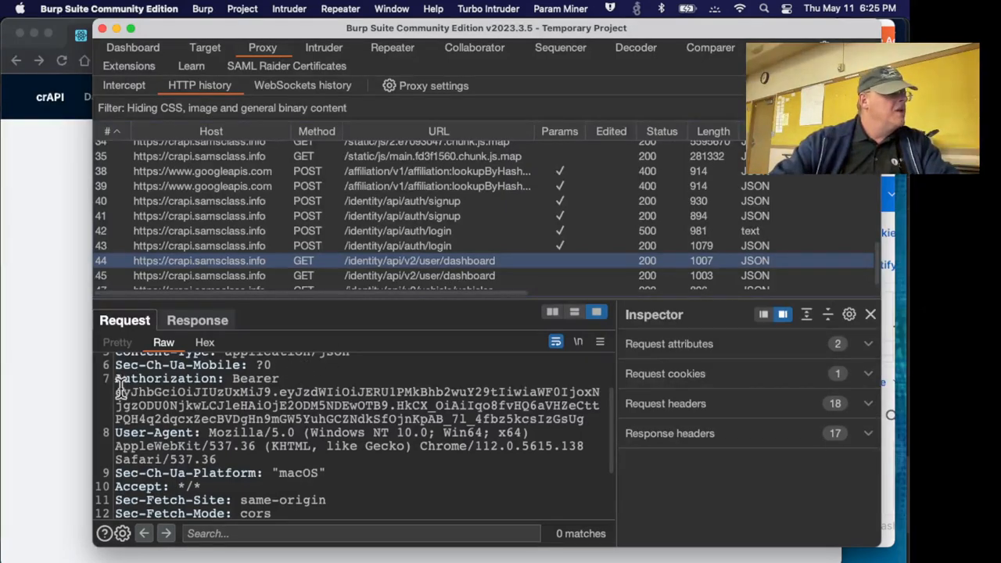
pyautogui.moveTo(115, 392); pyautogui.dragTo(583, 419)
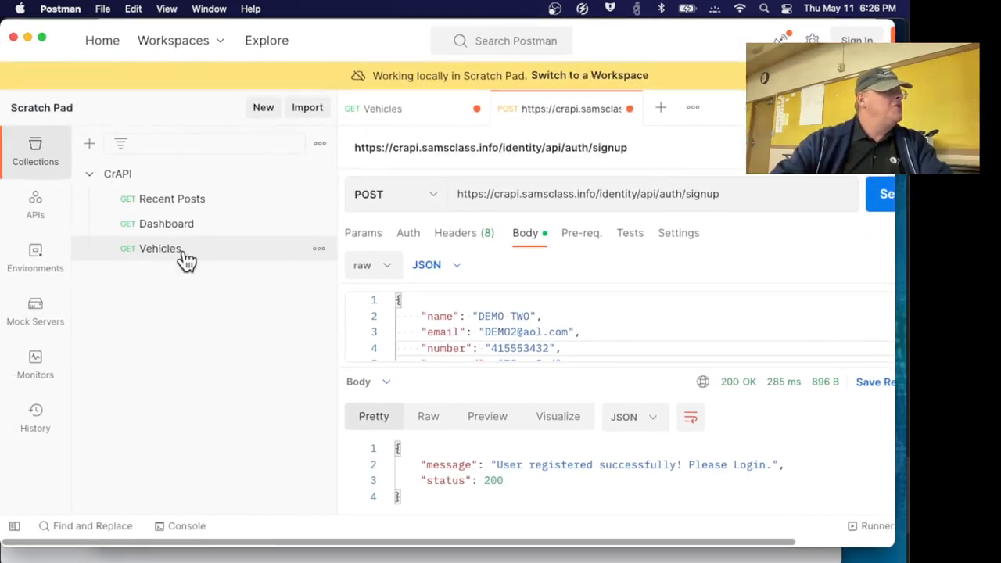
pyautogui.moveTo(89, 143)
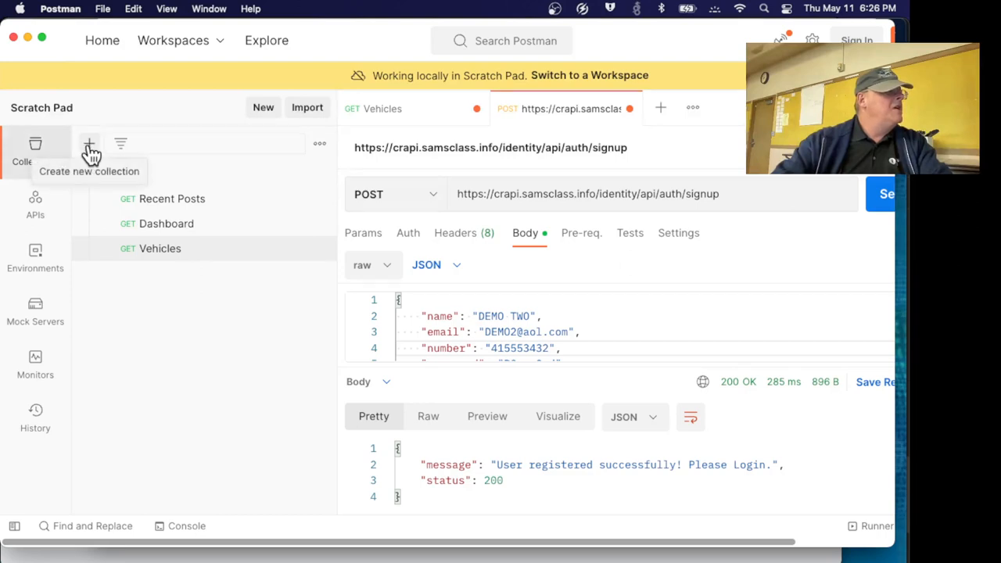
# Create a new collection named 'Demo' alongside the CrAPI collection.
pyautogui.click(89, 143)
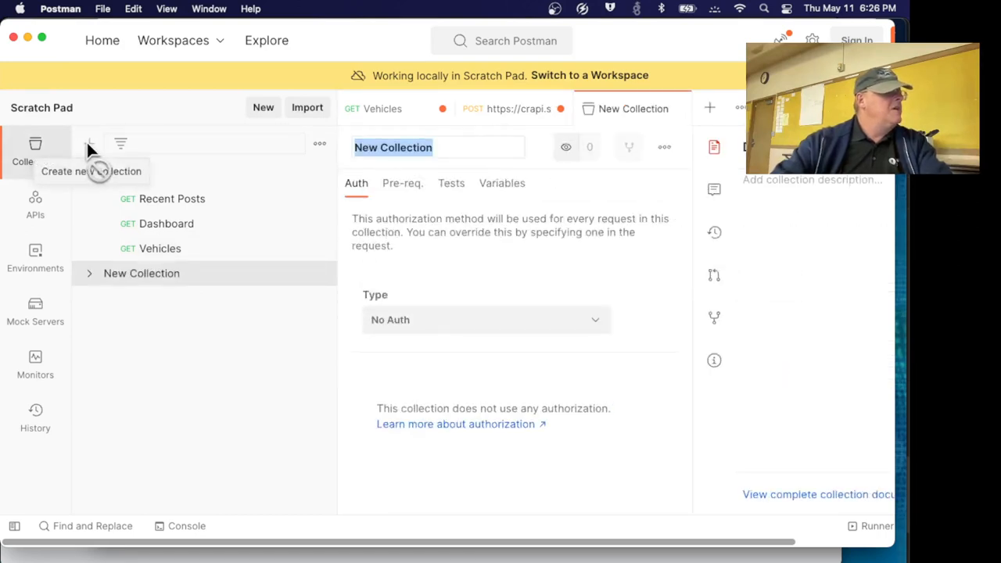
pyautogui.write('Demo')
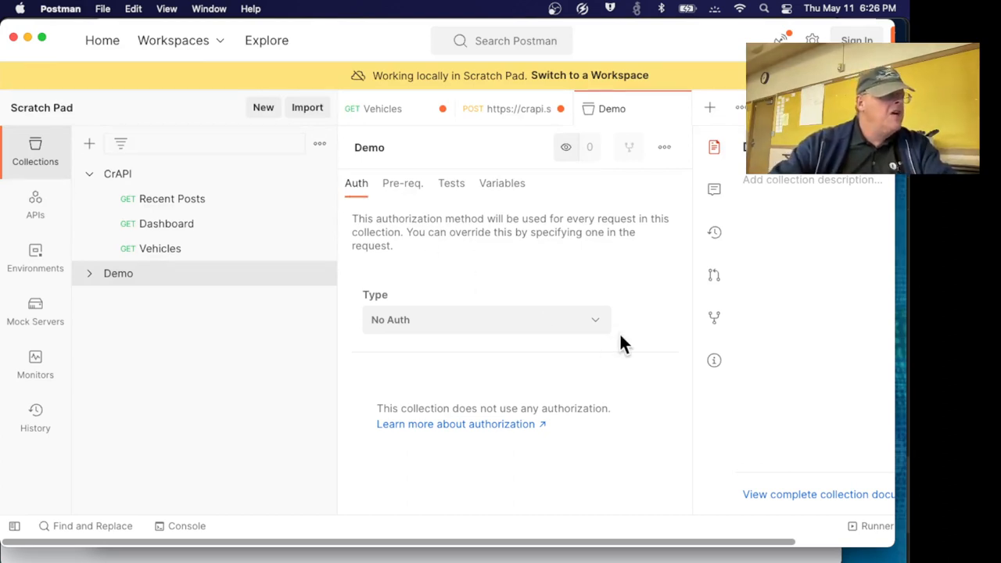
pyautogui.click(485, 319)
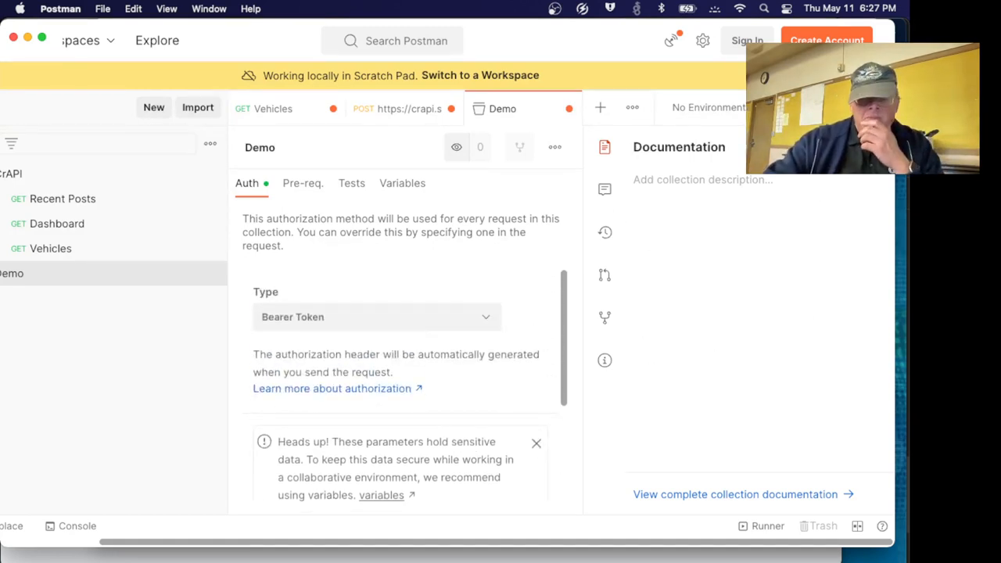
pyautogui.moveTo(653, 174)
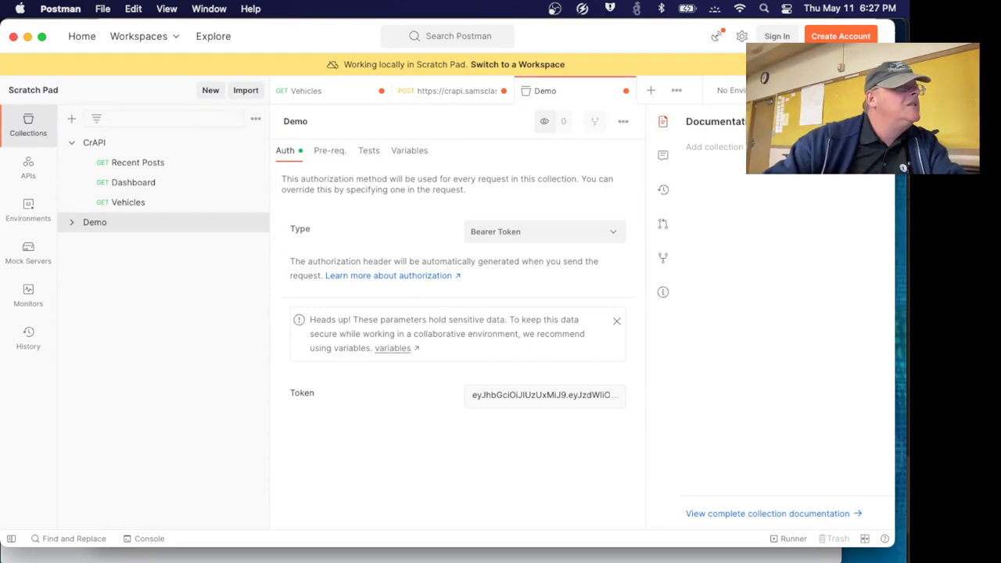
pyautogui.moveTo(410, 280)
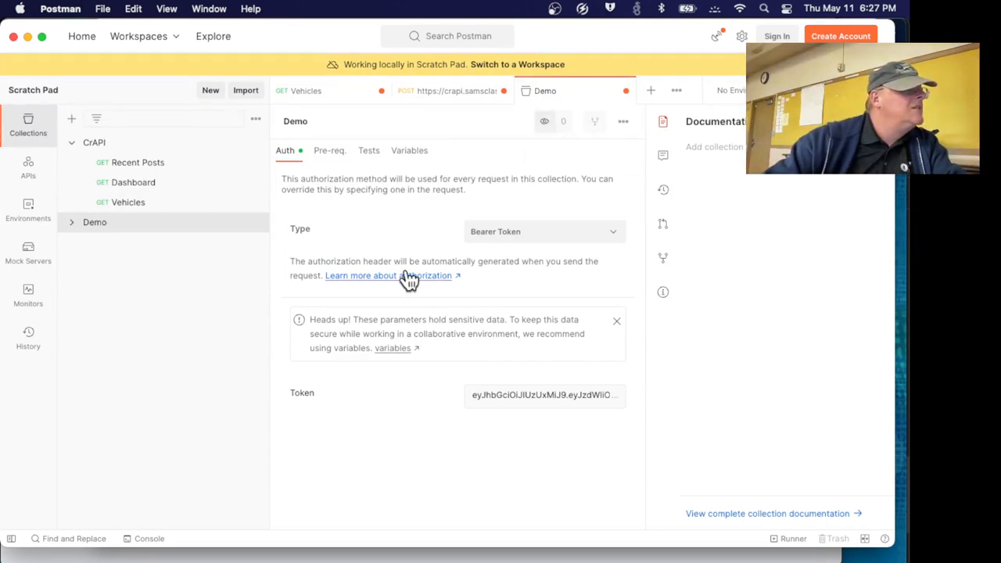
pyautogui.moveTo(612, 133)
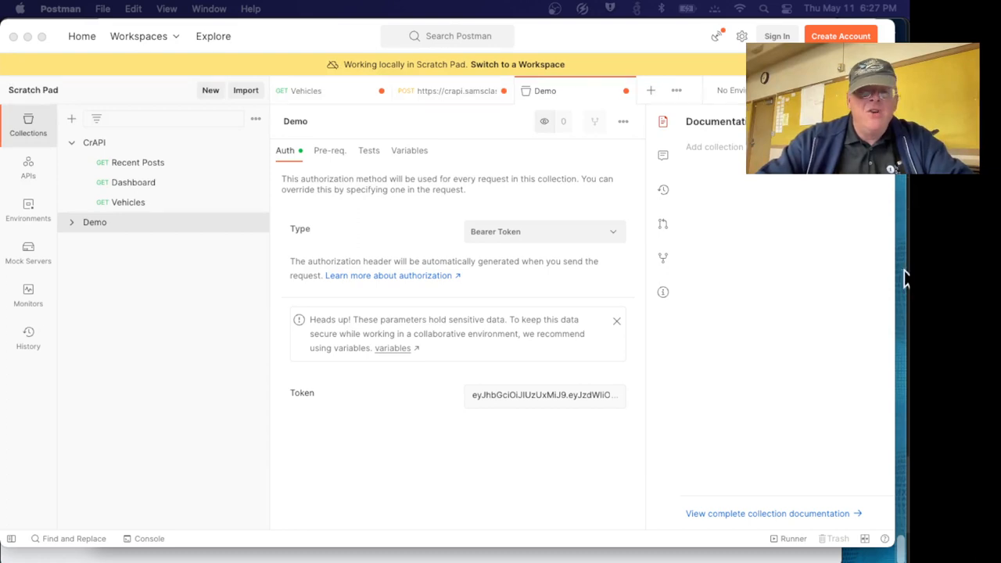
pyautogui.moveTo(571, 156)
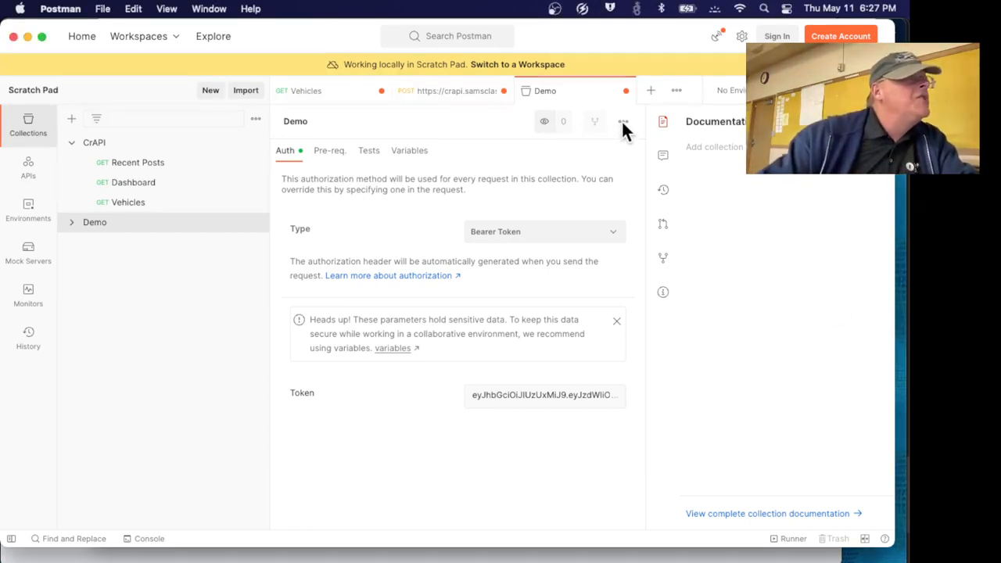
# Save the Demo collection and bring its settings tab to the front.
pyautogui.click(623, 121)
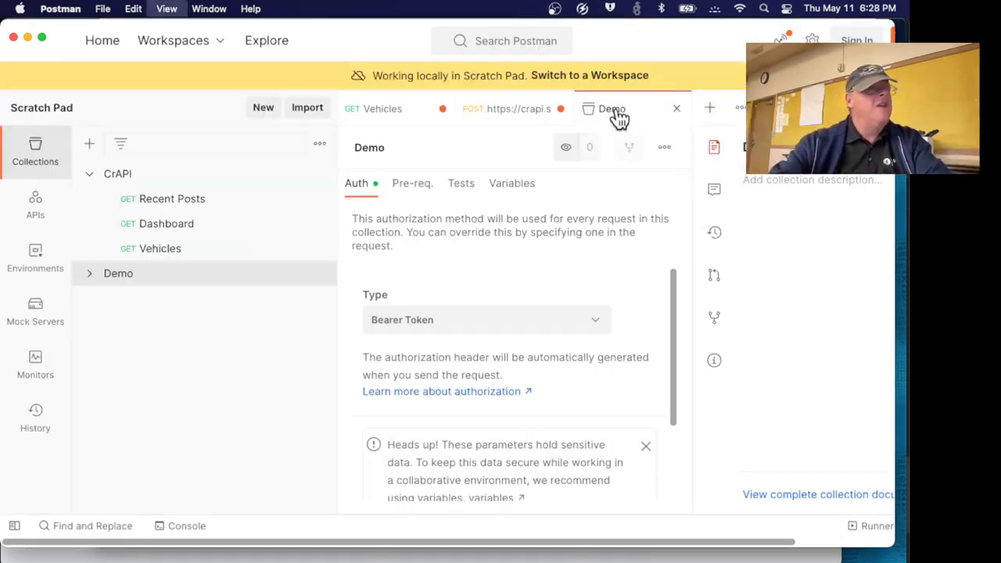
pyautogui.click(664, 148)
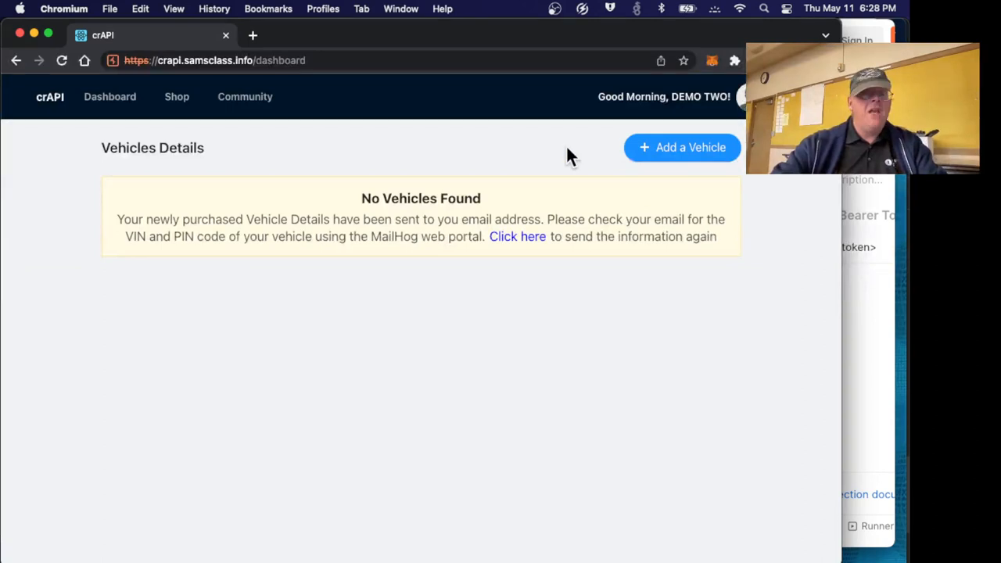
pyautogui.moveTo(274, 155)
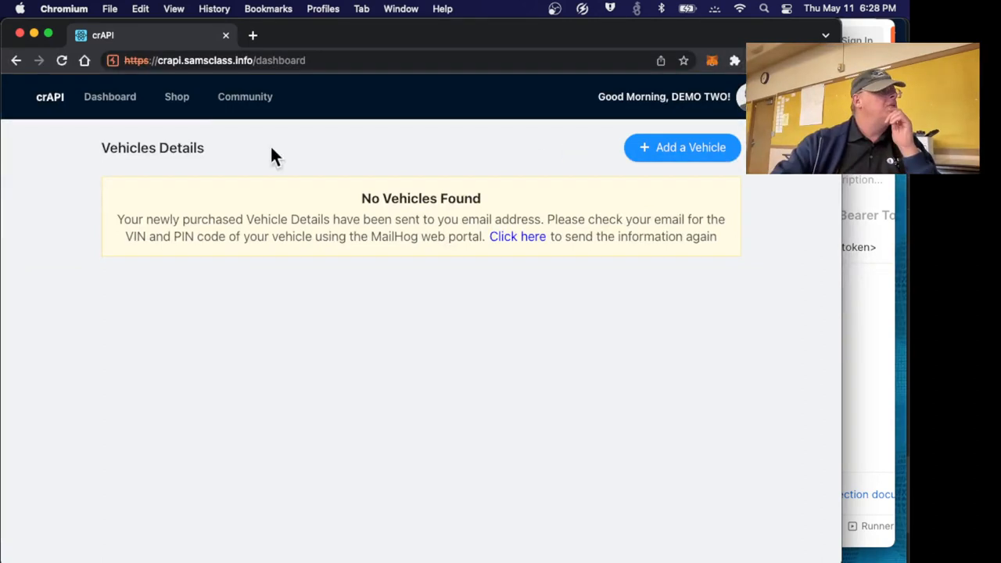
# Submit a new community forum post with title 'www' and description 'www'.
pyautogui.click(244, 96)
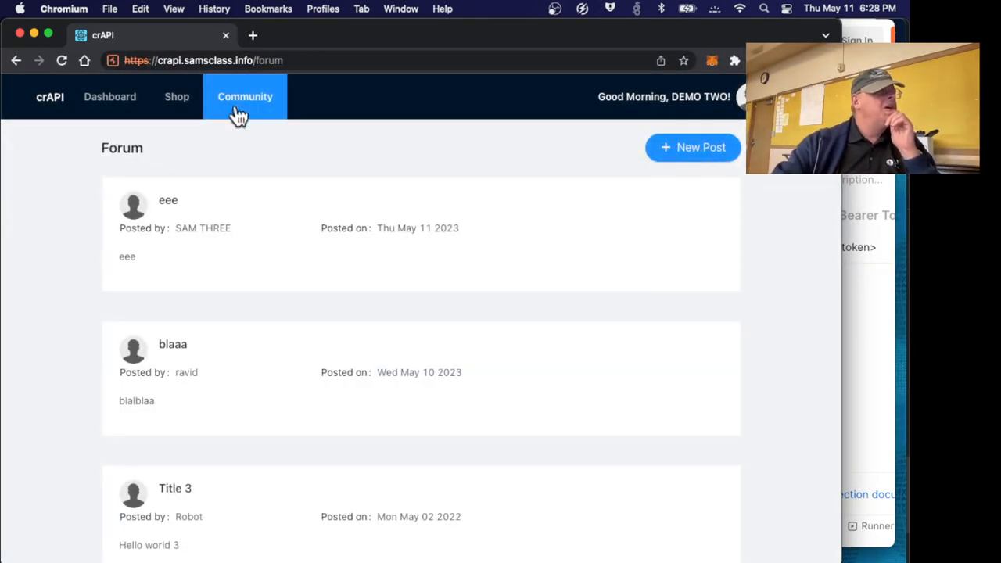
pyautogui.click(692, 147)
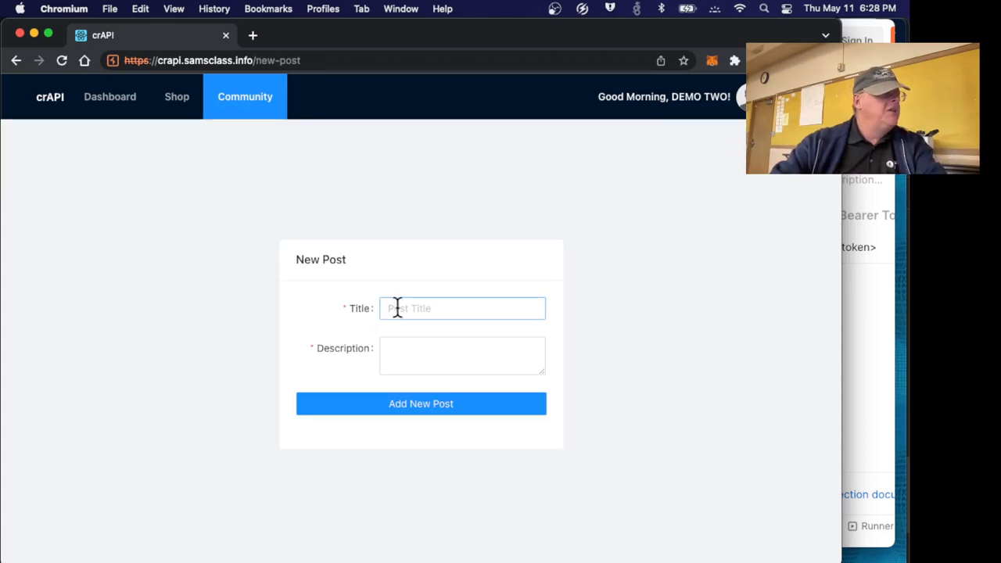
pyautogui.write('www')
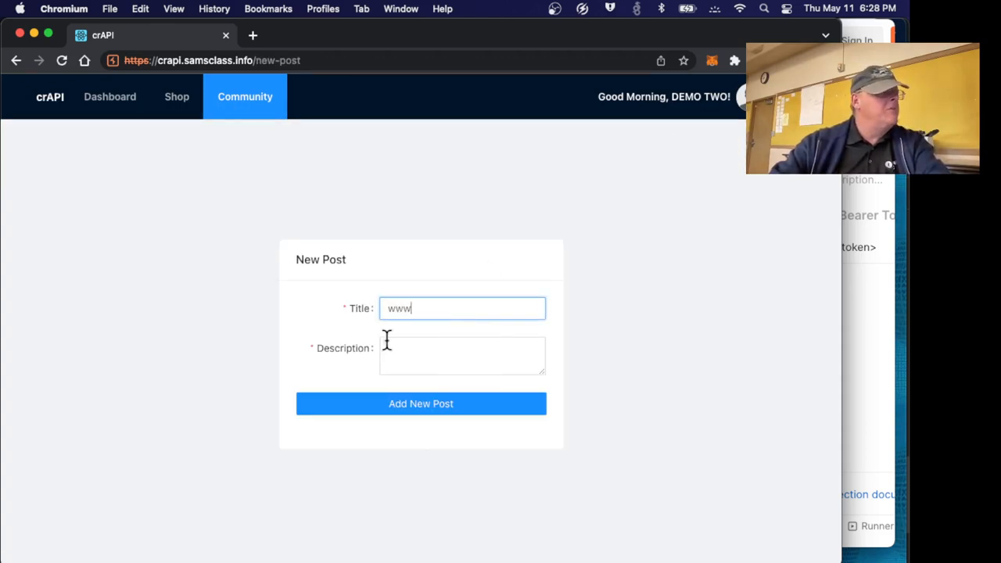
pyautogui.write('www')
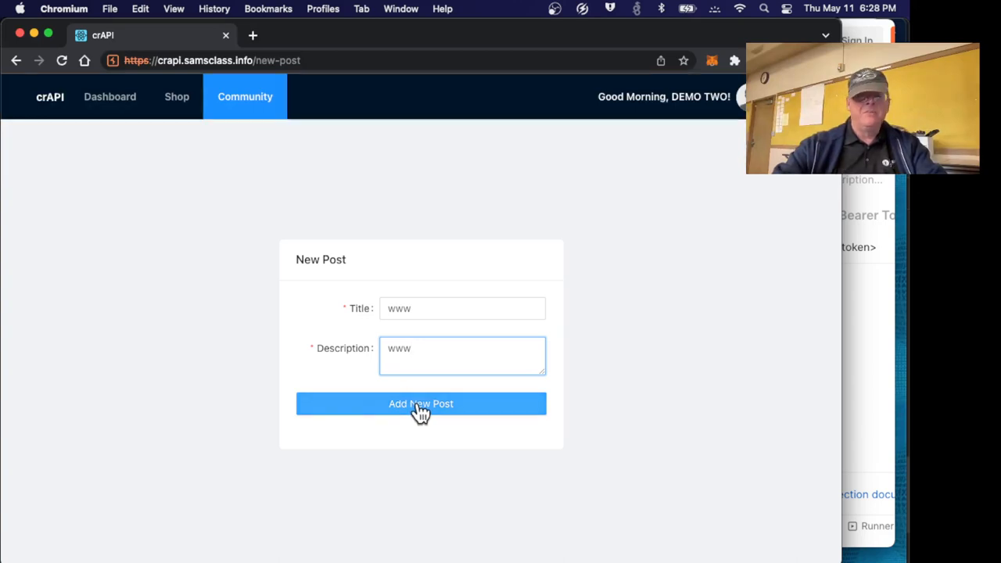
pyautogui.click(420, 403)
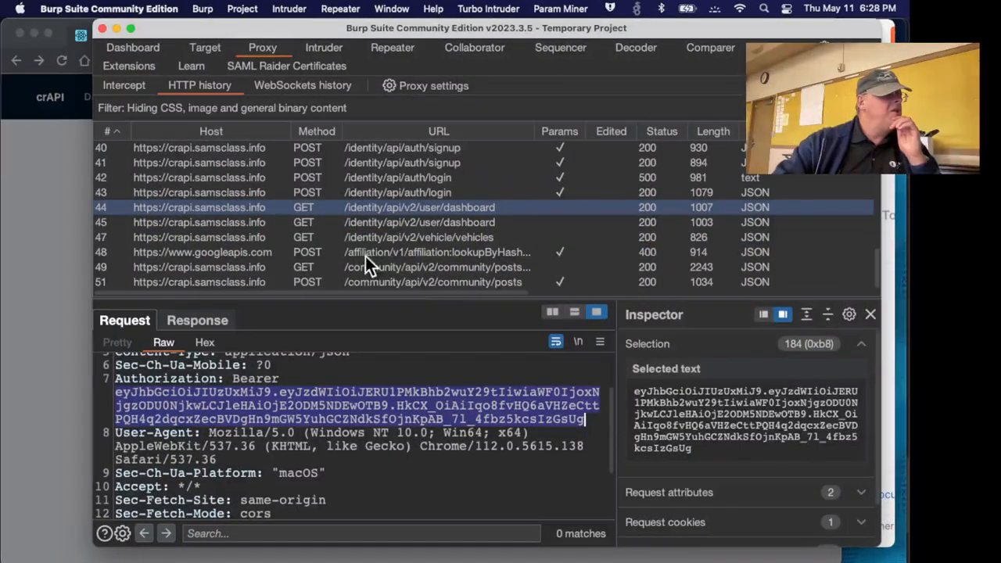
pyautogui.moveTo(500, 296)
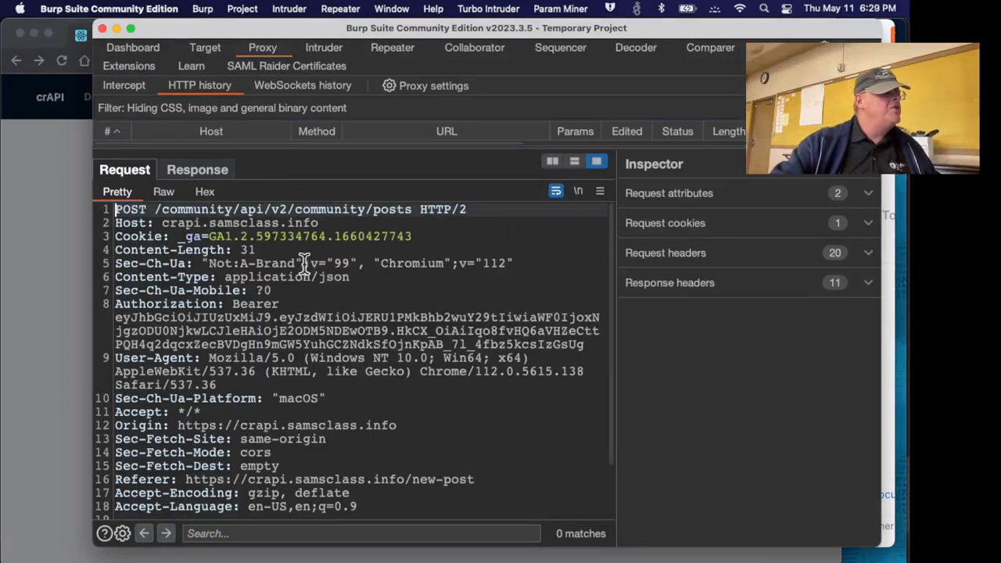
# Scroll the captured community-posts POST request to view its bearer token and JSON body.
pyautogui.scroll(-3)
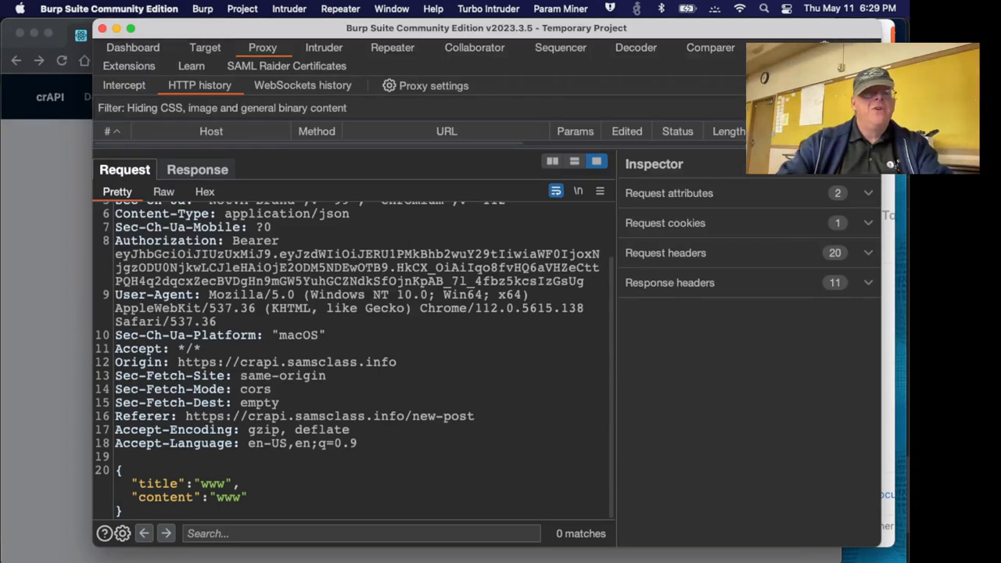
pyautogui.moveTo(439, 327)
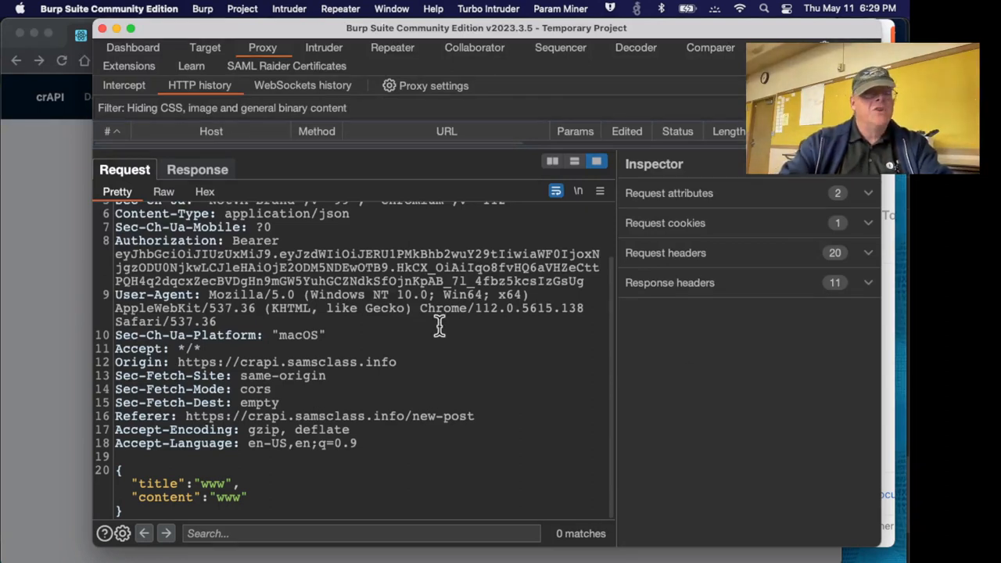
pyautogui.rightClick(438, 327)
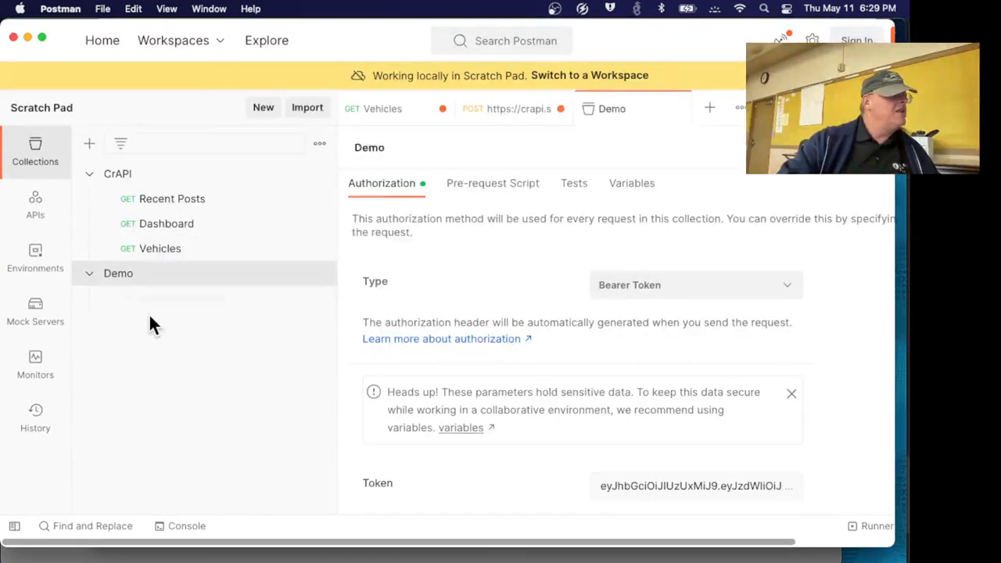
pyautogui.click(709, 108)
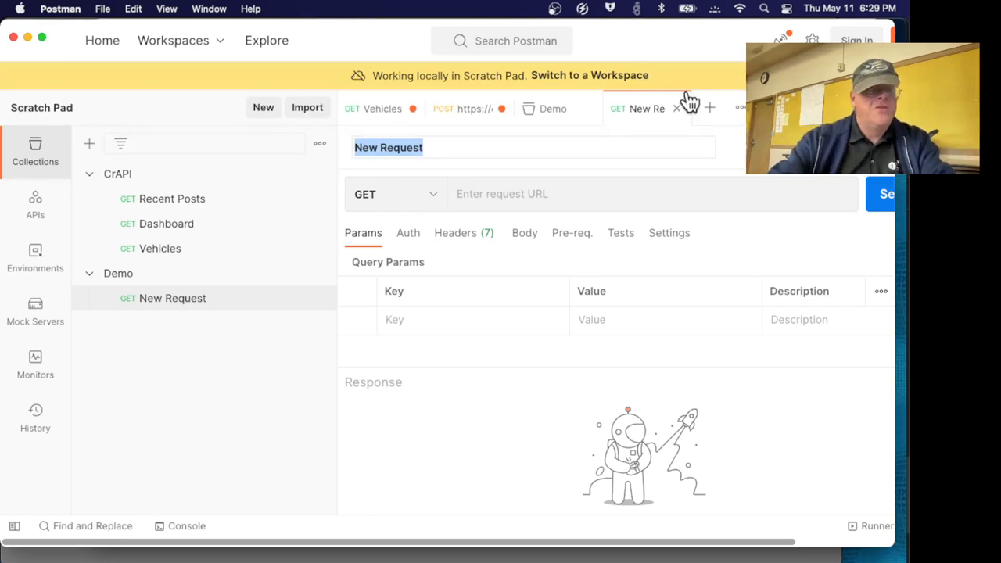
pyautogui.write('Sen')
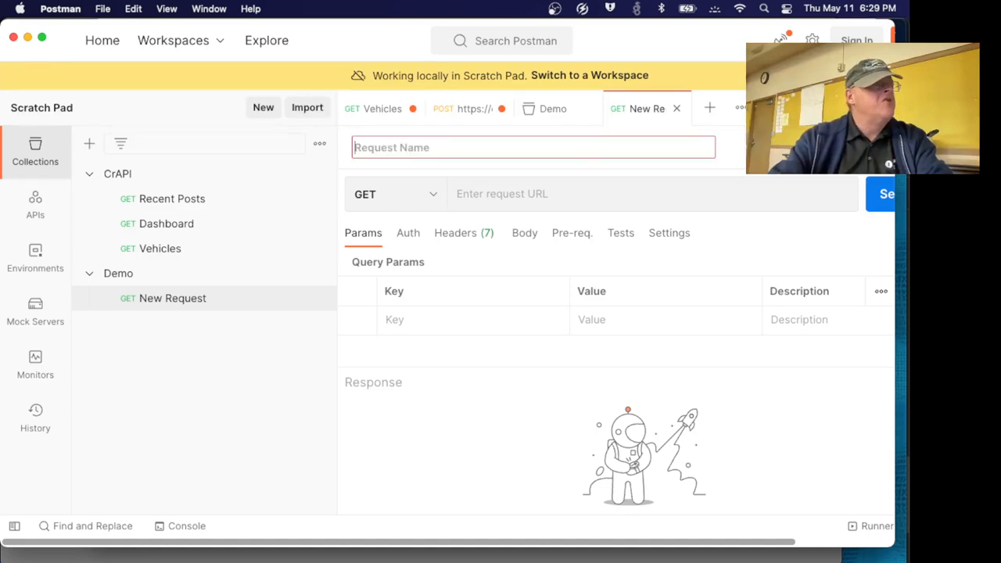
pyautogui.write('Post Co')
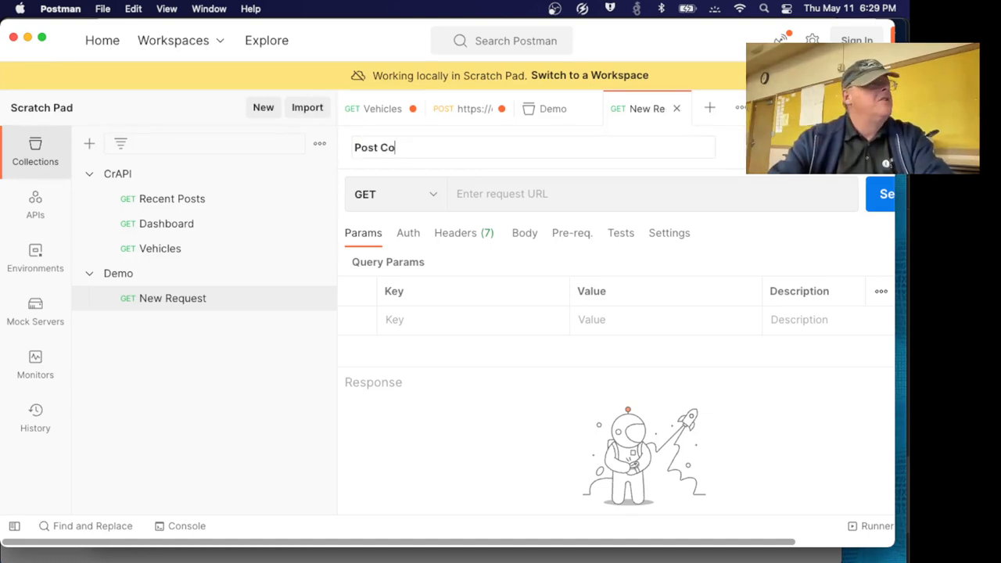
pyautogui.write('mment')
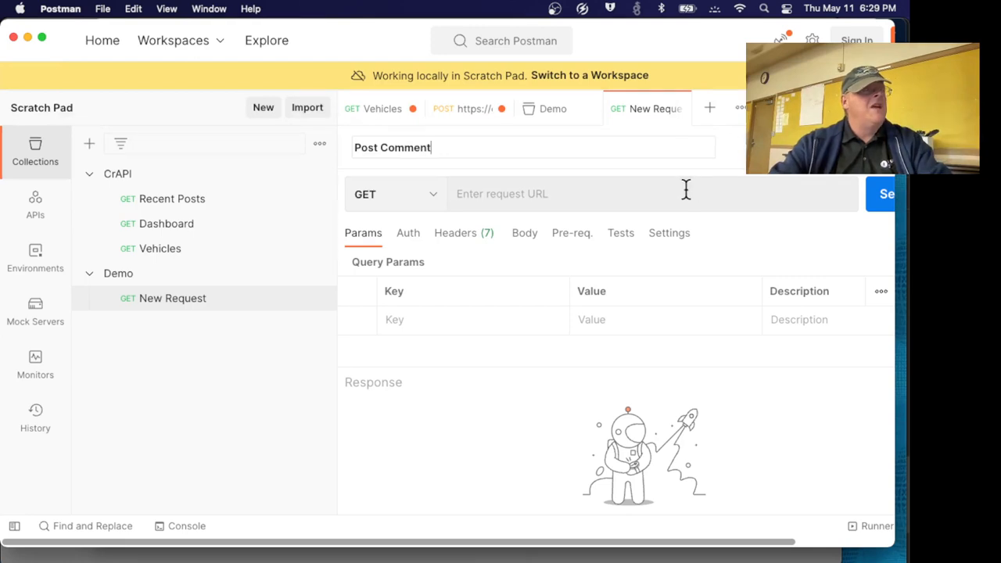
pyautogui.moveTo(422, 219)
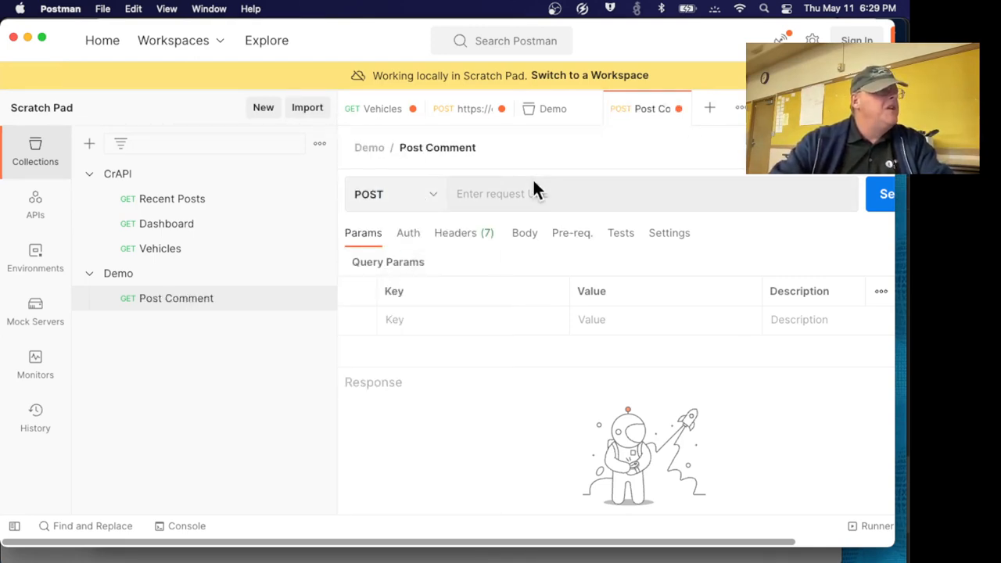
pyautogui.write('https://crapi.samsclass.info/community/api/v2/community/posts')
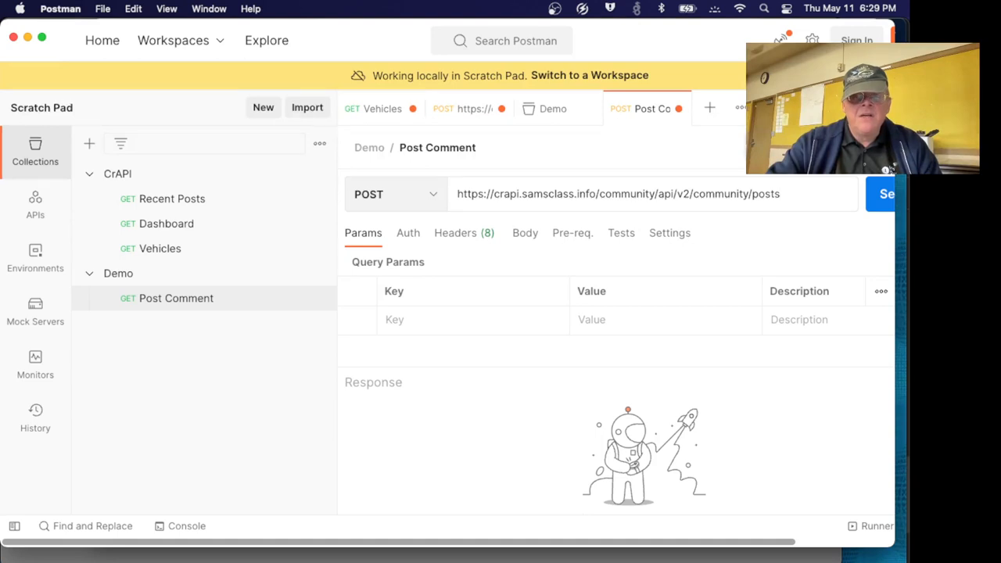
pyautogui.moveTo(808, 225)
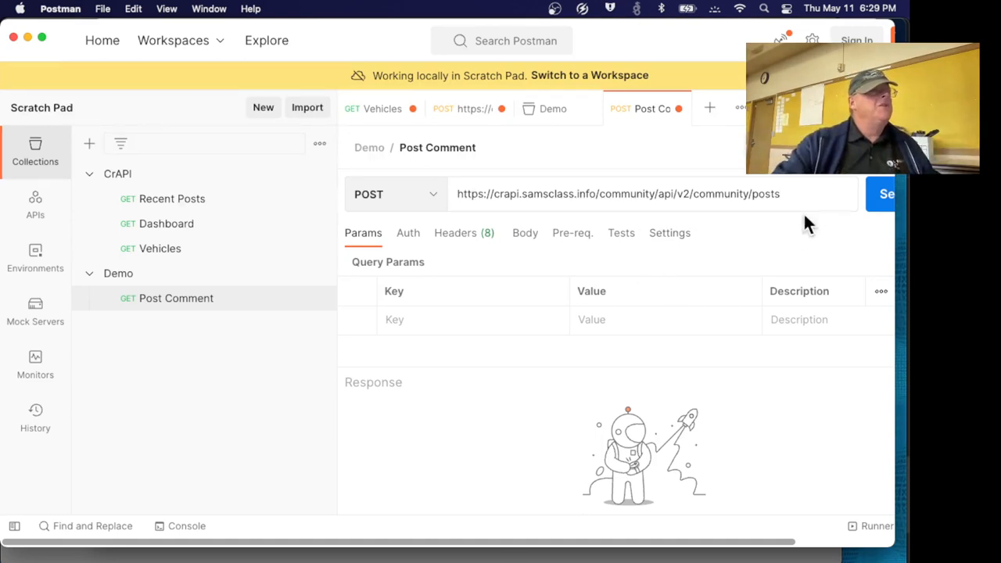
pyautogui.click(886, 194)
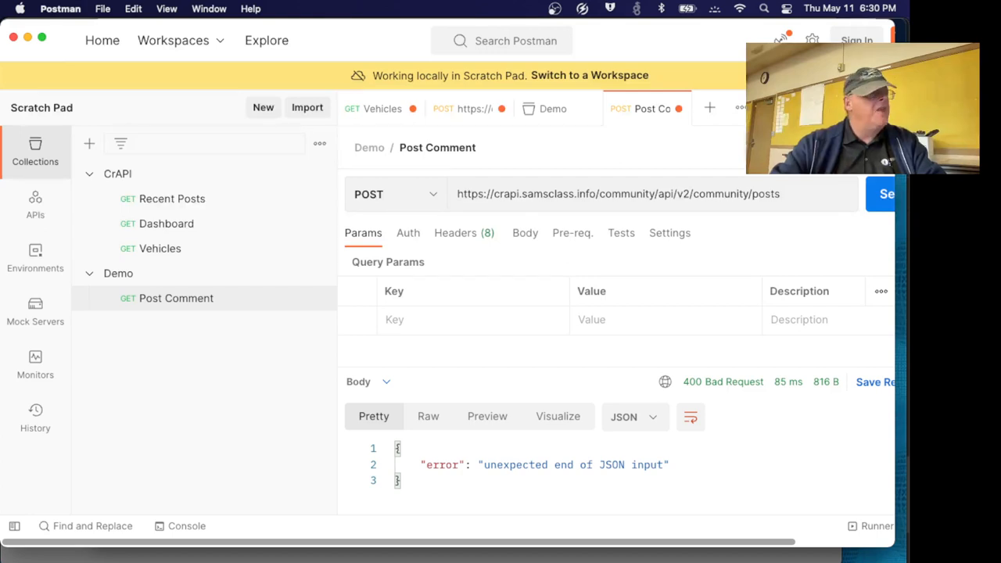
pyautogui.moveTo(698, 303)
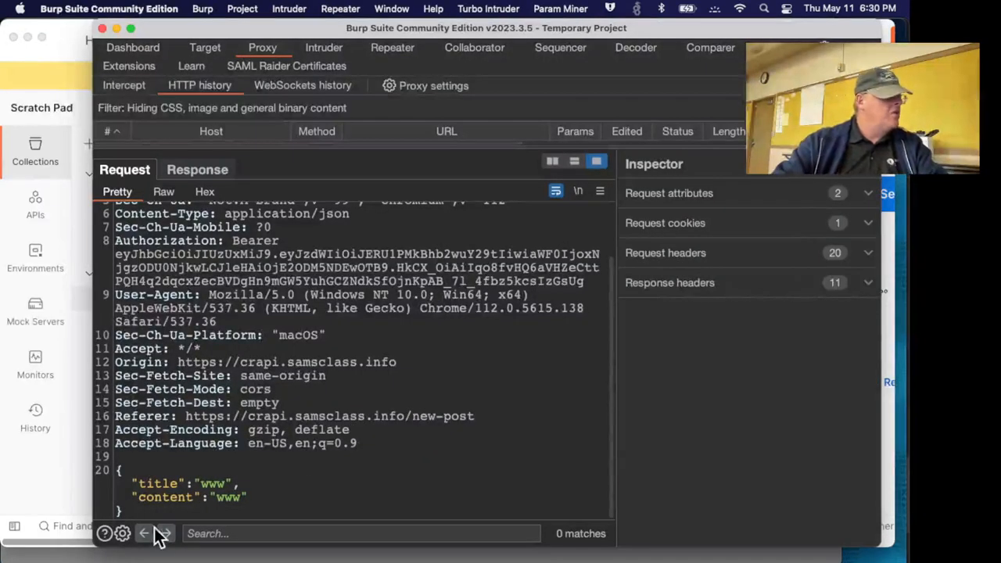
# Select and copy the captured JSON body with title and content 'www'.
pyautogui.moveTo(132, 484); pyautogui.dragTo(246, 504)
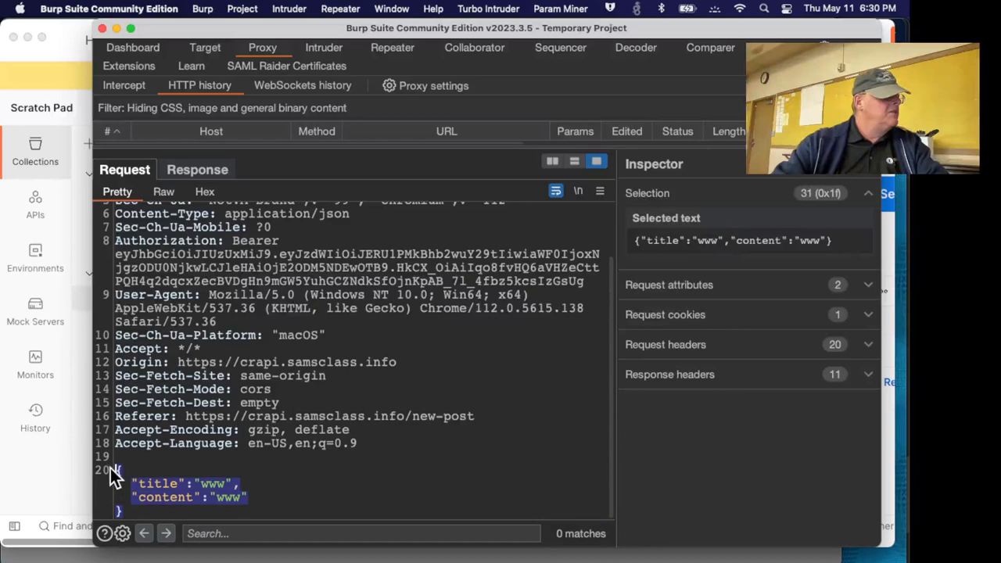
pyautogui.rightClick(115, 469)
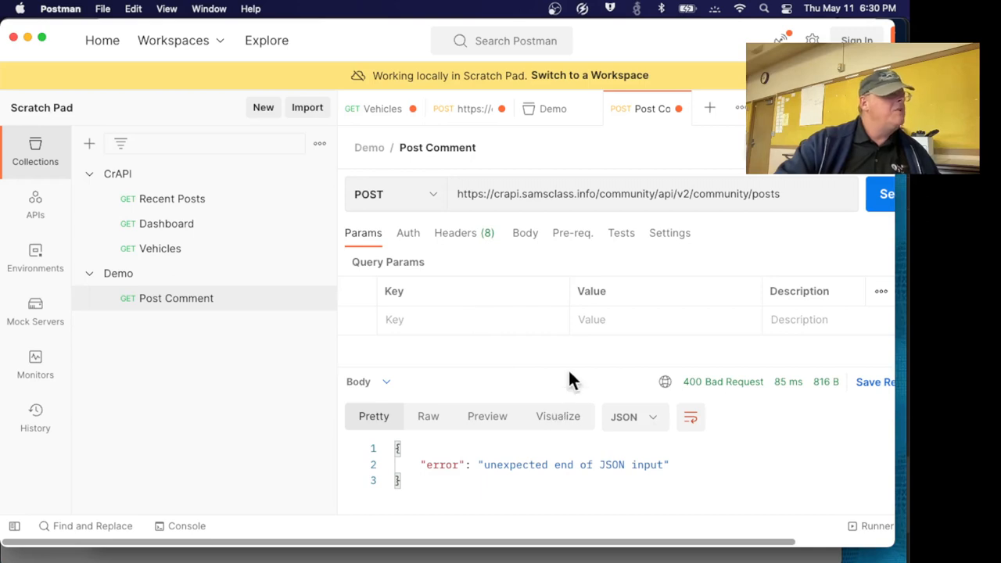
# Set Post Comment's body to raw JSON {"title":"www","content":"www"} and send the request.
pyautogui.click(524, 232)
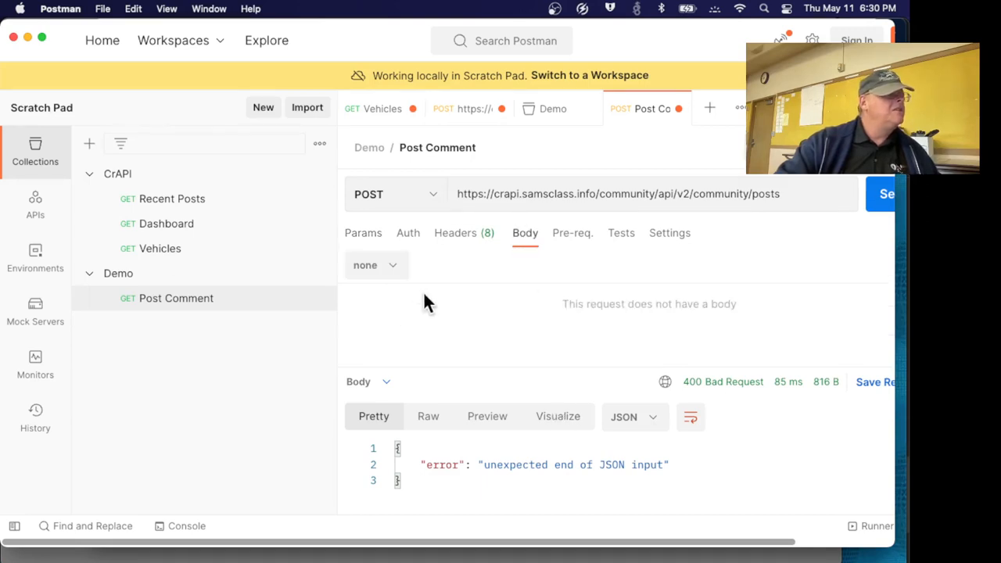
pyautogui.click(376, 264)
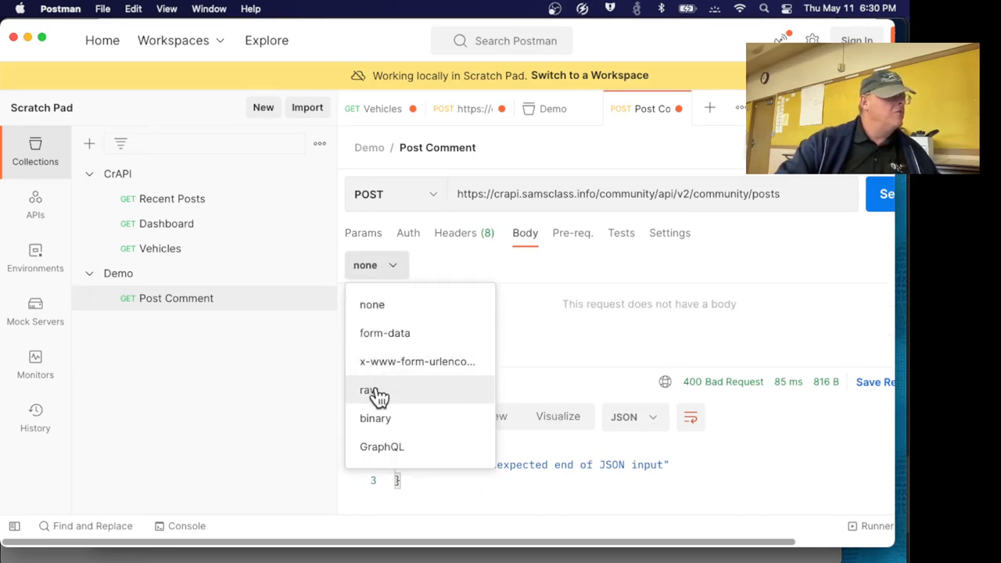
pyautogui.click(368, 389)
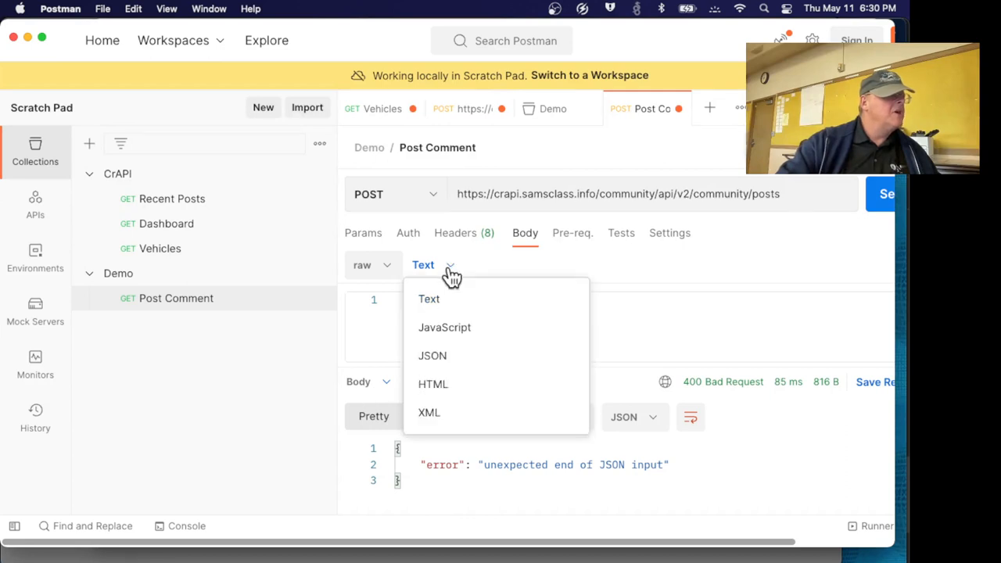
pyautogui.click(433, 355)
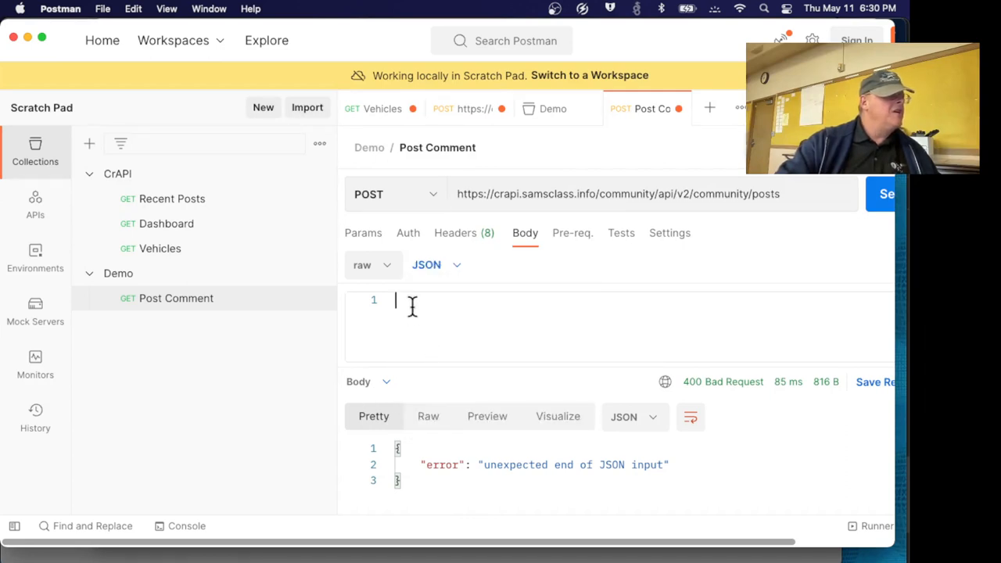
pyautogui.write('{"title":"www","content":"www"}')
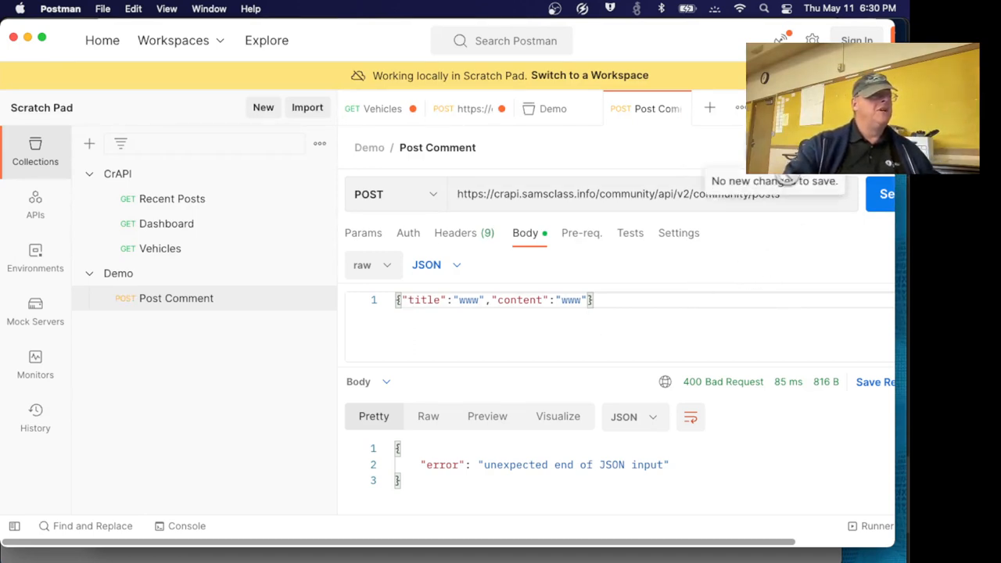
pyautogui.click(886, 194)
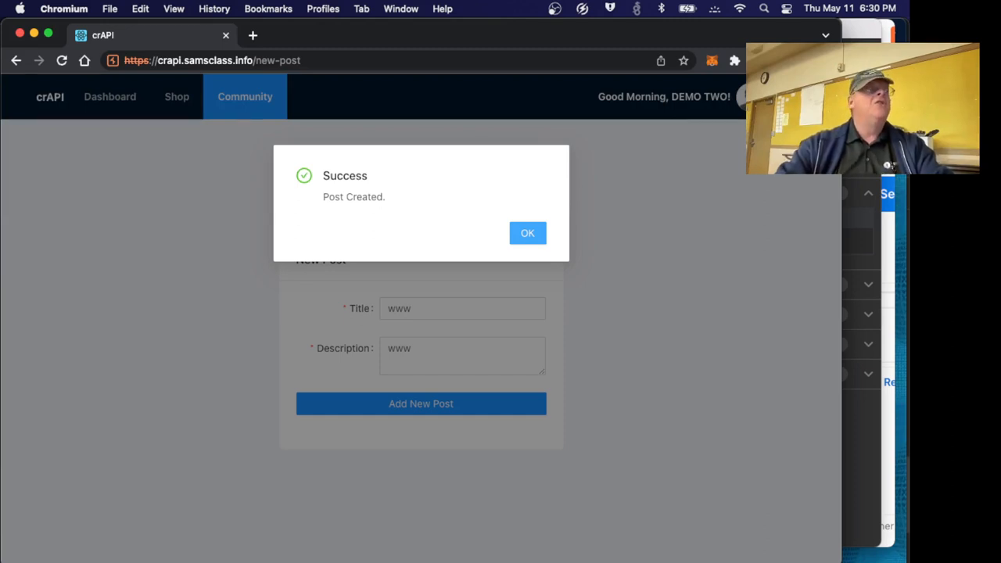
pyautogui.moveTo(716, 113)
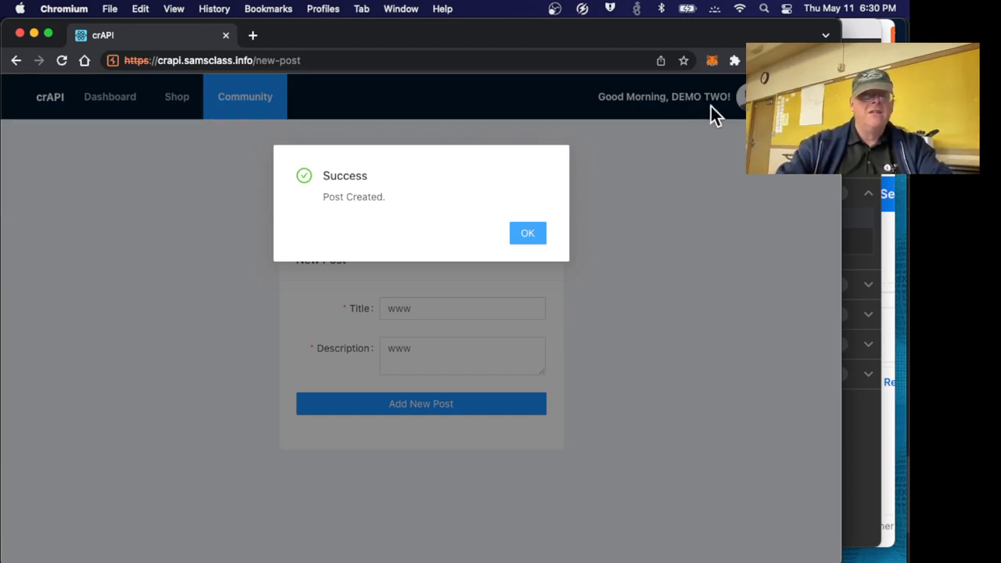